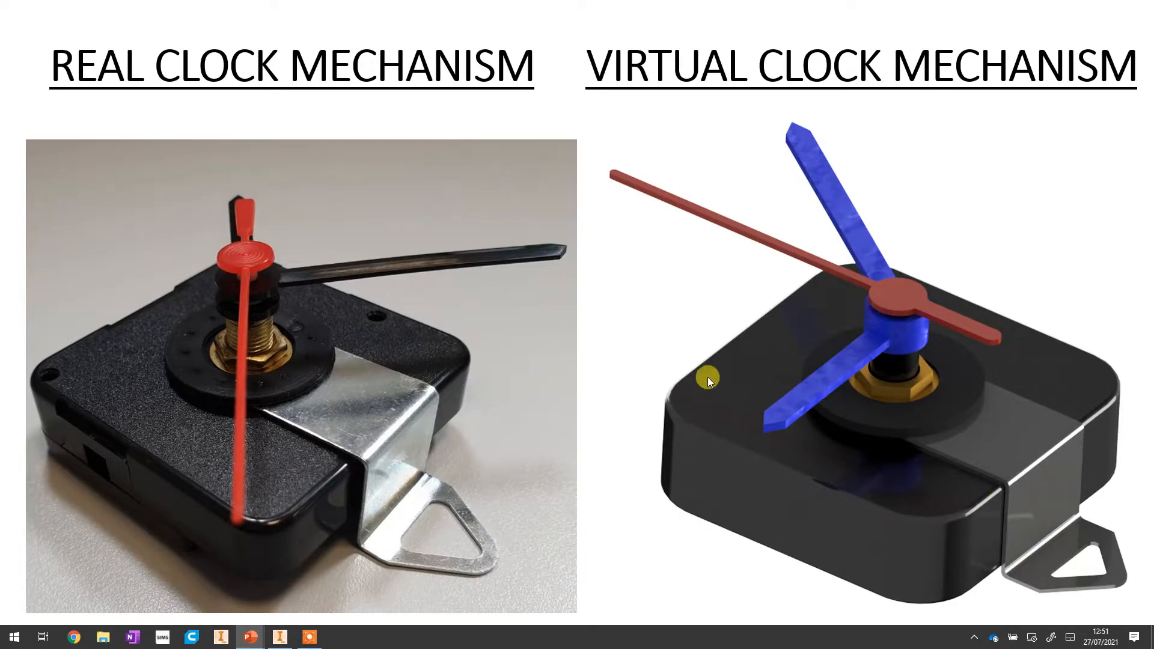
mouse_move(114, 358)
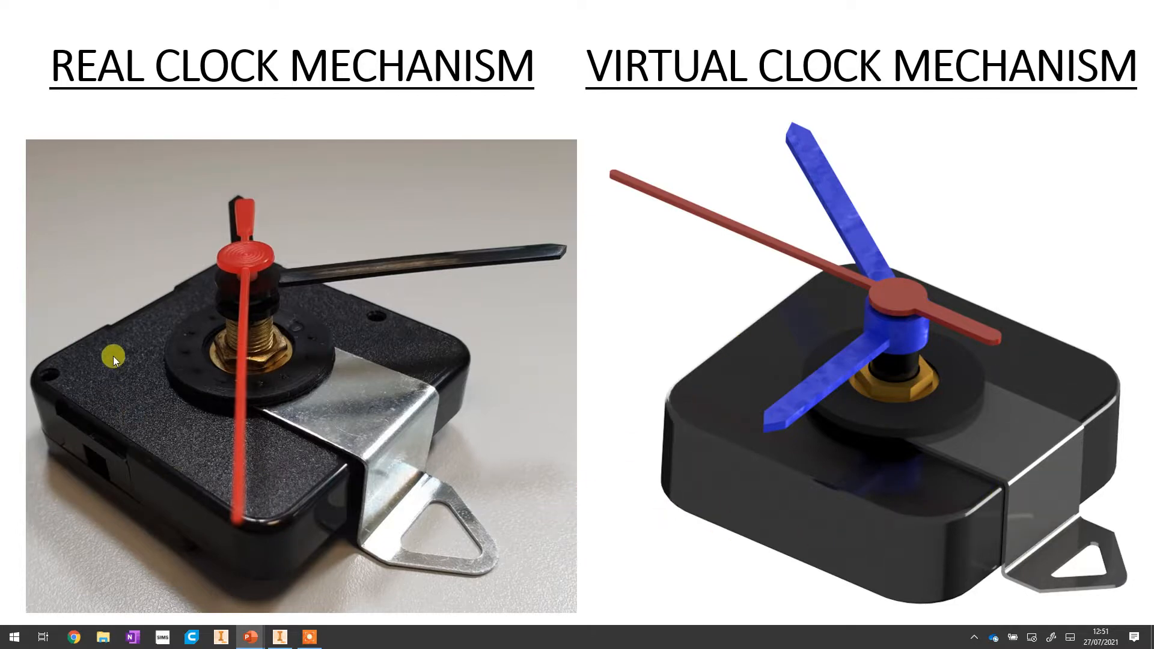
mouse_move(161, 540)
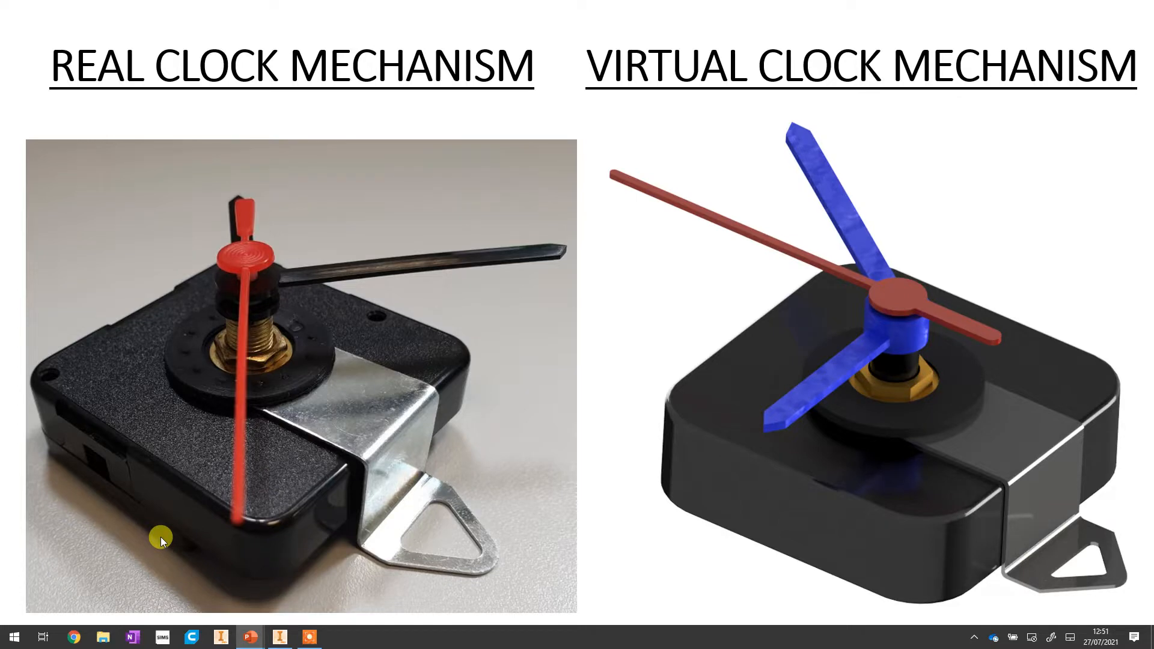
mouse_move(1005, 451)
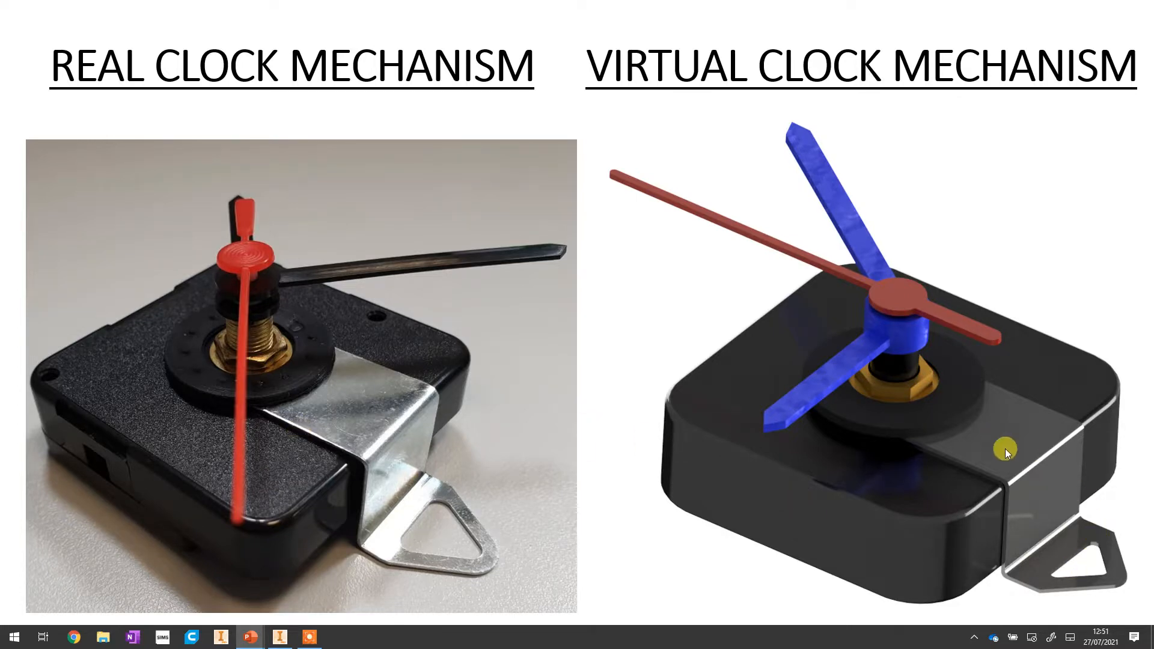
mouse_move(1022, 448)
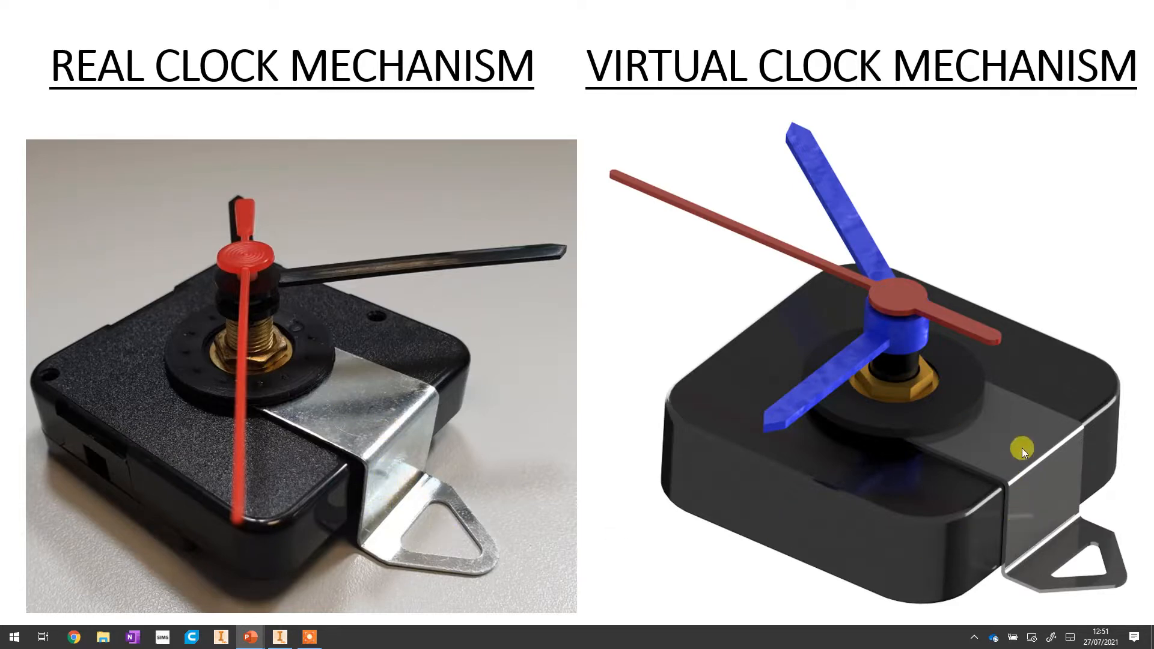
Advance the slideshow to the labelled Clock Mechanism Parts slide
key("right")
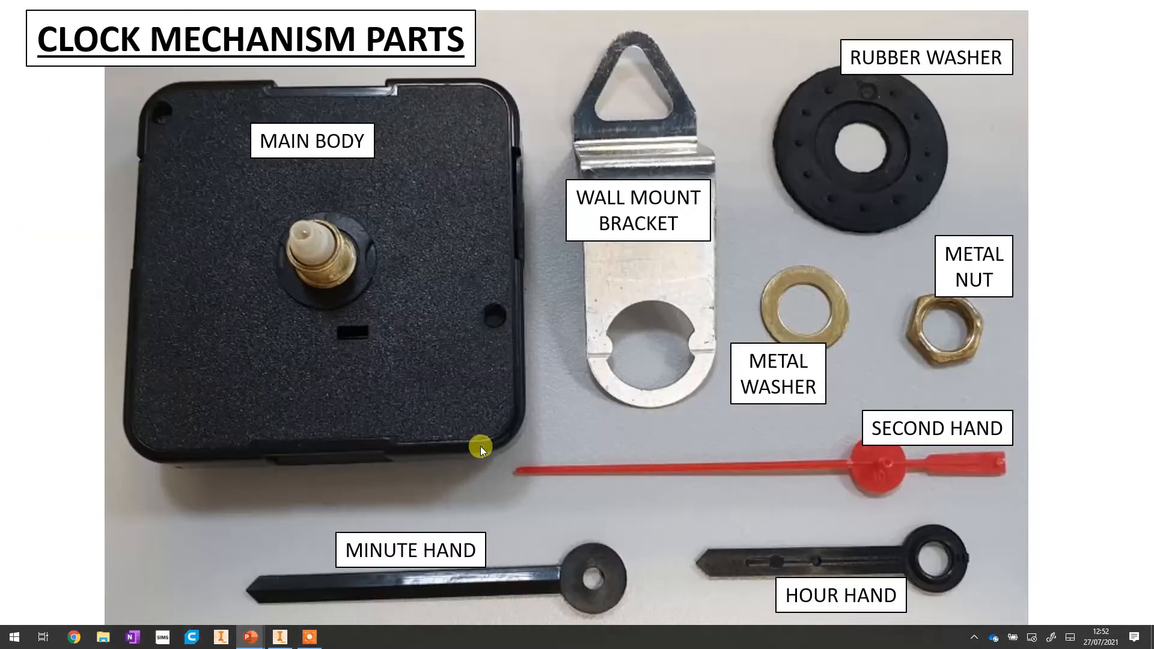
mouse_move(639, 295)
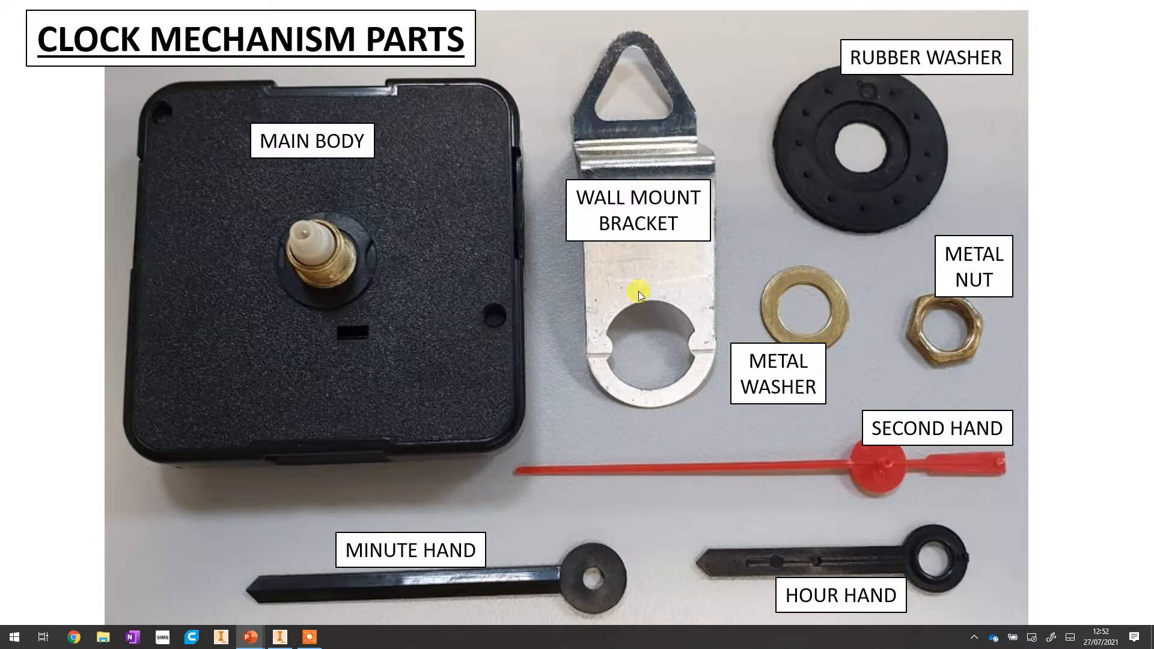
mouse_move(646, 361)
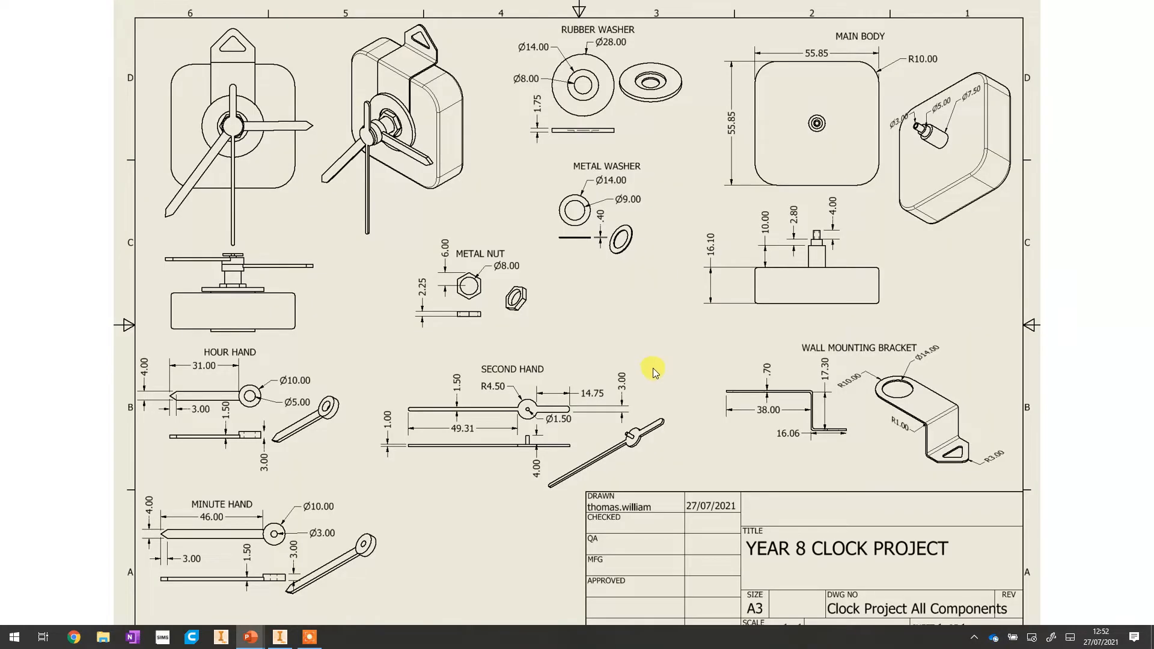
mouse_move(997, 413)
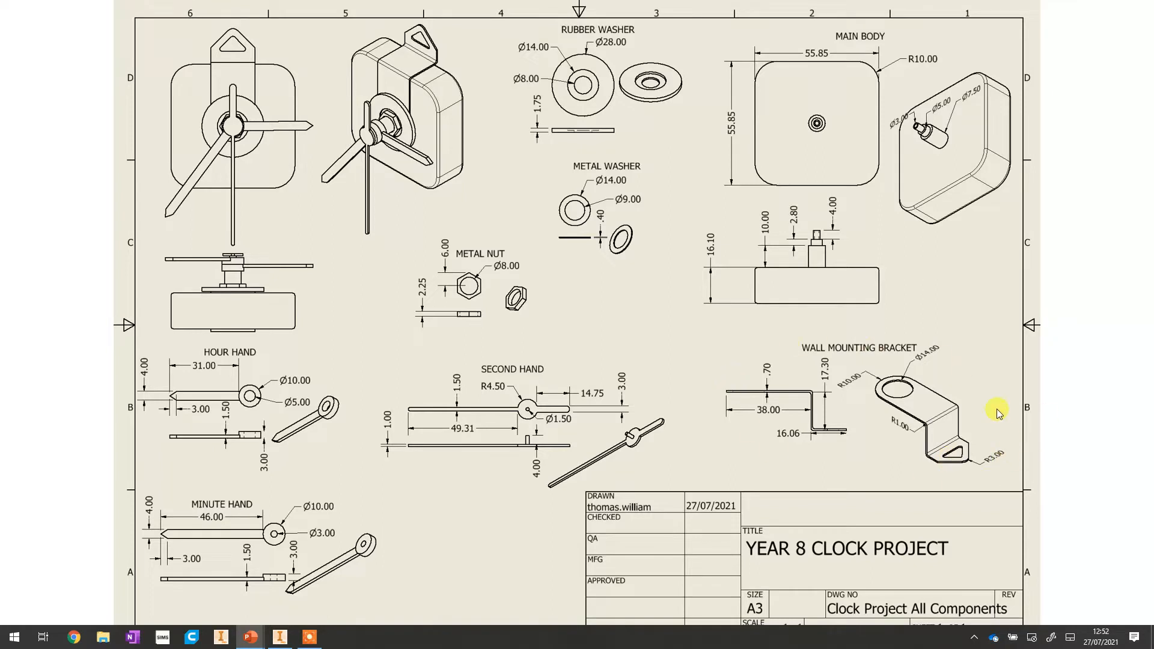
mouse_move(756, 450)
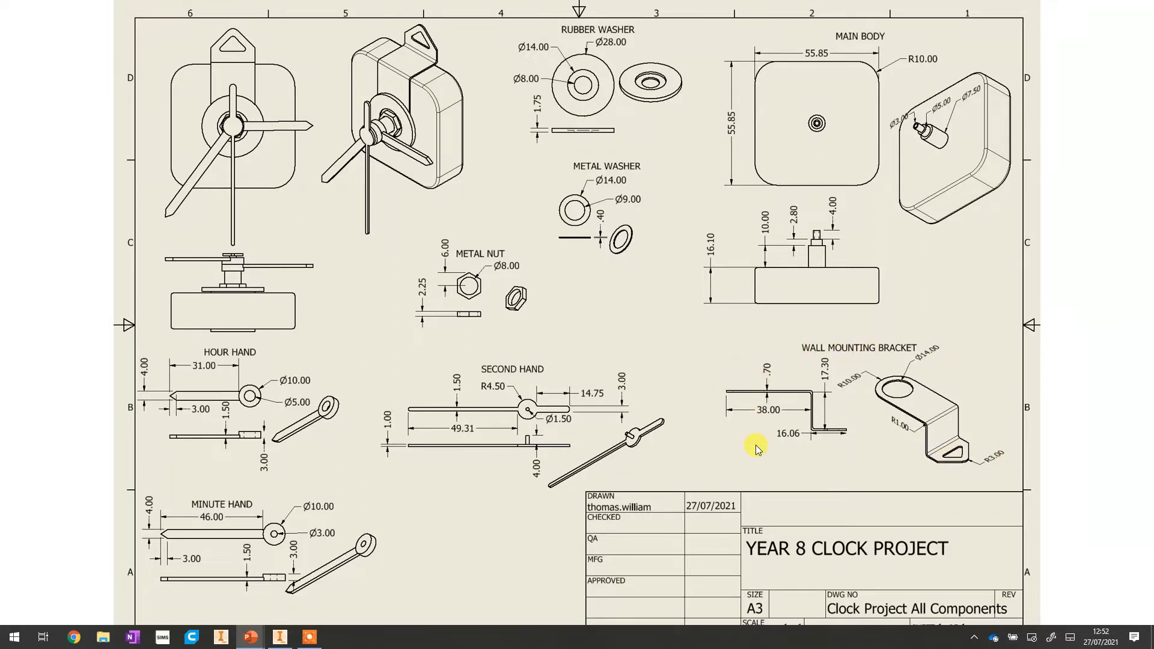
mouse_move(789, 449)
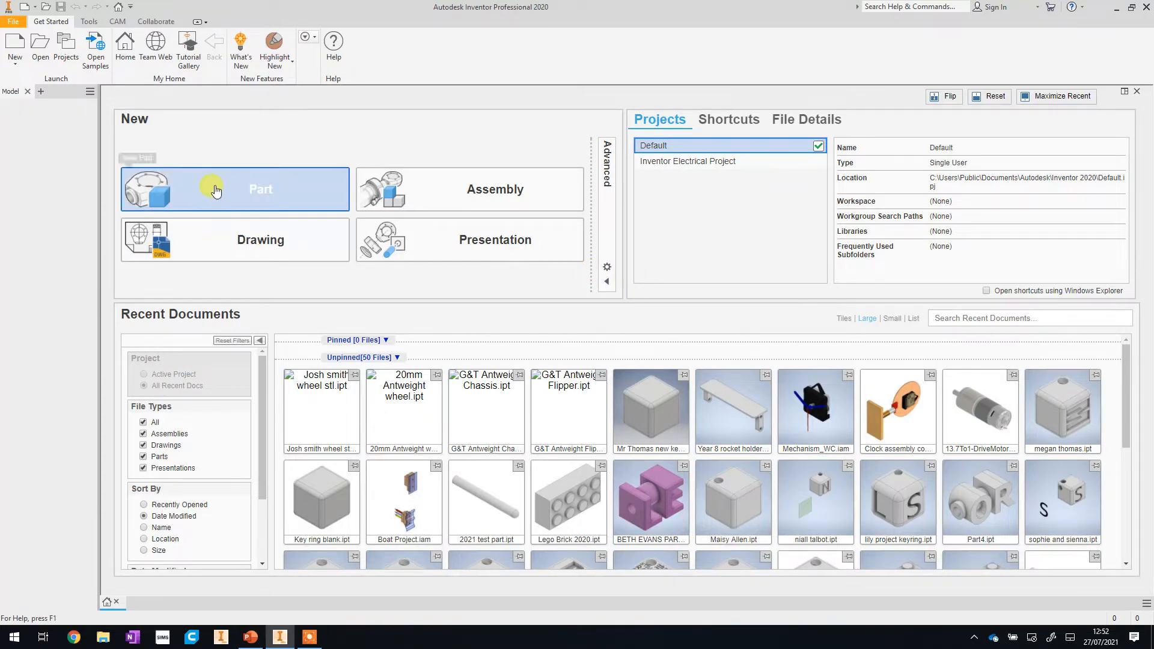
Create a new part file from the Get Started home screen
left_click(260, 189)
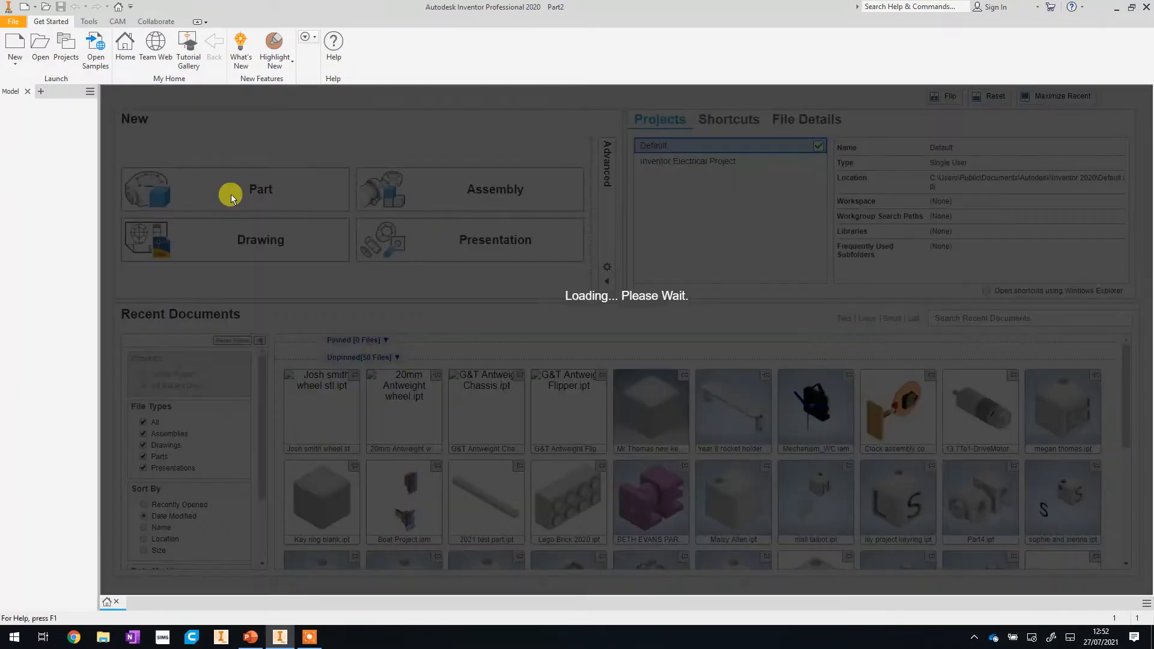
left_click(260, 189)
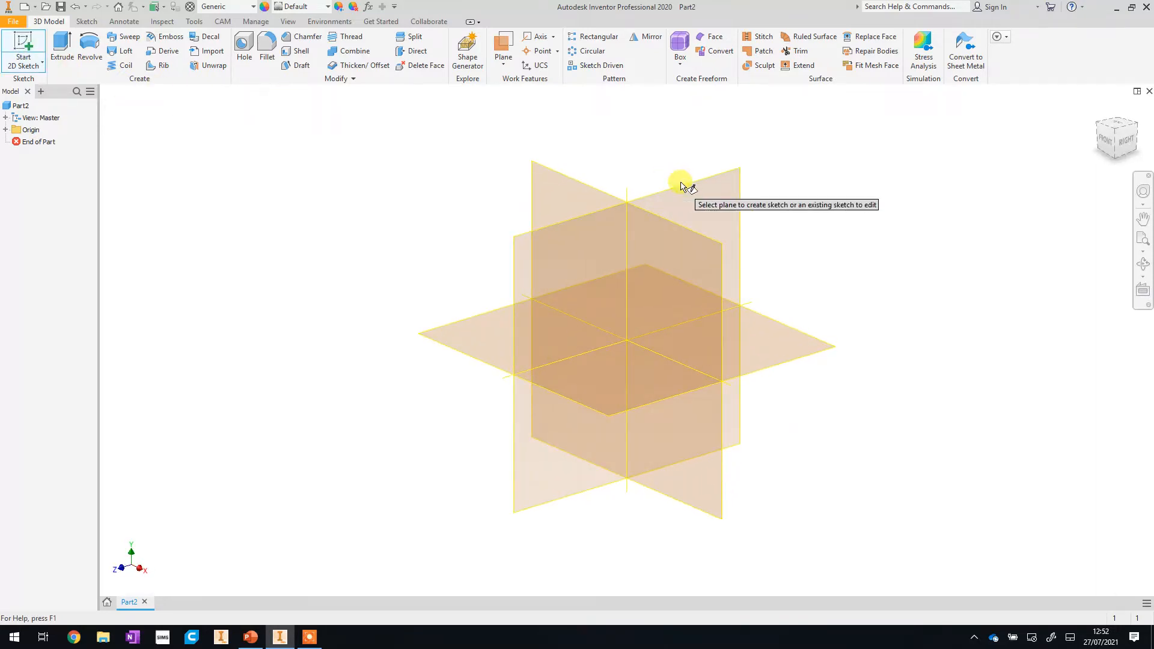
mouse_move(489, 316)
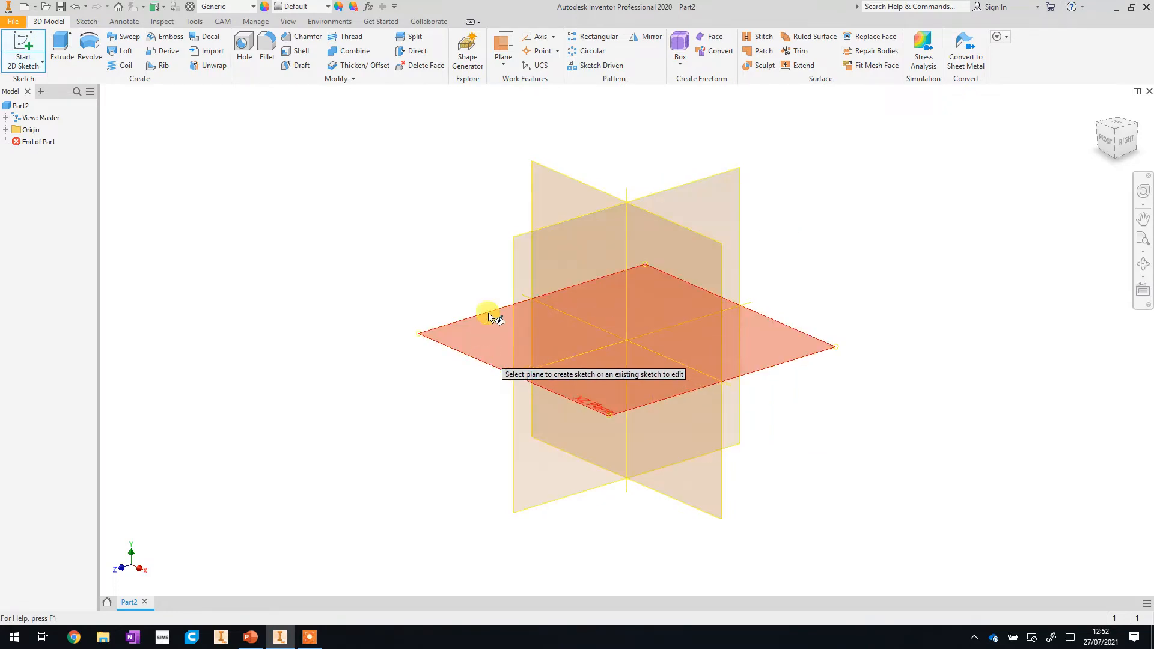
mouse_move(541, 208)
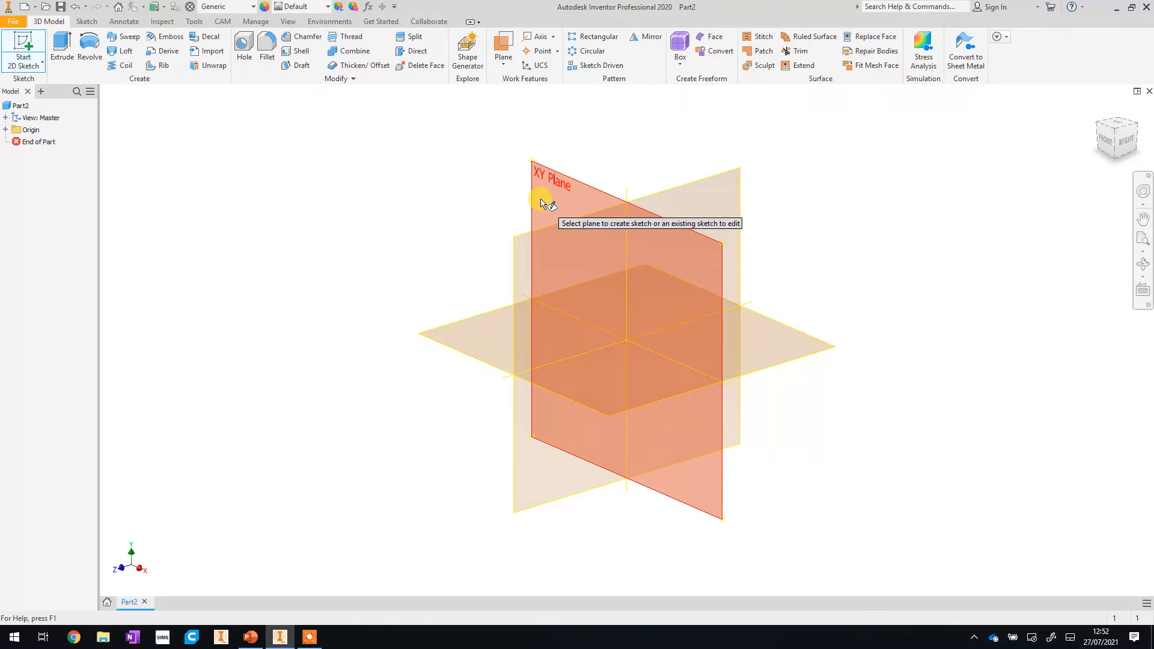
Sketch on the XY plane, drawing connected vertical and horizontal lines from the origin
left_click(548, 202)
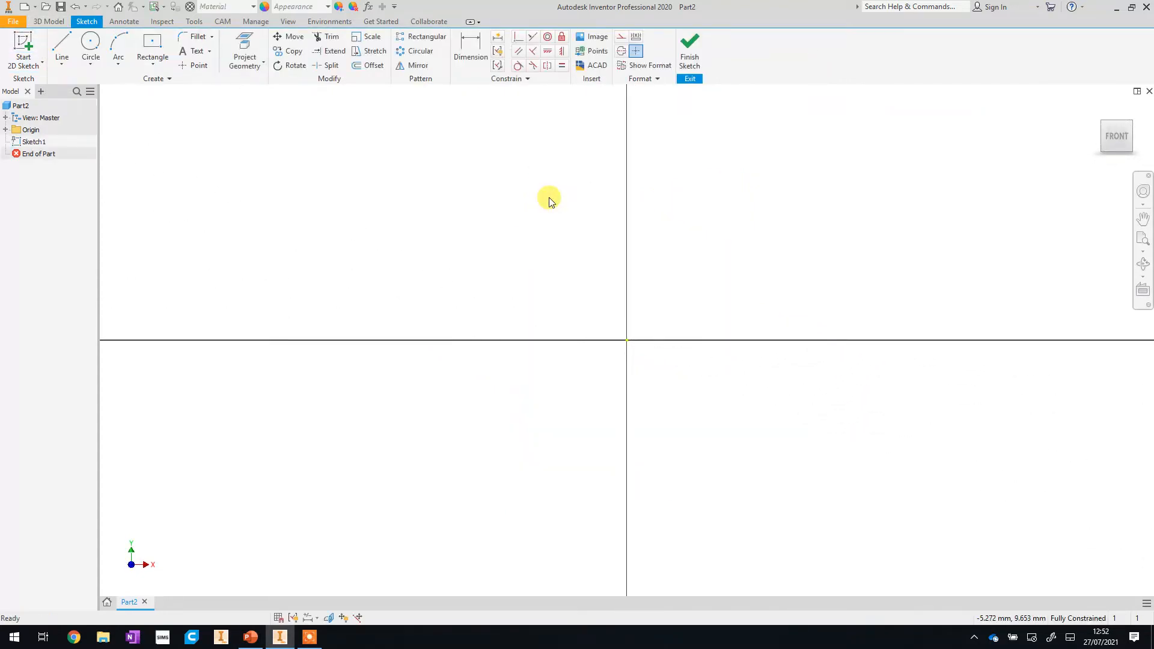
mouse_move(603, 160)
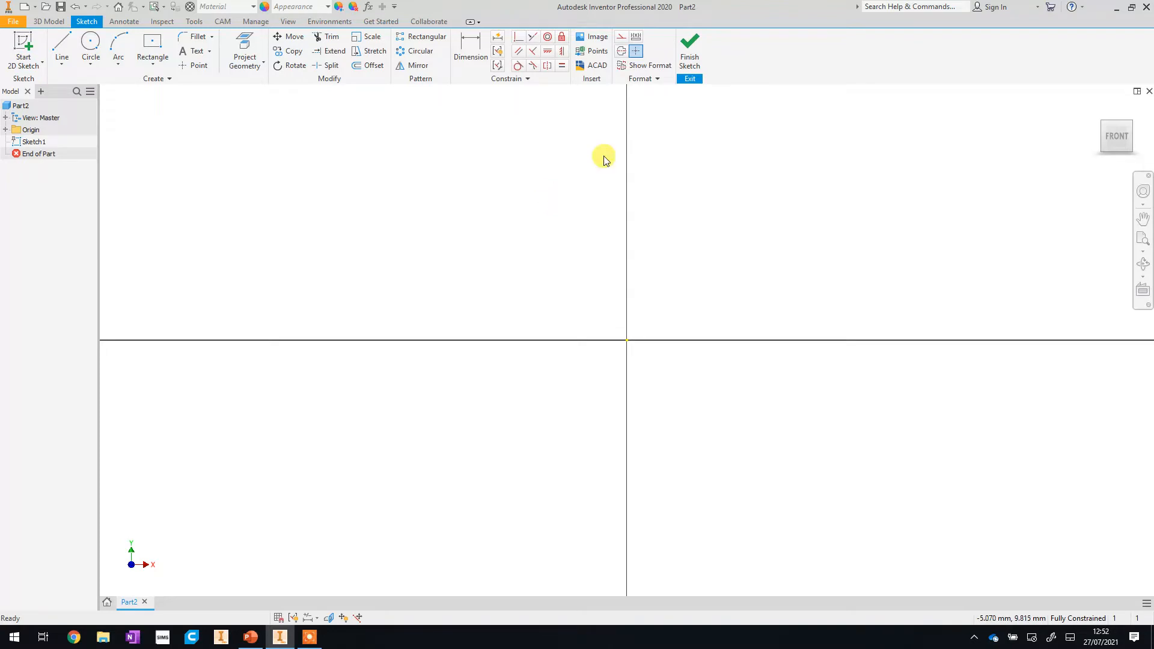
mouse_move(945, 341)
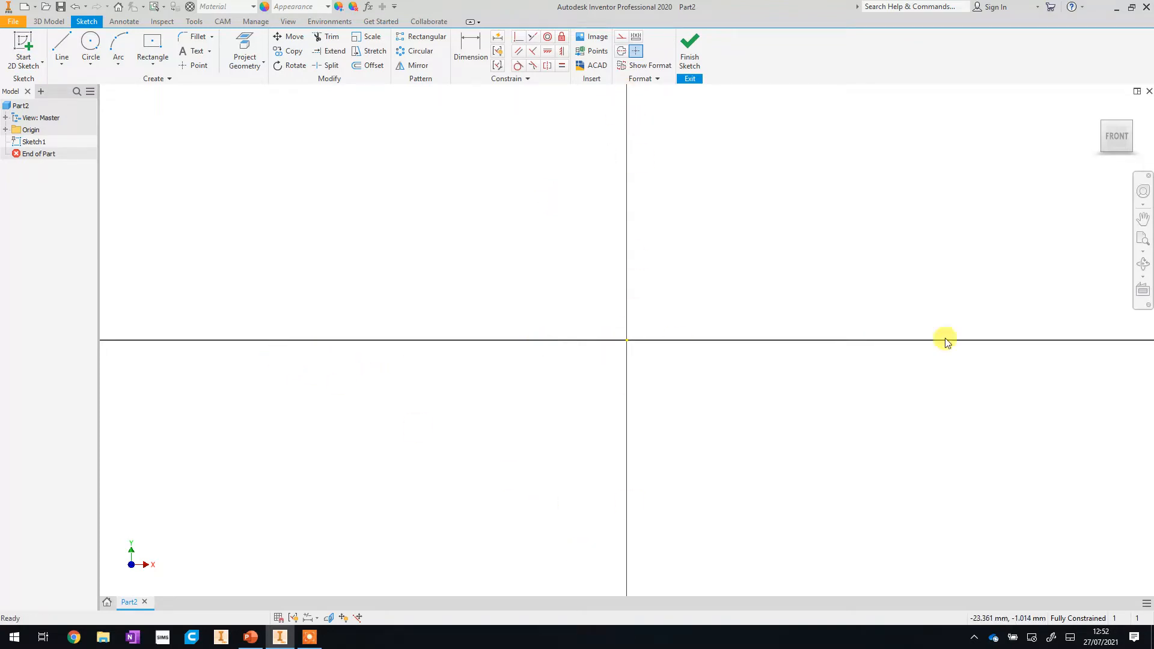
mouse_move(985, 332)
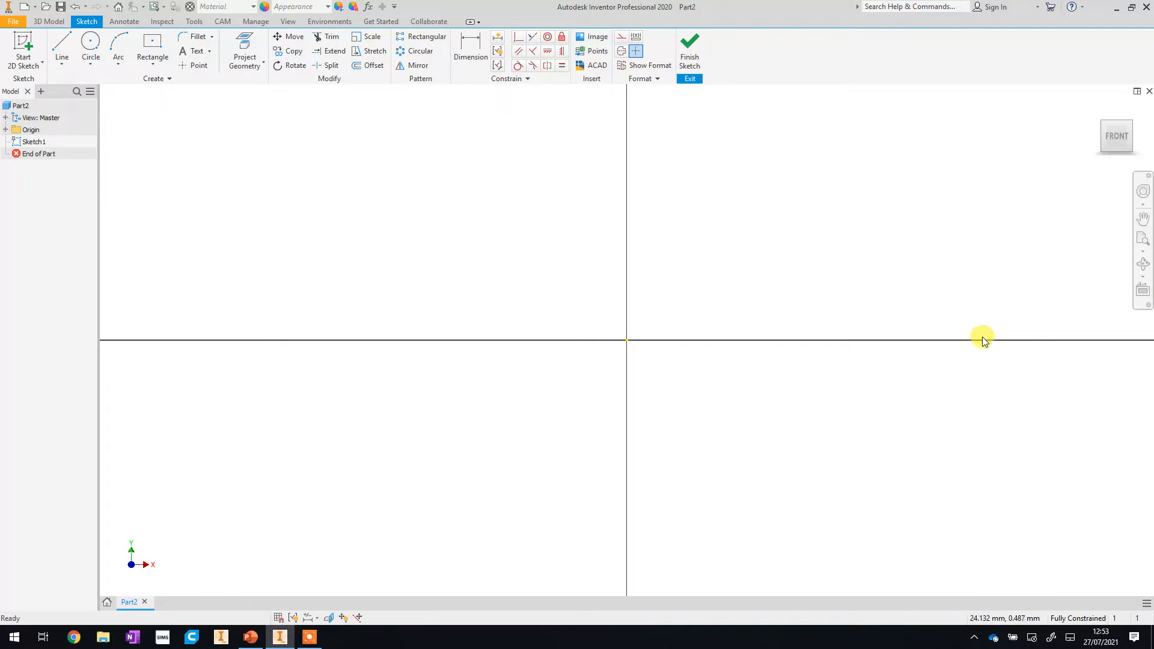
mouse_move(875, 338)
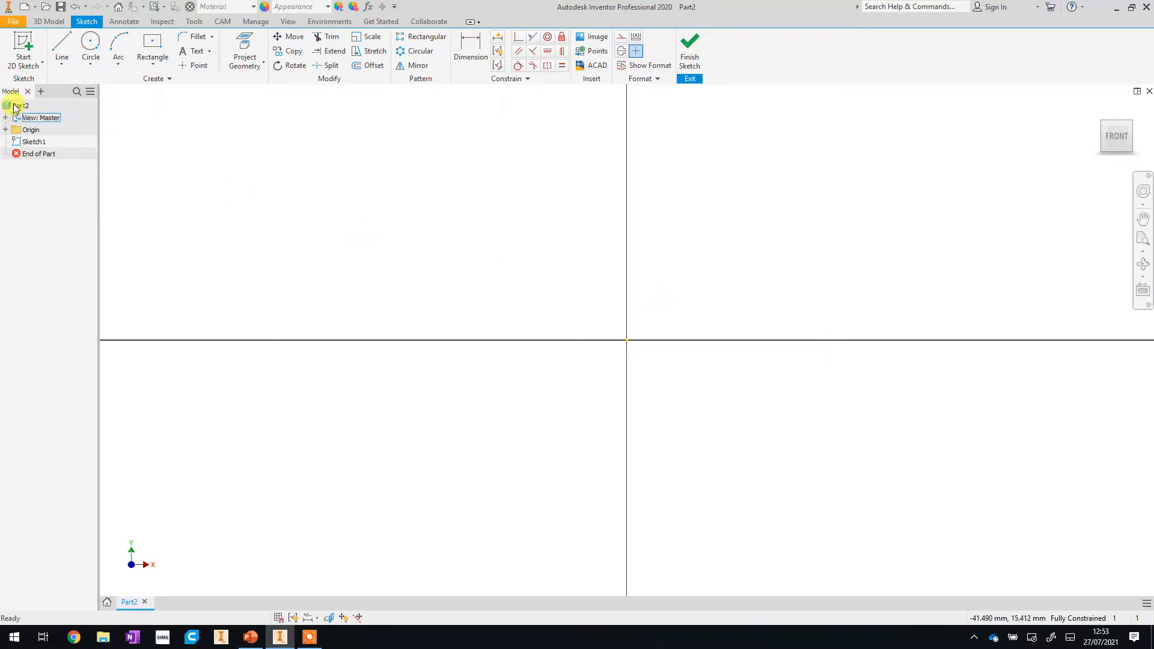
left_click(62, 48)
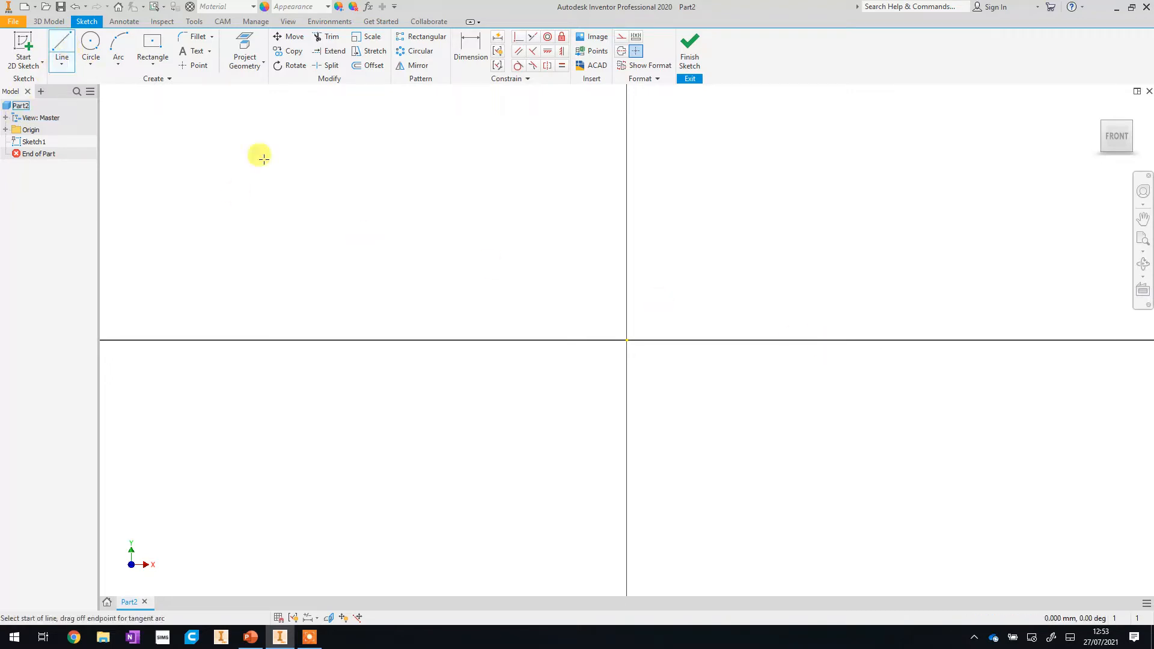
mouse_move(626, 340)
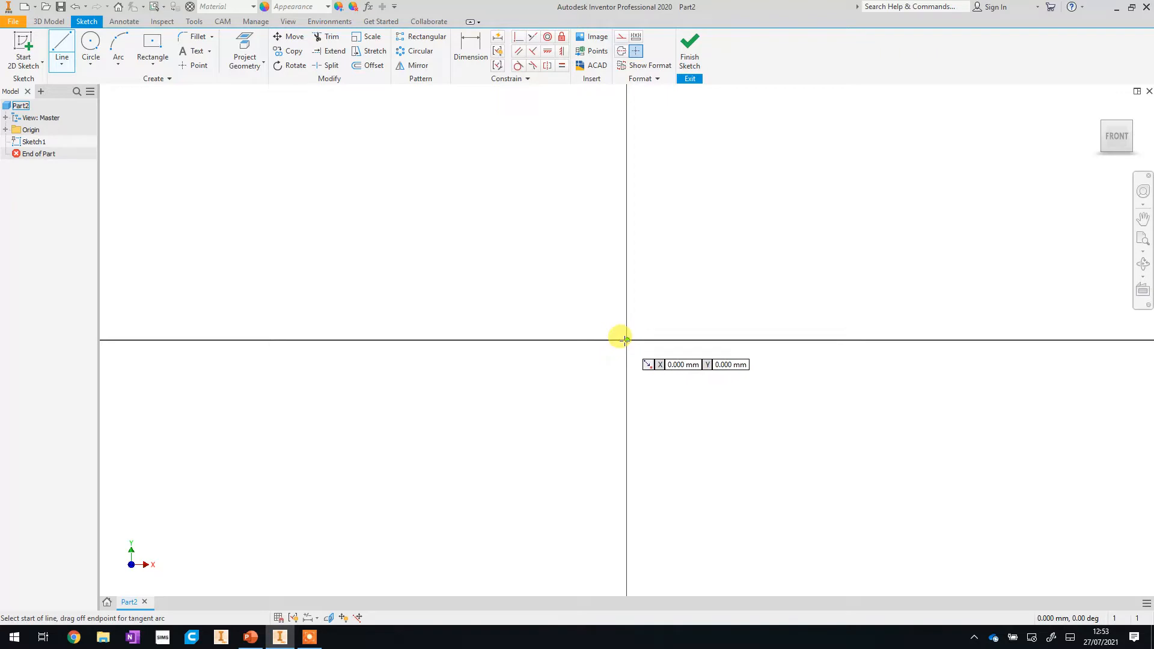
mouse_move(623, 344)
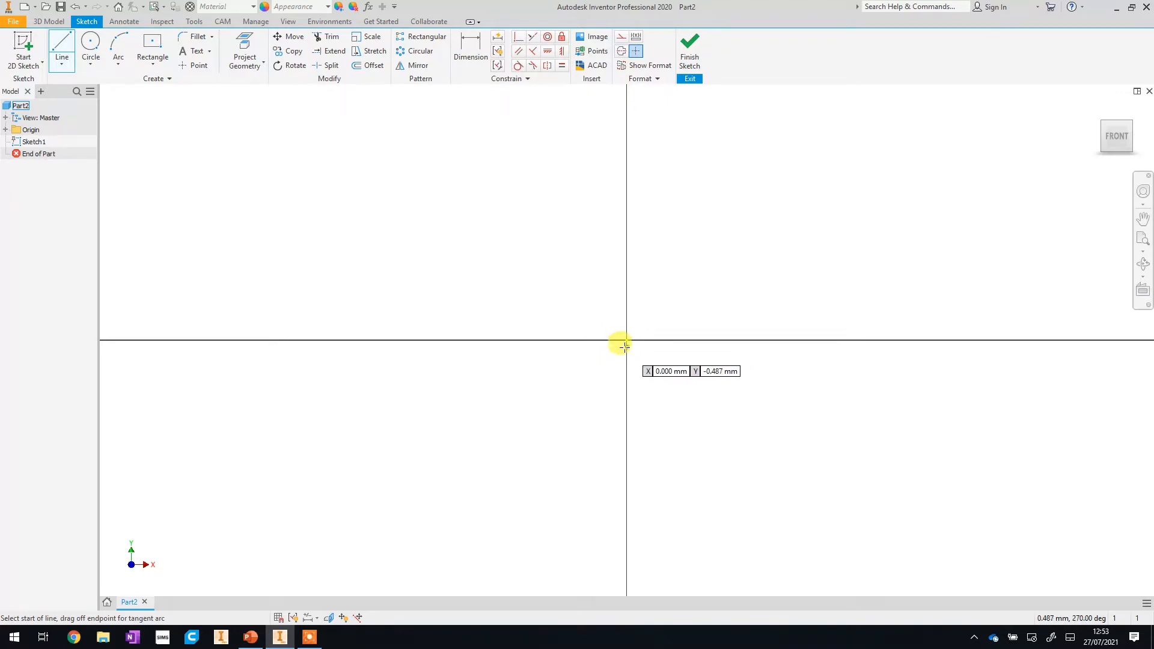
mouse_move(596, 346)
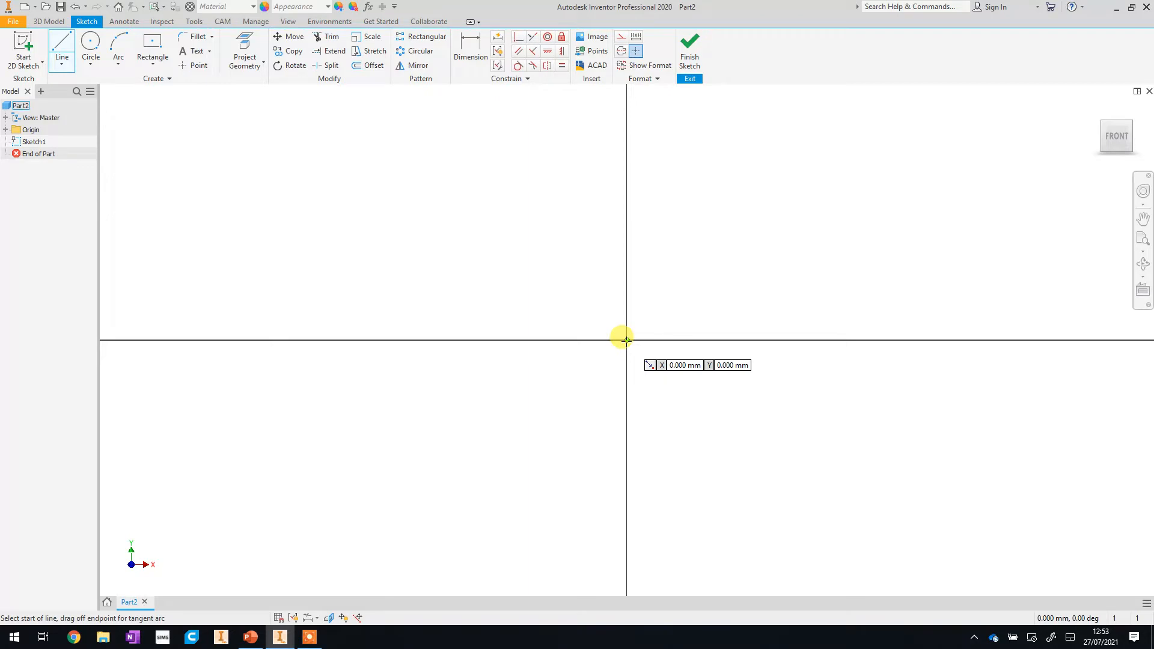
left_click_drag(620, 337, 534, 337)
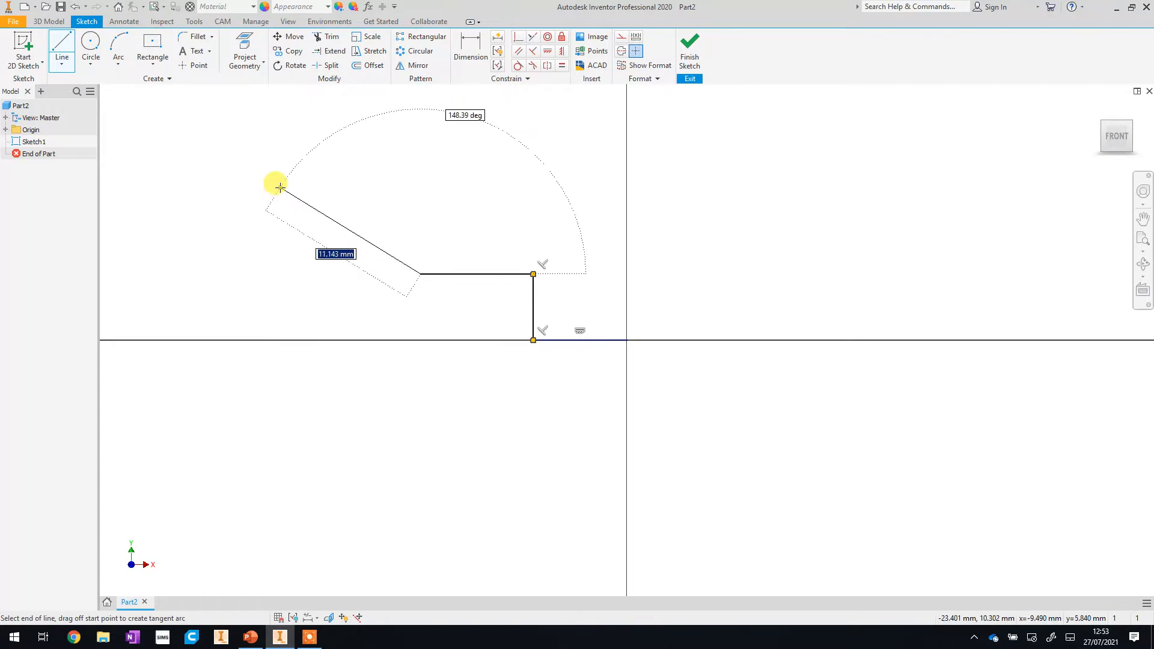
right_click(279, 187)
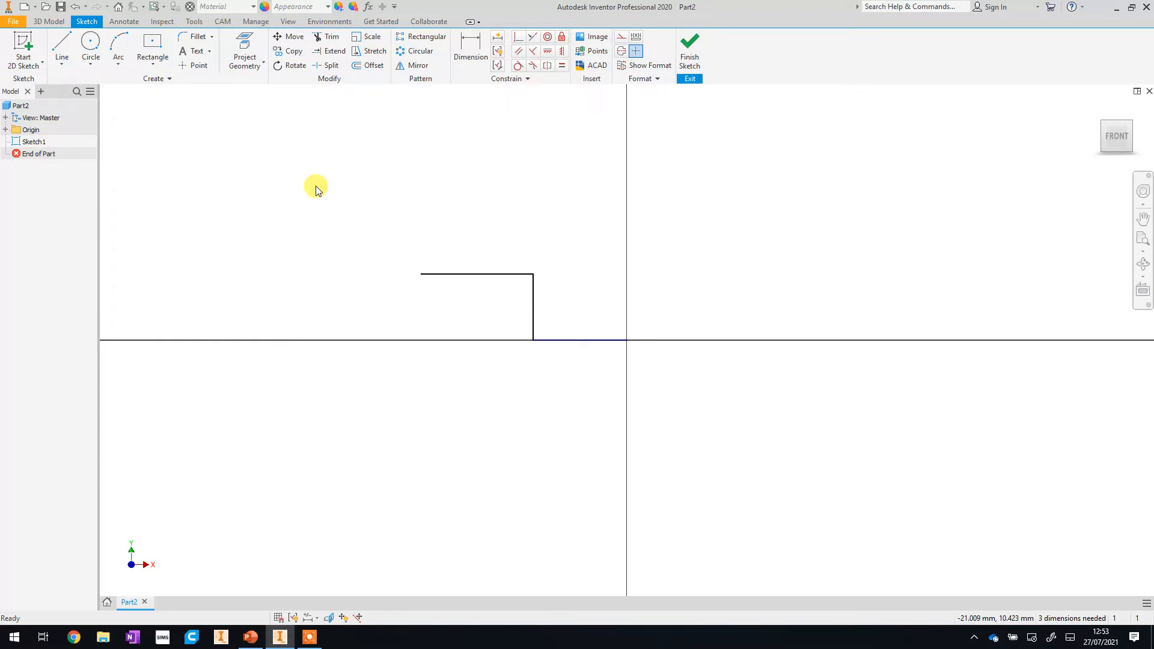
mouse_move(374, 247)
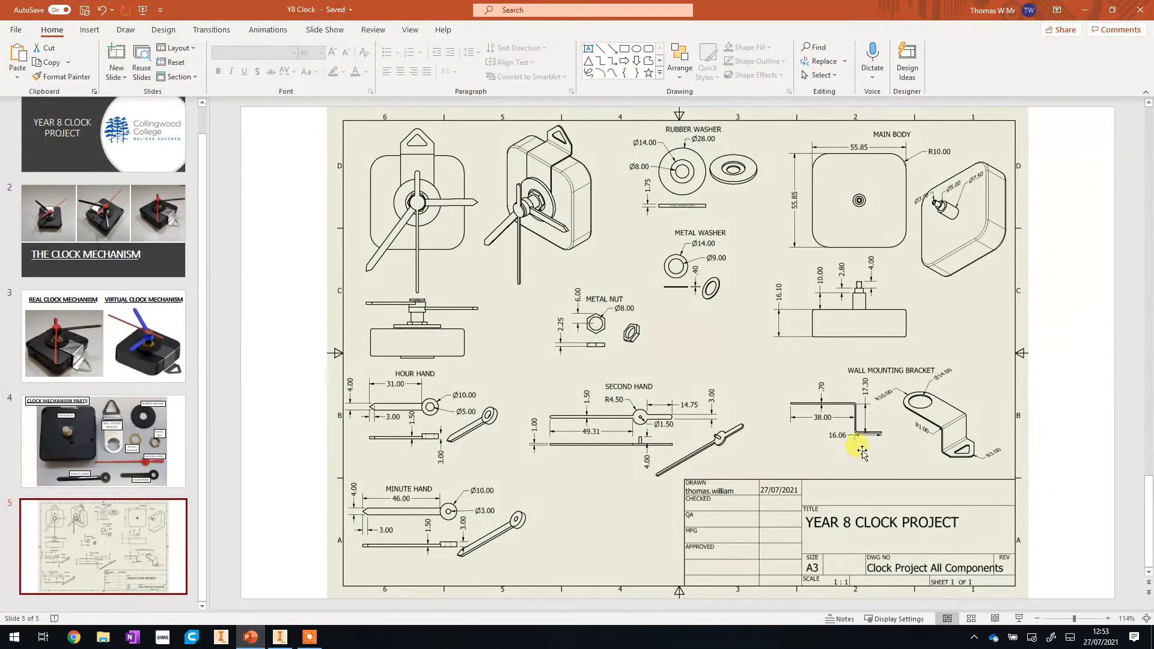
mouse_move(860, 439)
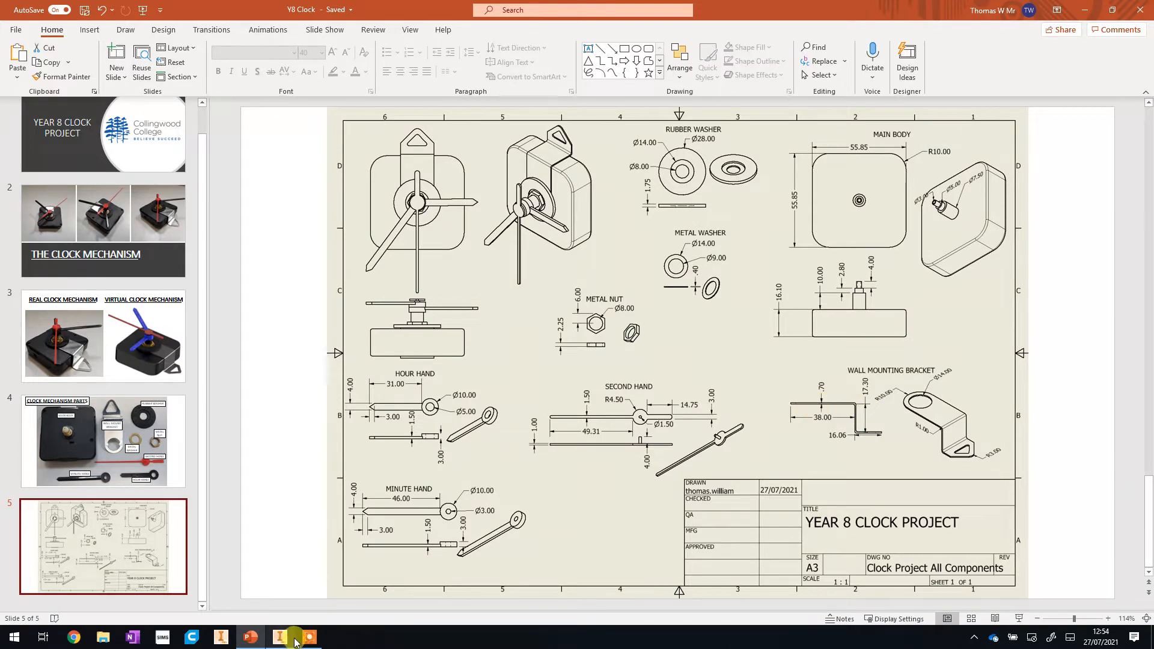
Dimension the bottom line 16.06, the vertical line 17.3 and the top line 38
left_click(278, 637)
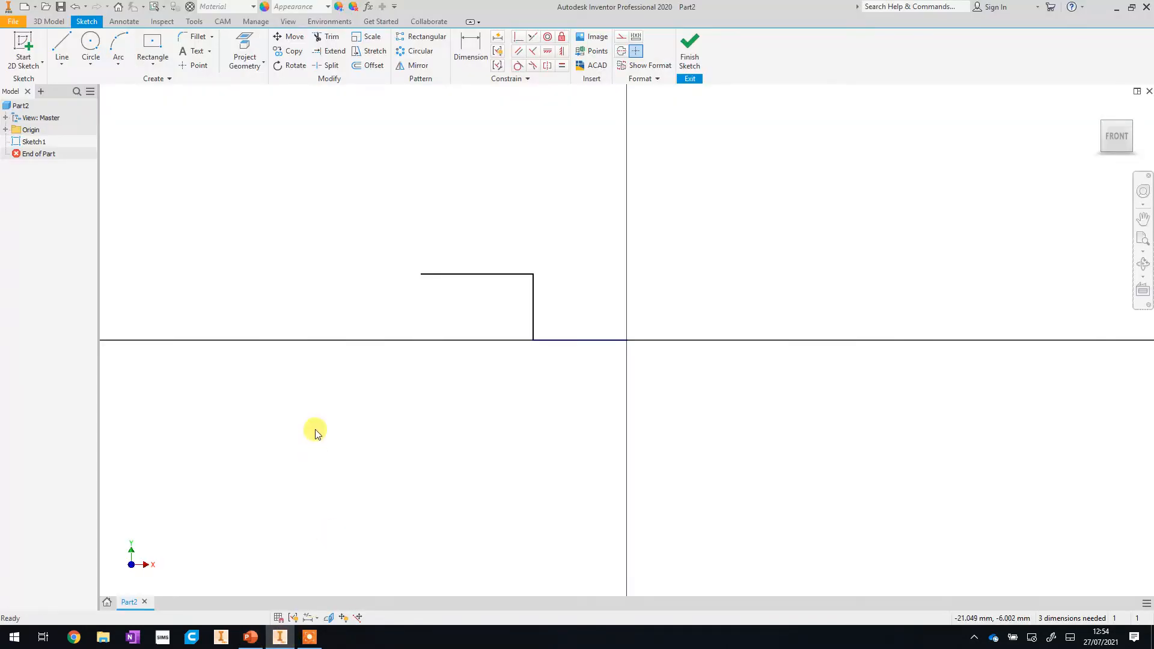
mouse_move(469, 89)
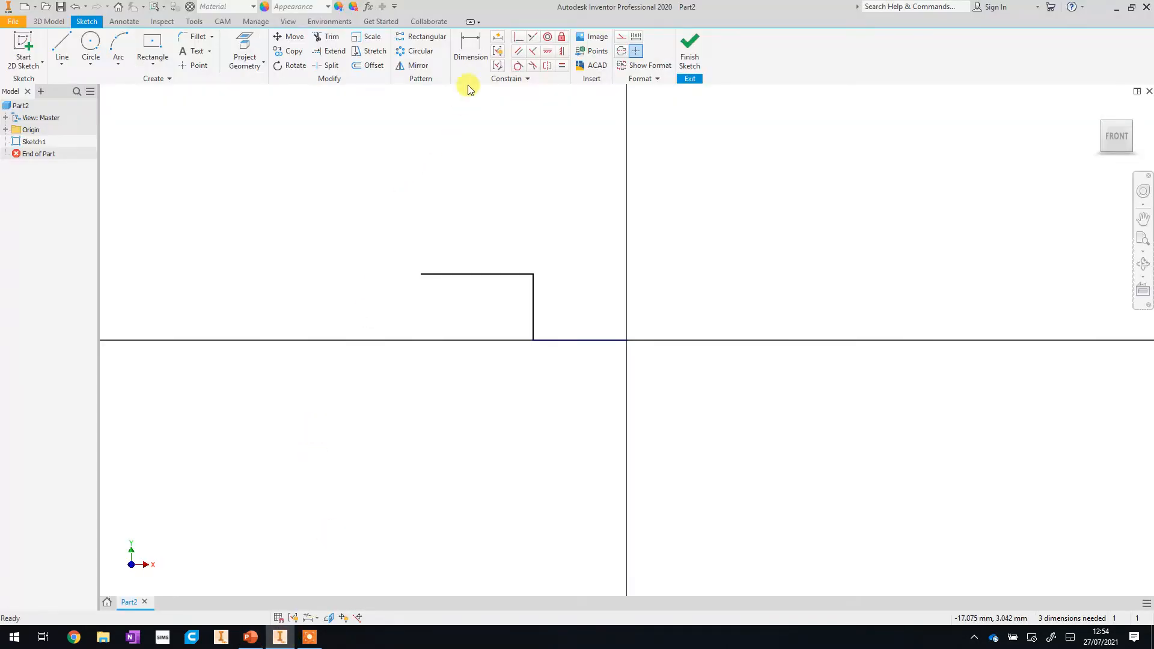
left_click(470, 57)
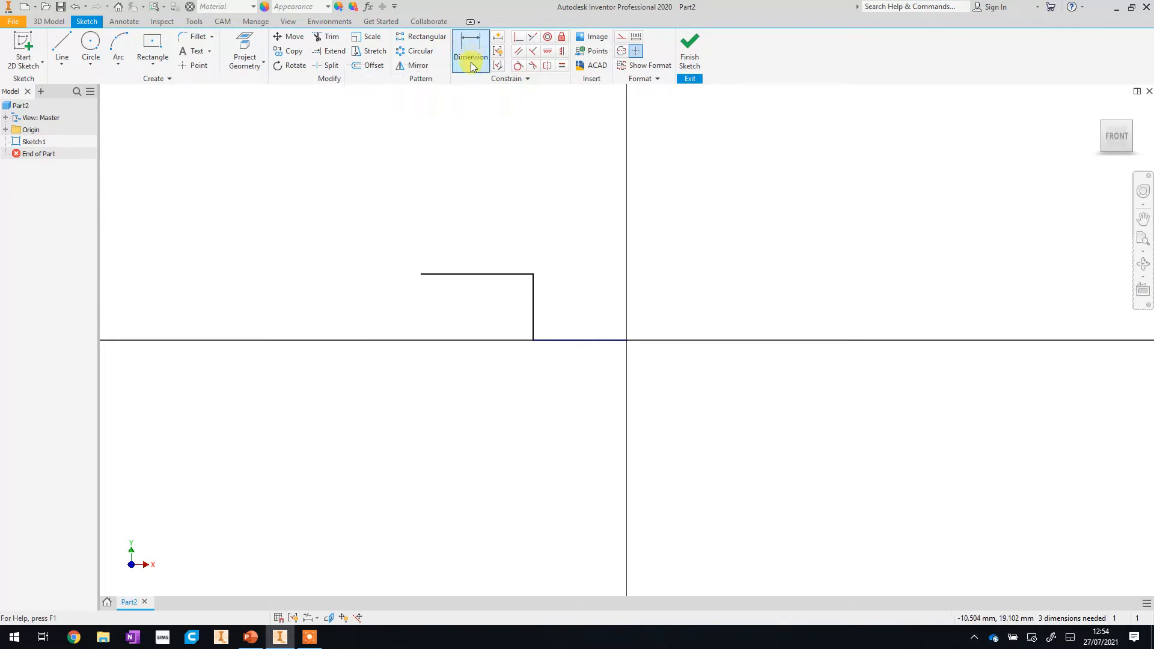
left_click(470, 56)
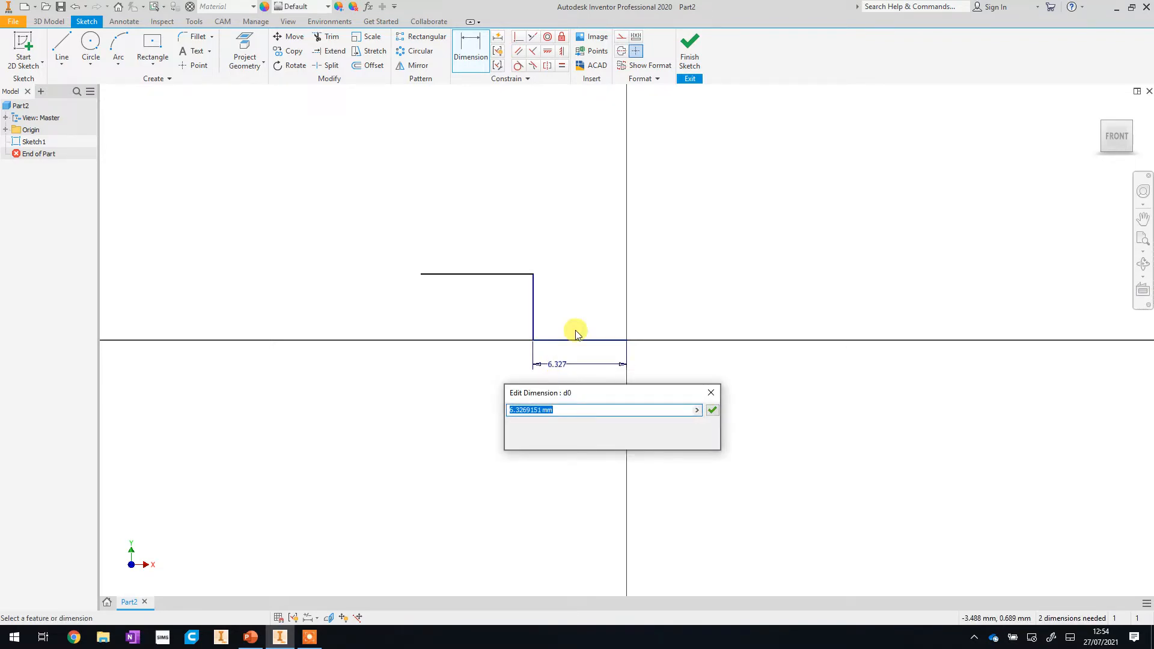
type("16.06")
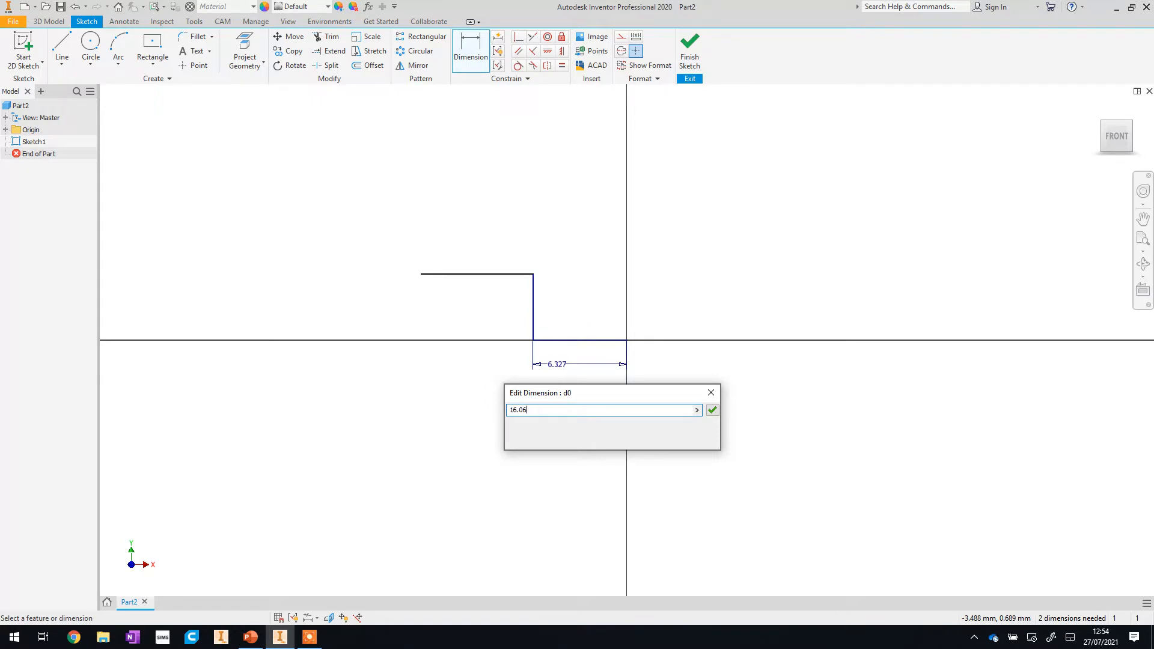
left_click(711, 410)
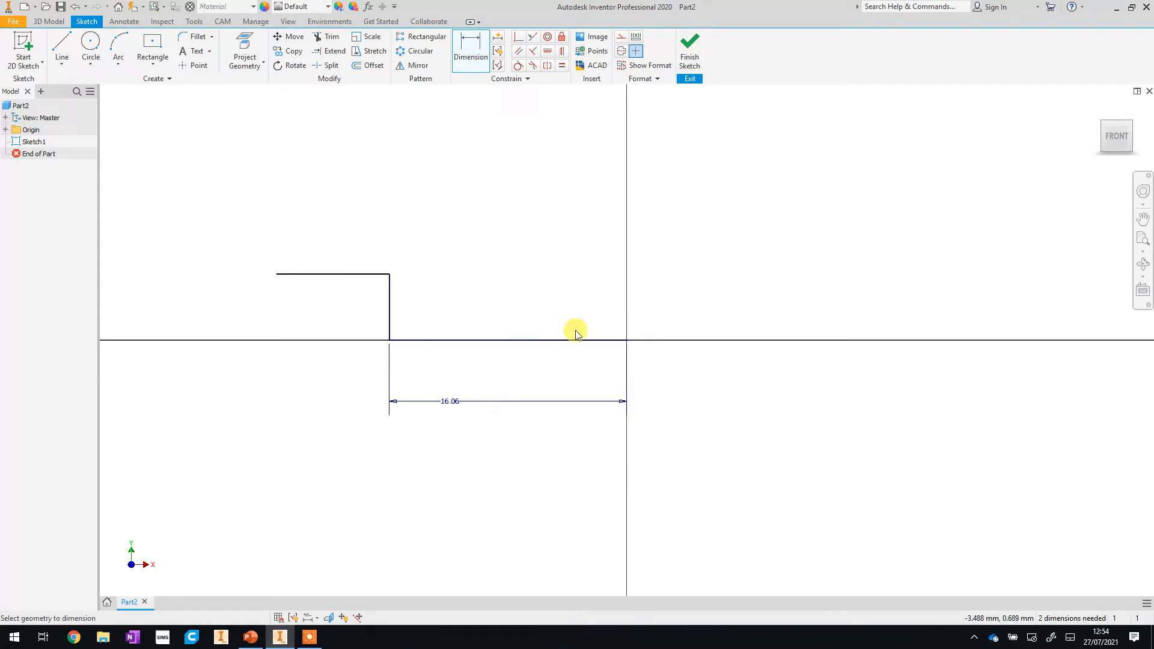
mouse_move(390, 307)
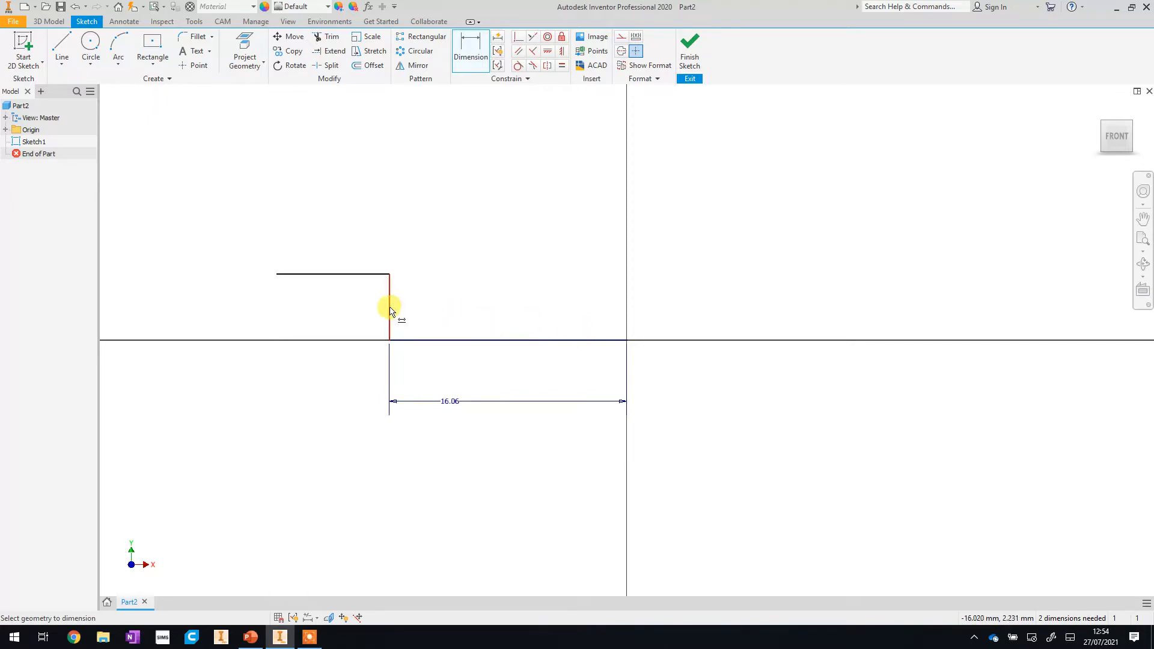
left_click(423, 294)
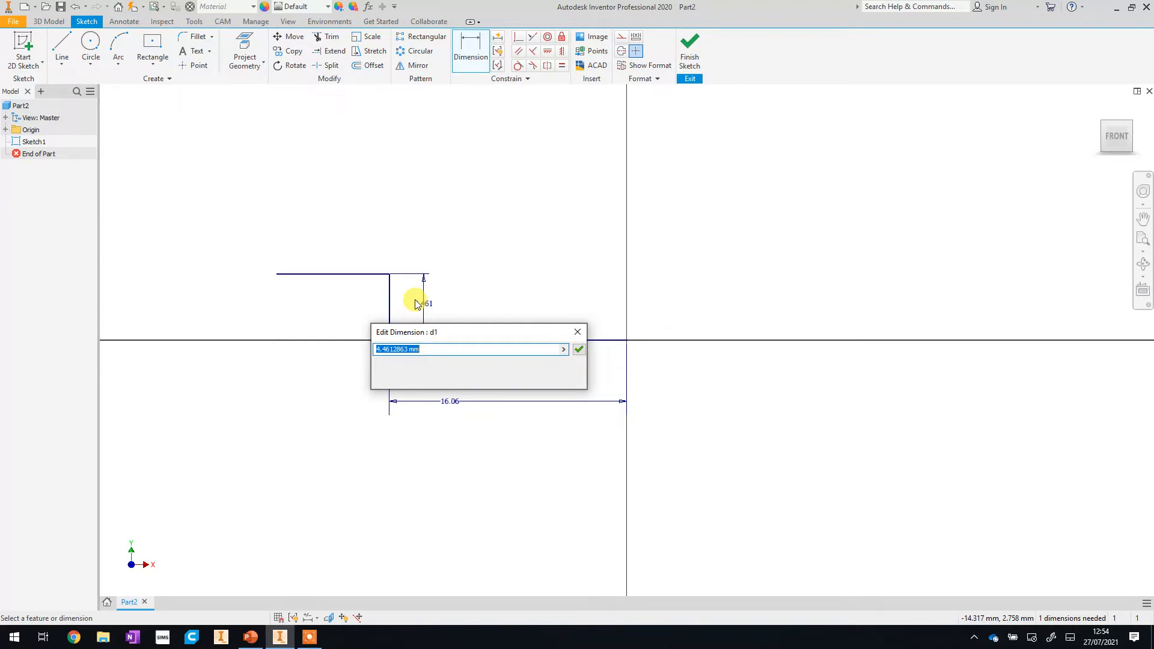
type("17.30")
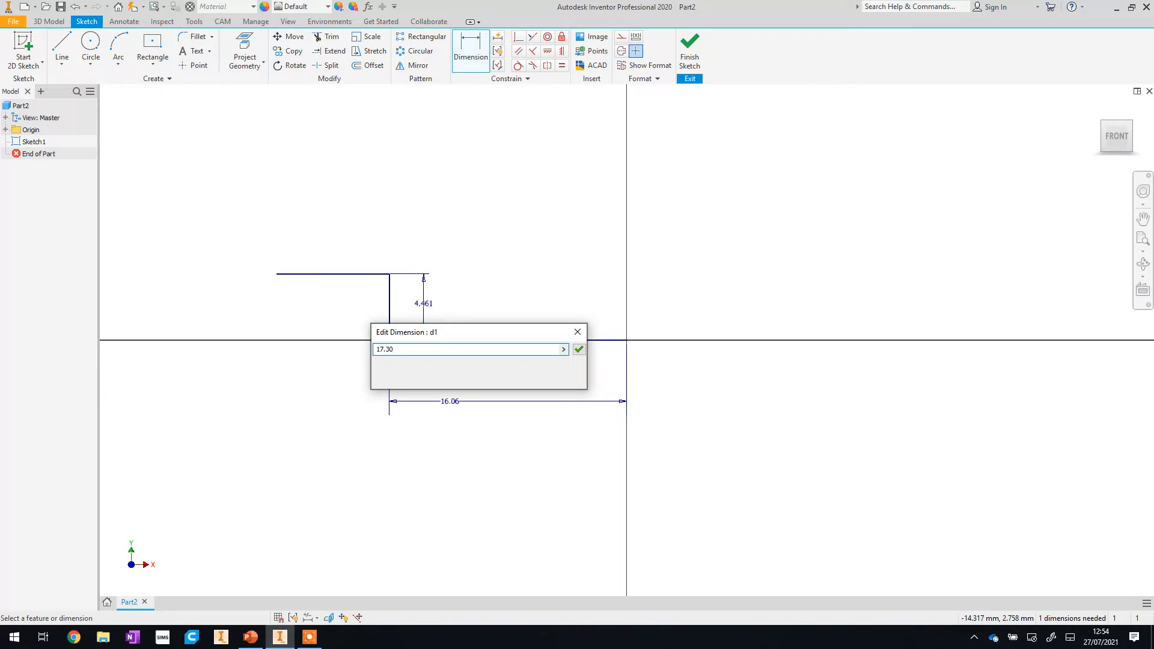
left_click(578, 348)
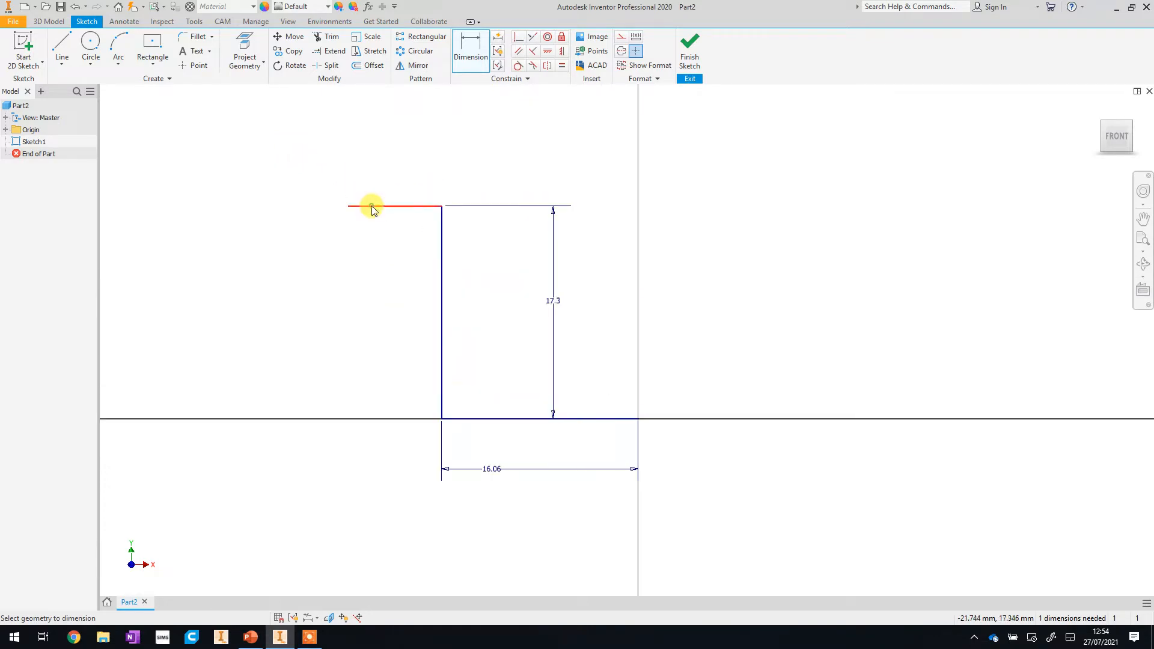
left_click(368, 206)
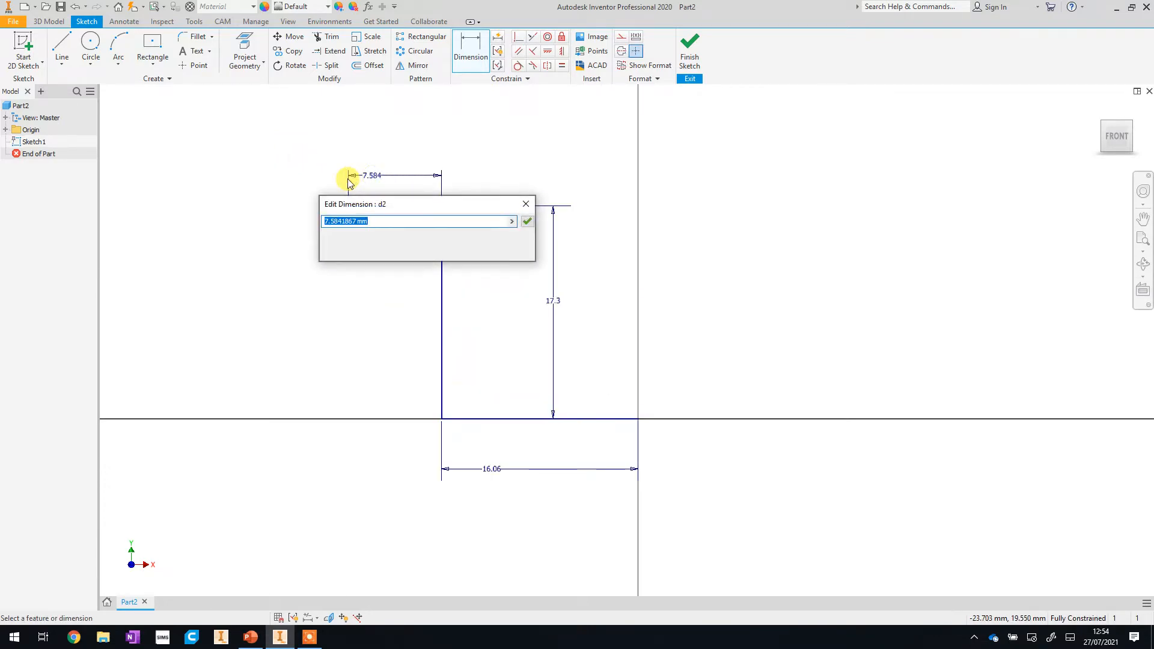
type("38")
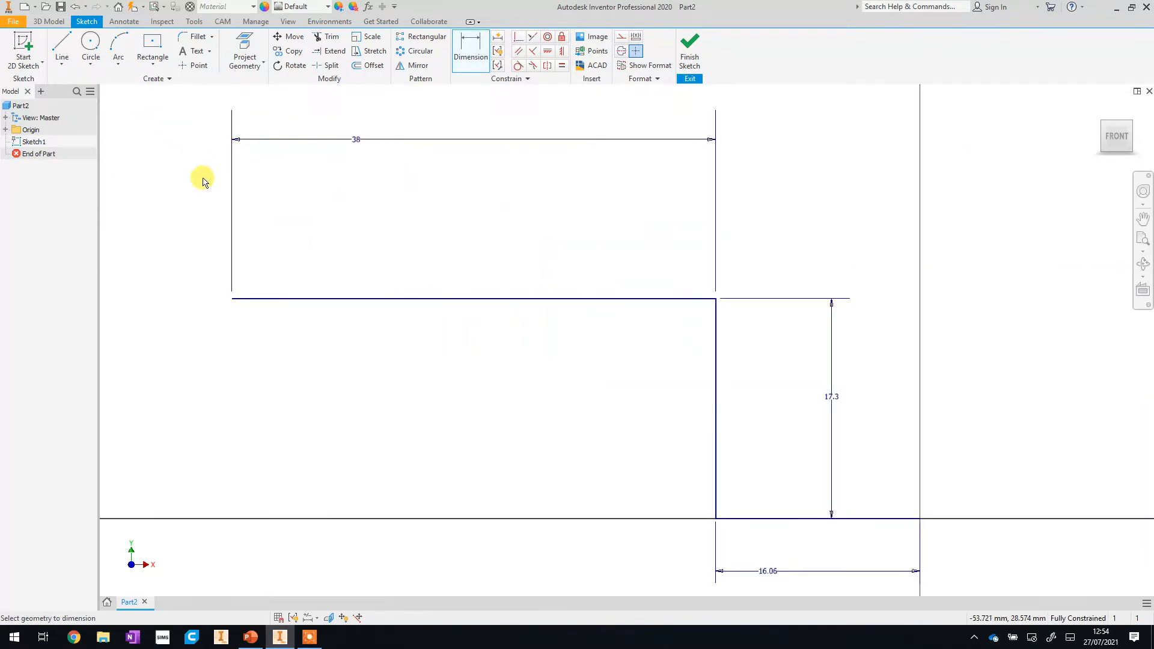
mouse_move(196, 181)
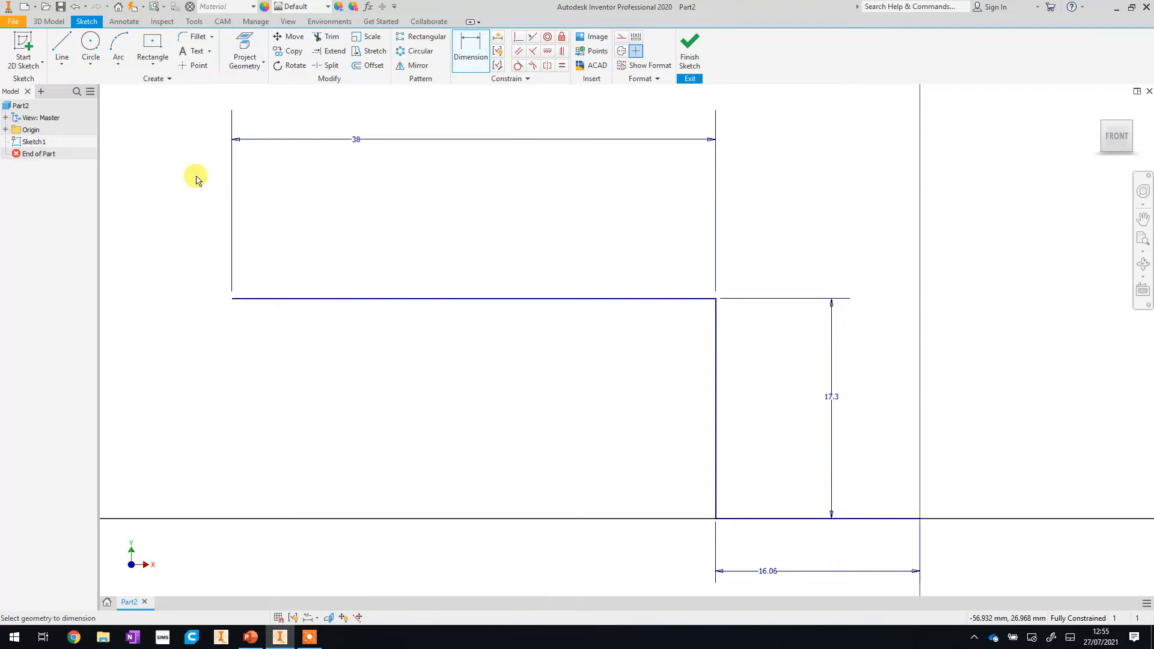
mouse_move(382, 78)
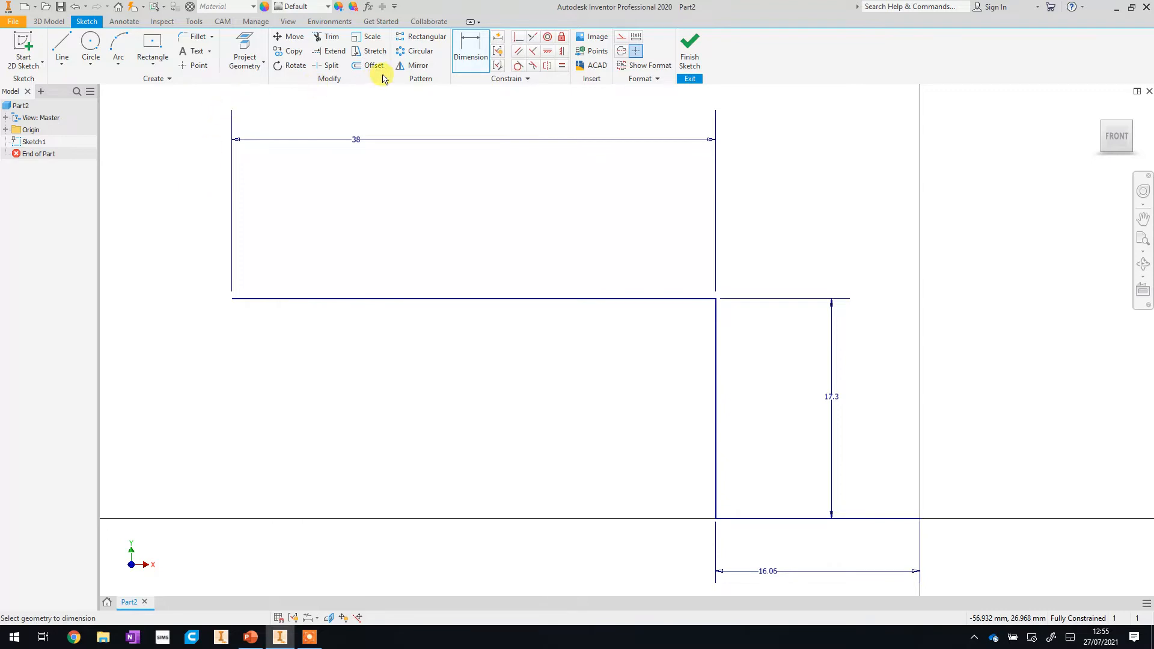
mouse_move(373, 65)
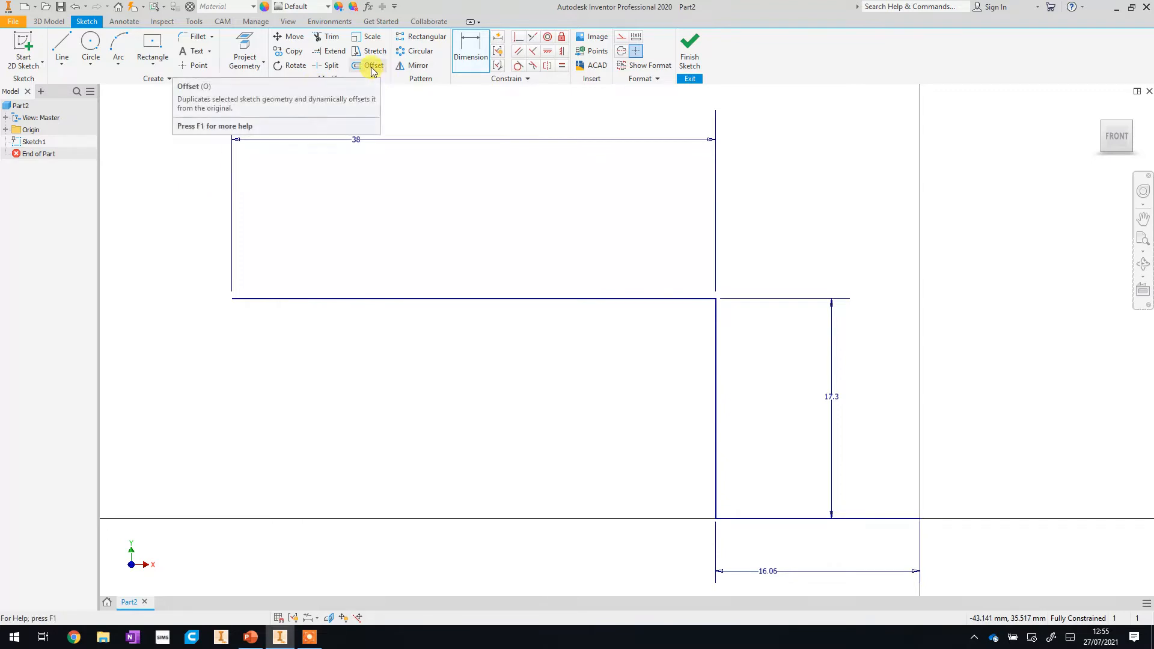
Offset the Z-shaped outline by 0.7 mm
left_click(373, 65)
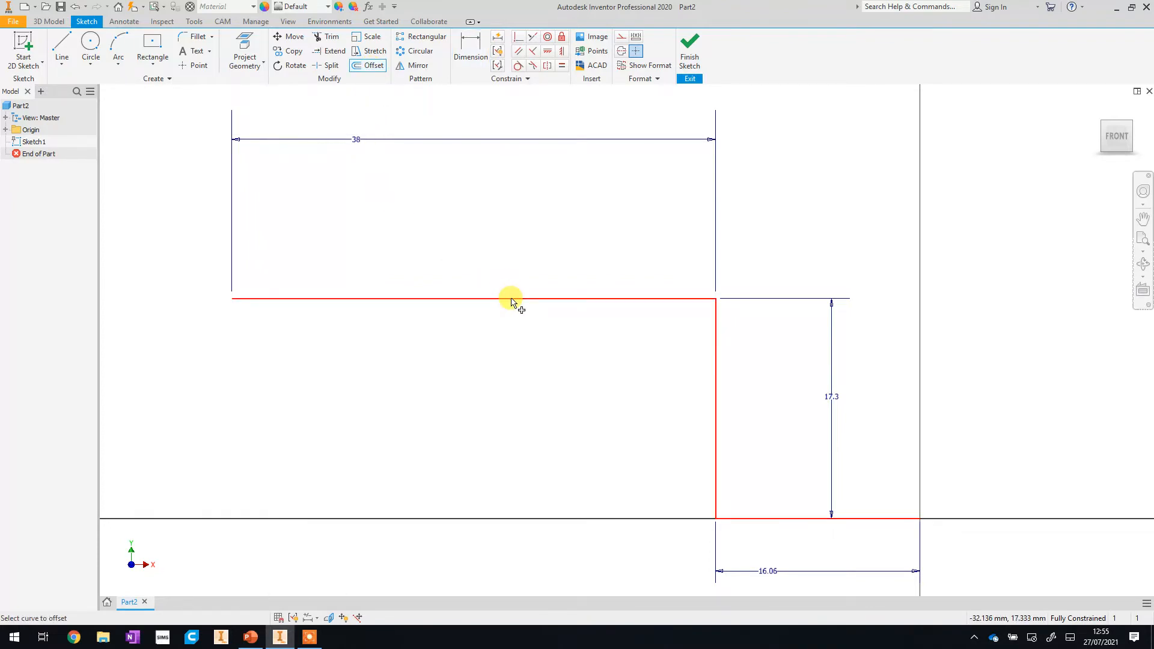
left_click(512, 298)
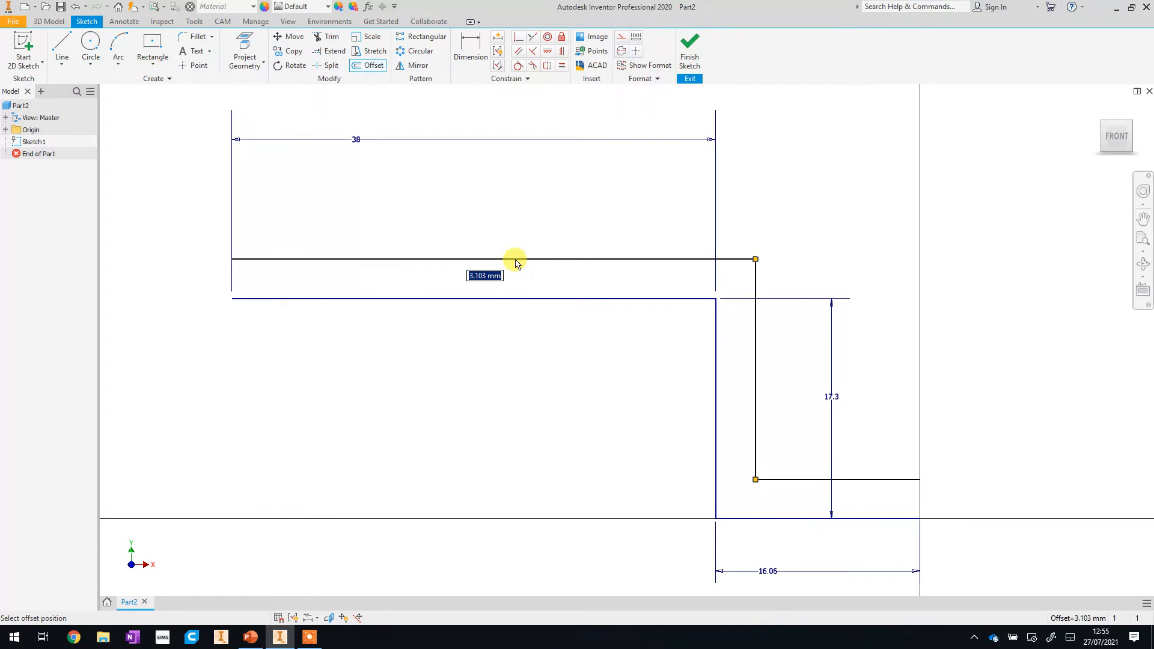
type("0.7")
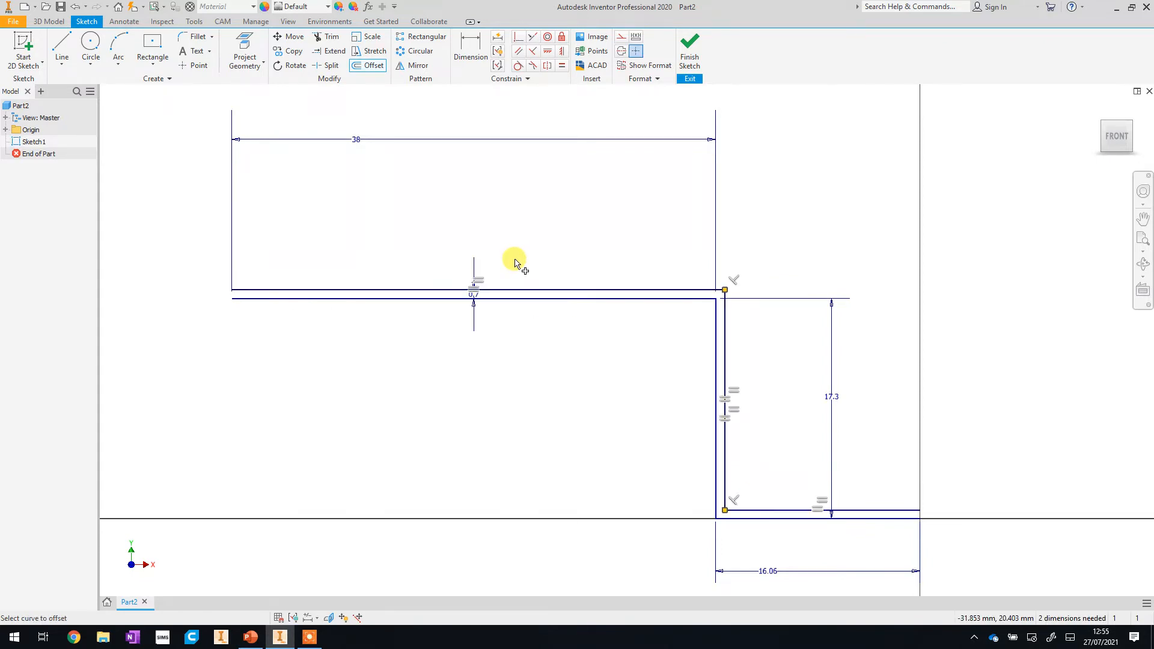
right_click(514, 263)
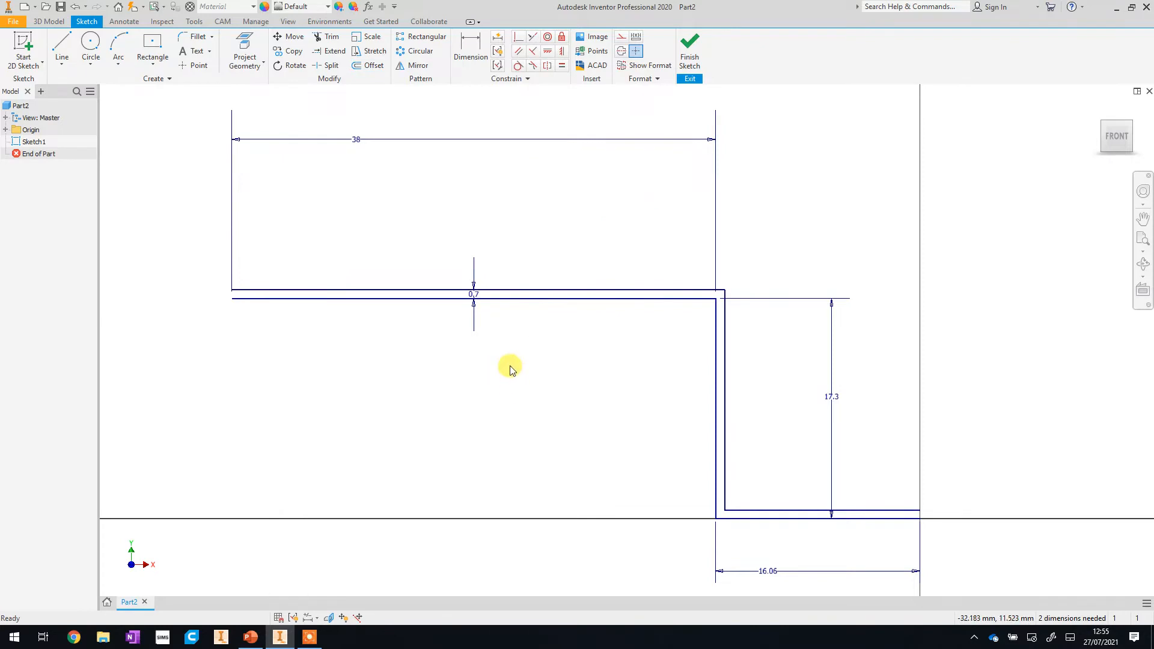
mouse_move(416, 364)
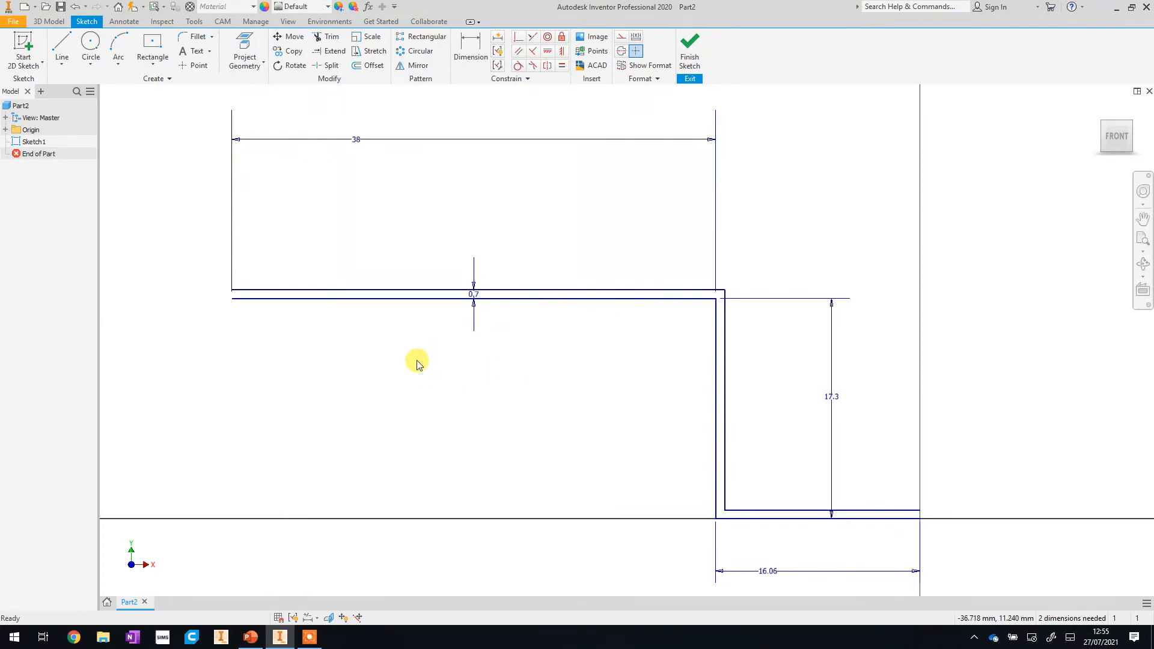
mouse_move(412, 356)
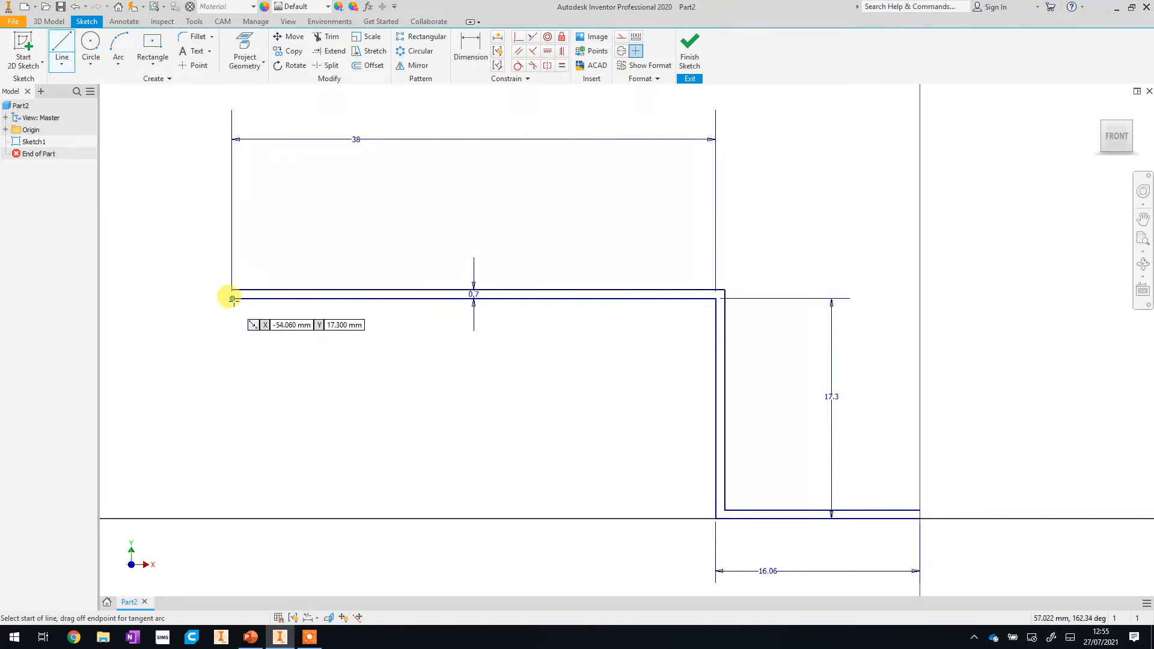
Draw short lines closing both ends between the original and offset outlines
left_click(232, 295)
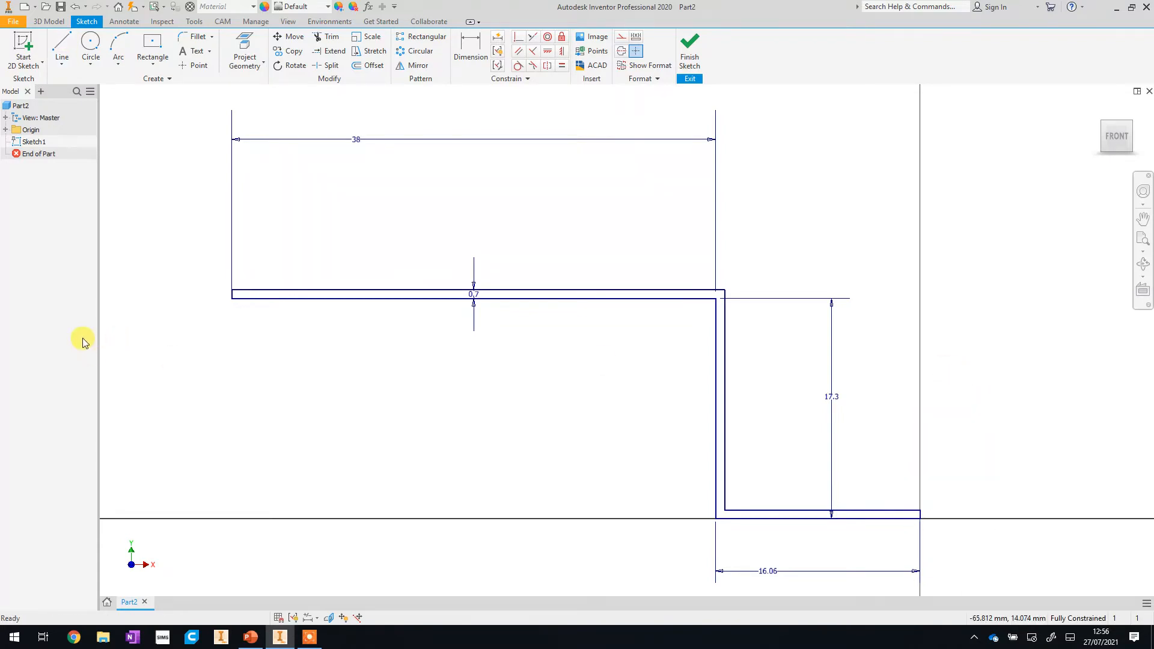
mouse_move(661, 46)
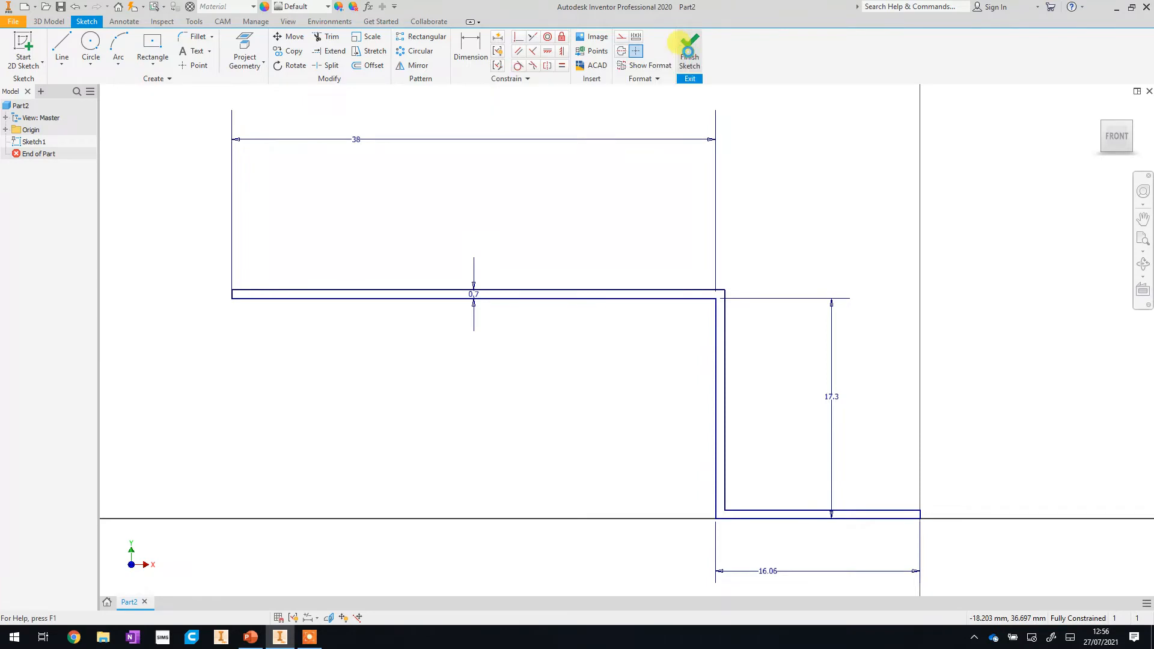
Finish the sketch and extrude the bracket profile 20 mm
left_click(688, 50)
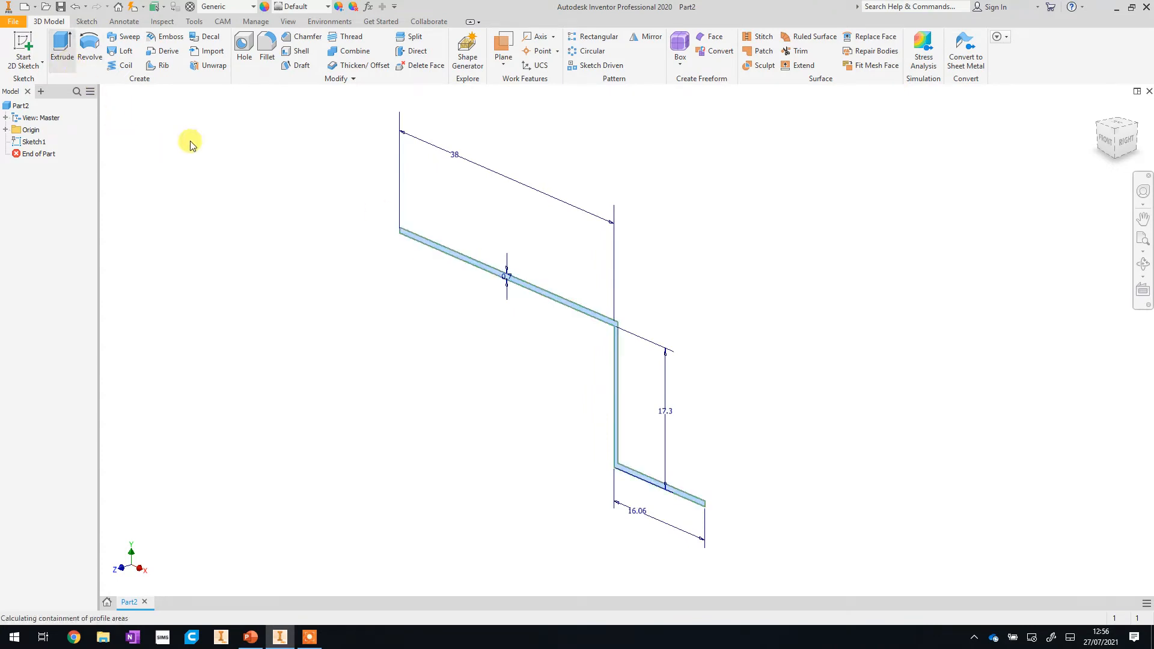
left_click(62, 48)
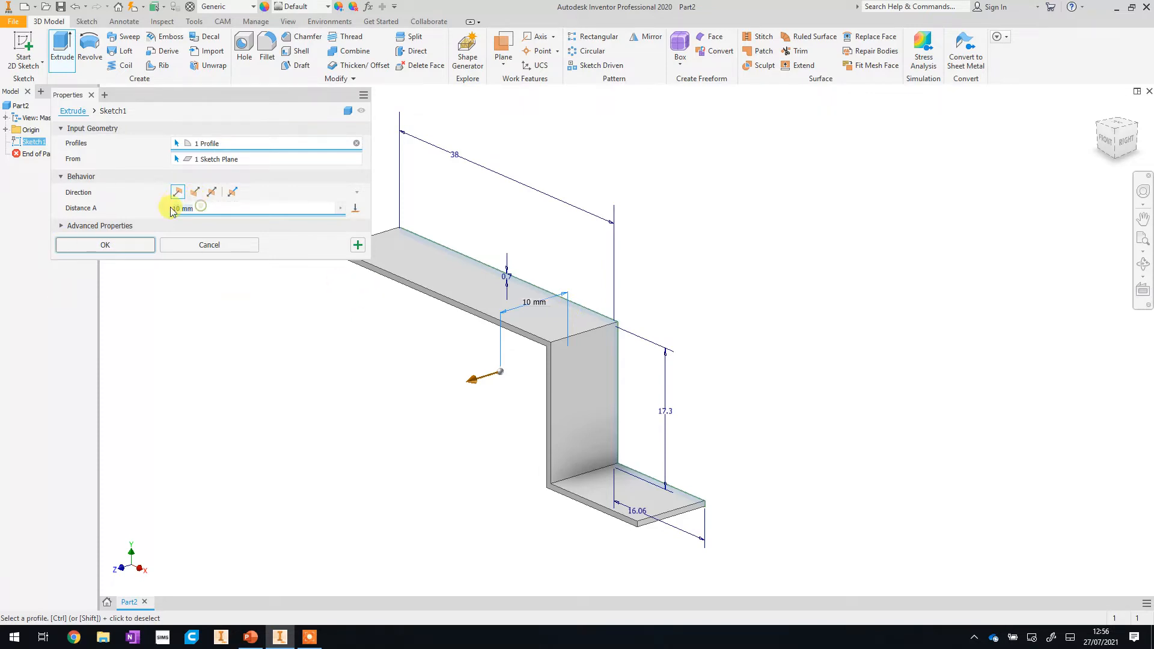
type("20")
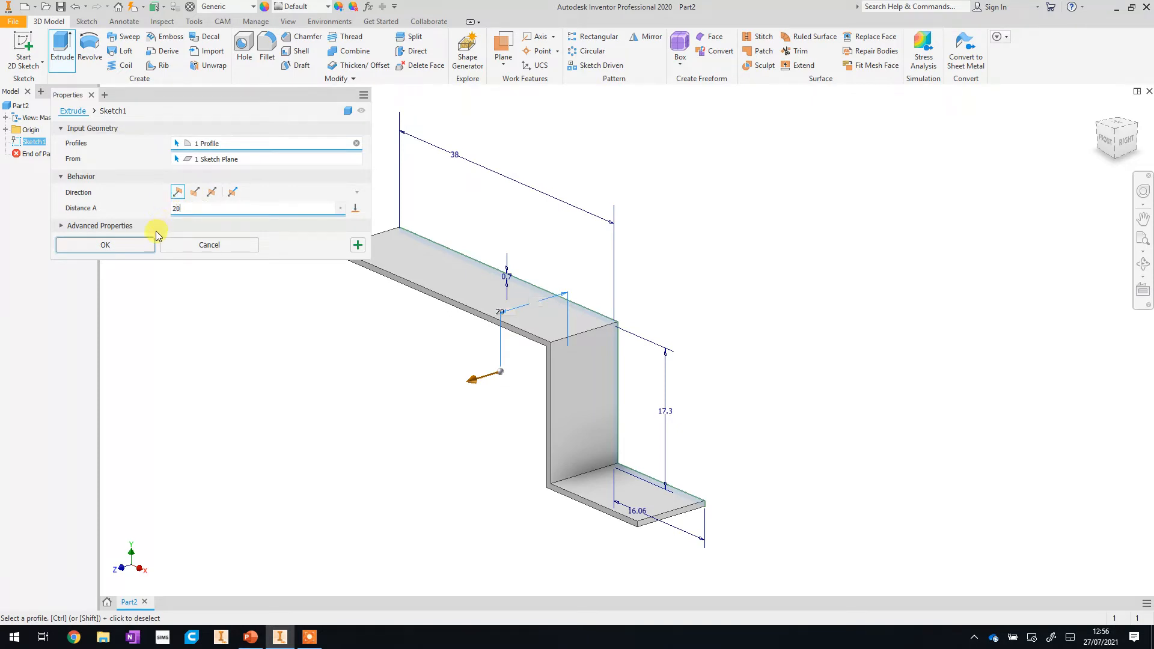
left_click(105, 244)
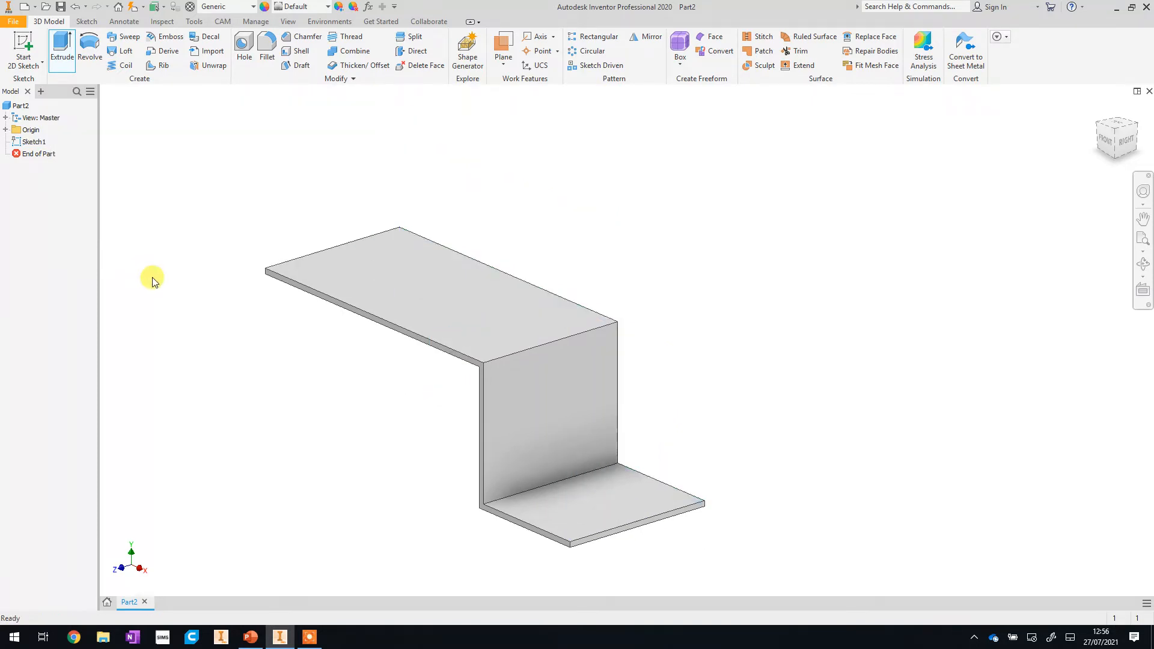
left_click(251, 637)
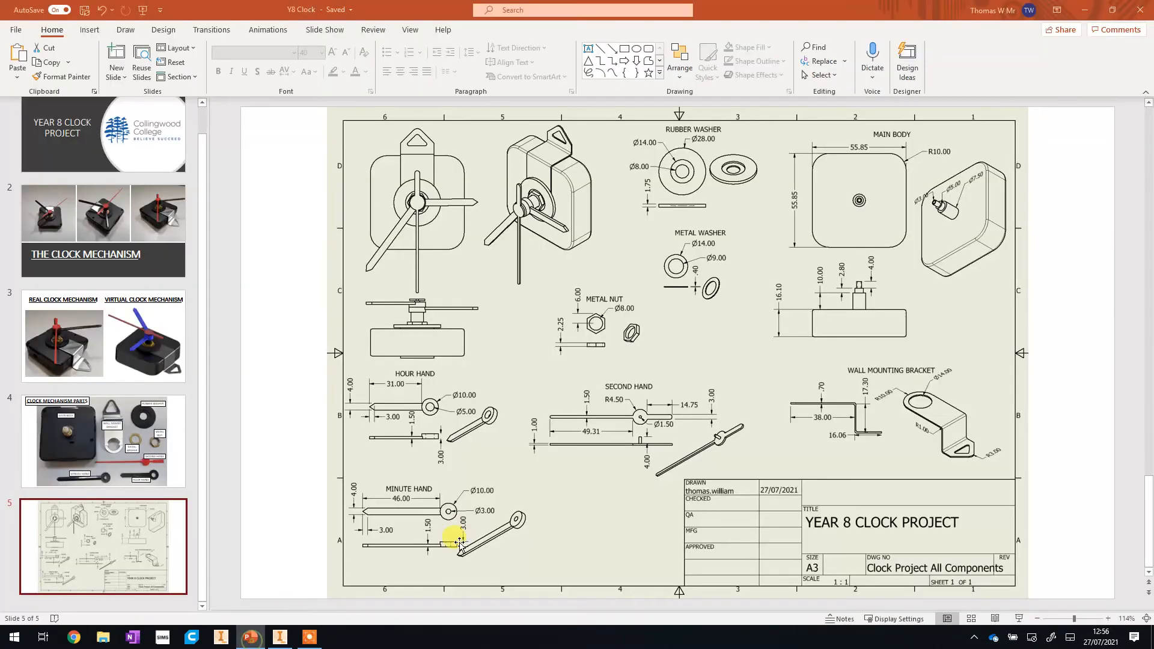
mouse_move(951, 453)
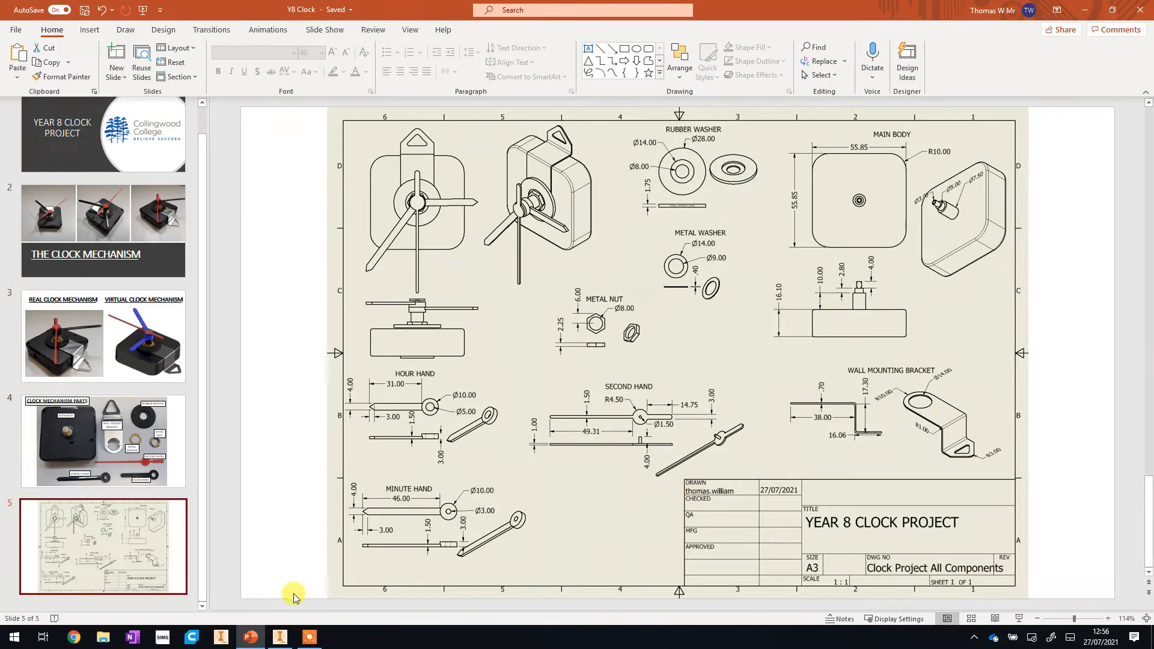
left_click(278, 637)
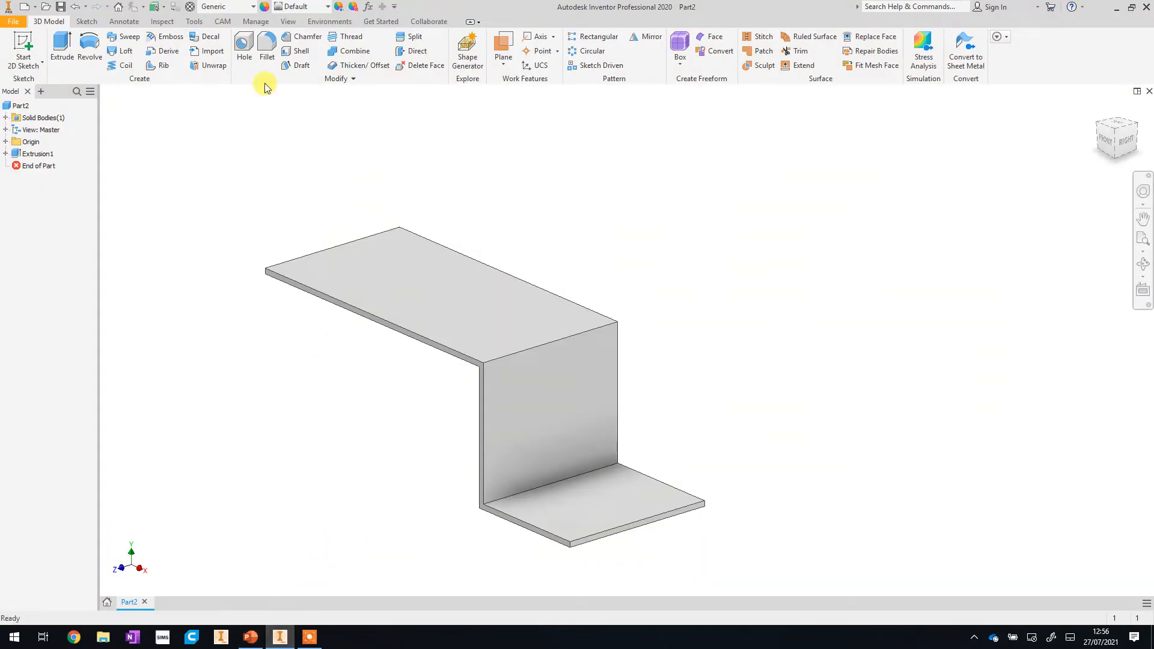
Fillet the upper and lower bend edges with radius 1 and inspect the result
left_click(266, 46)
type("1")
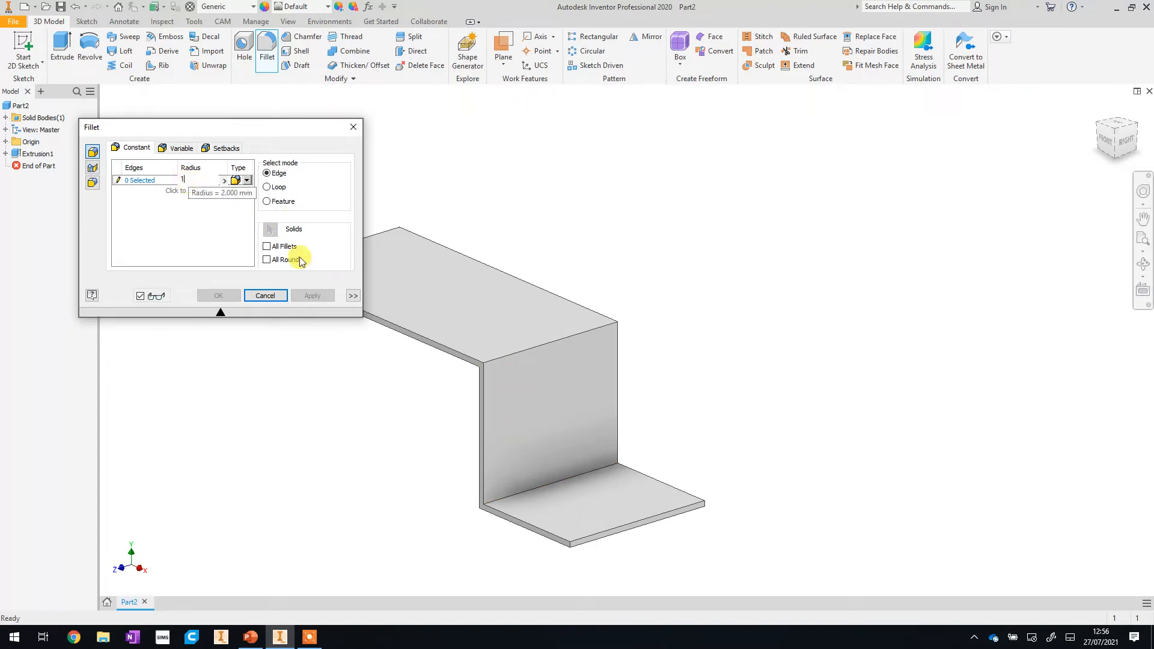
left_click(537, 343)
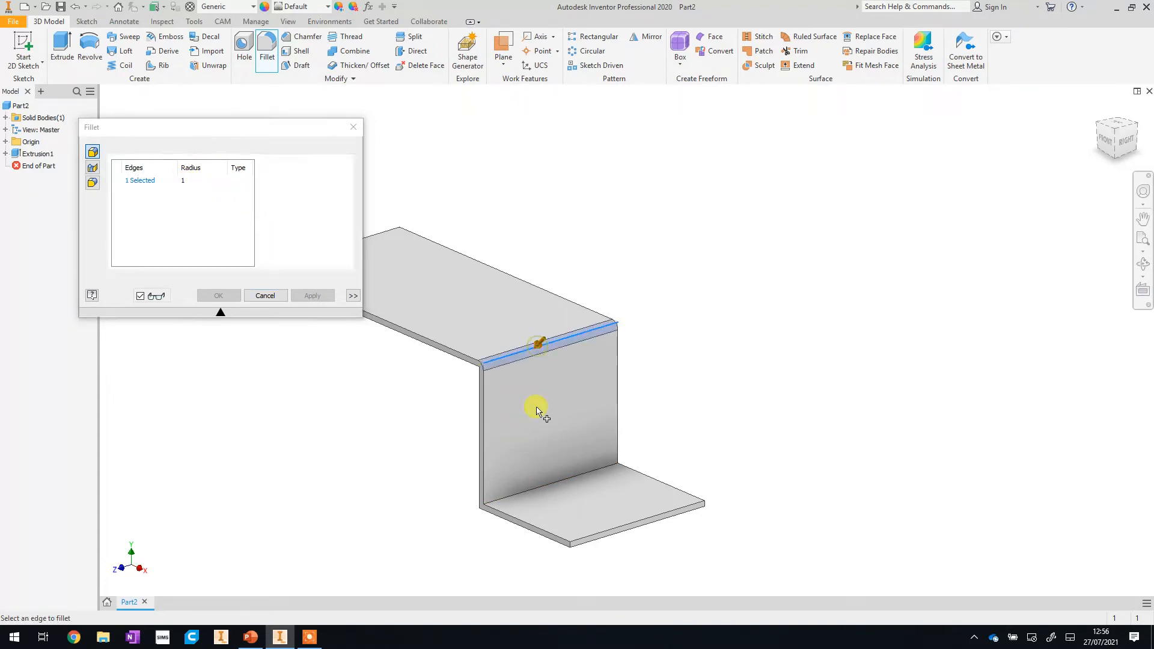
left_click(548, 482)
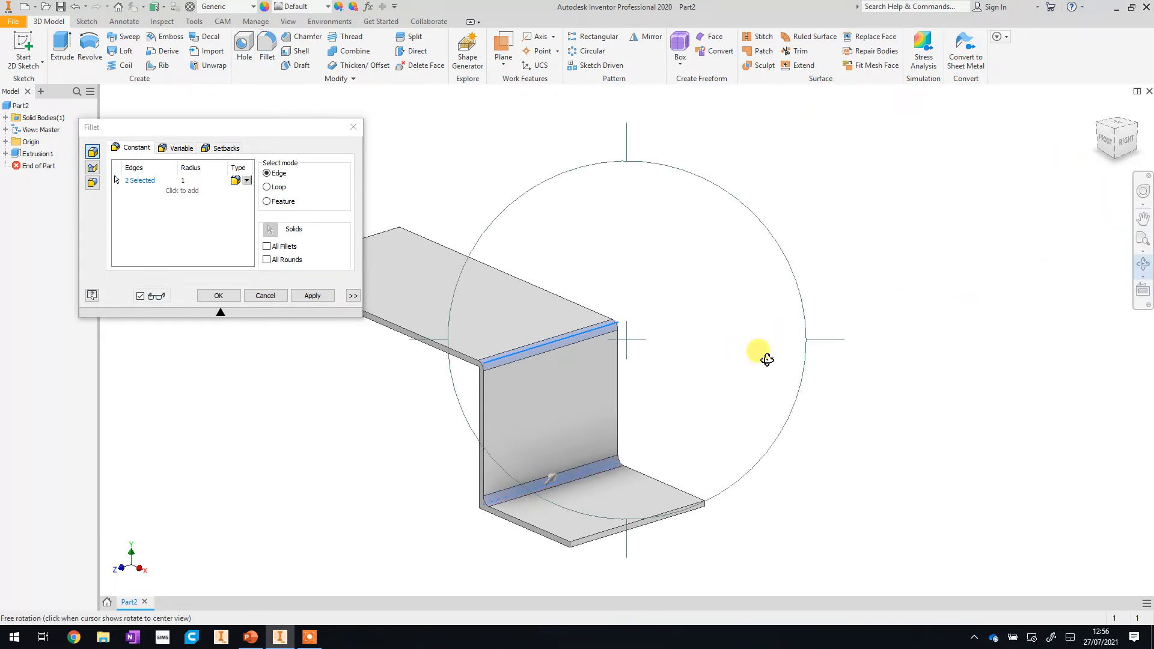
left_click_drag(765, 359, 690, 387)
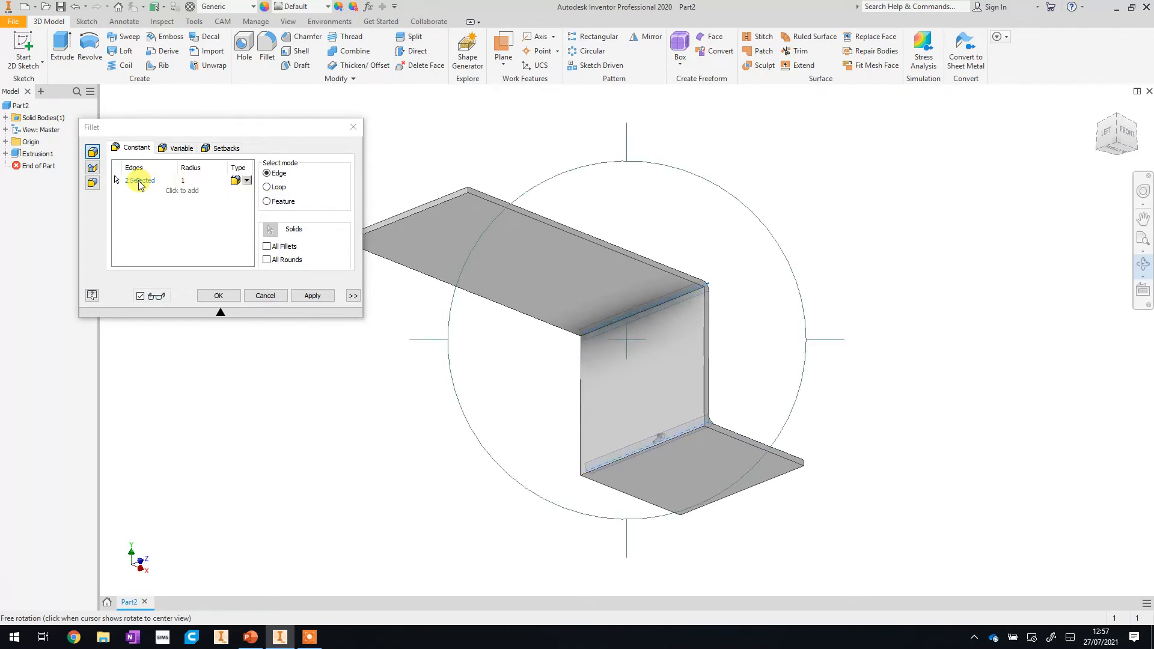
left_click(629, 317)
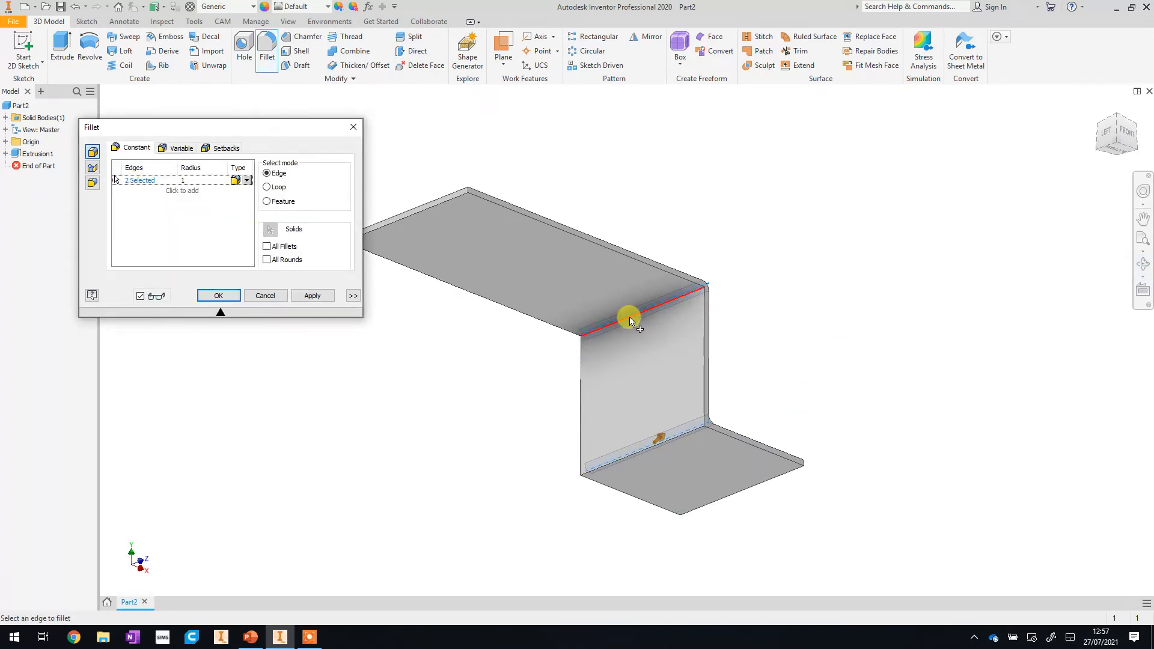
left_click(644, 452)
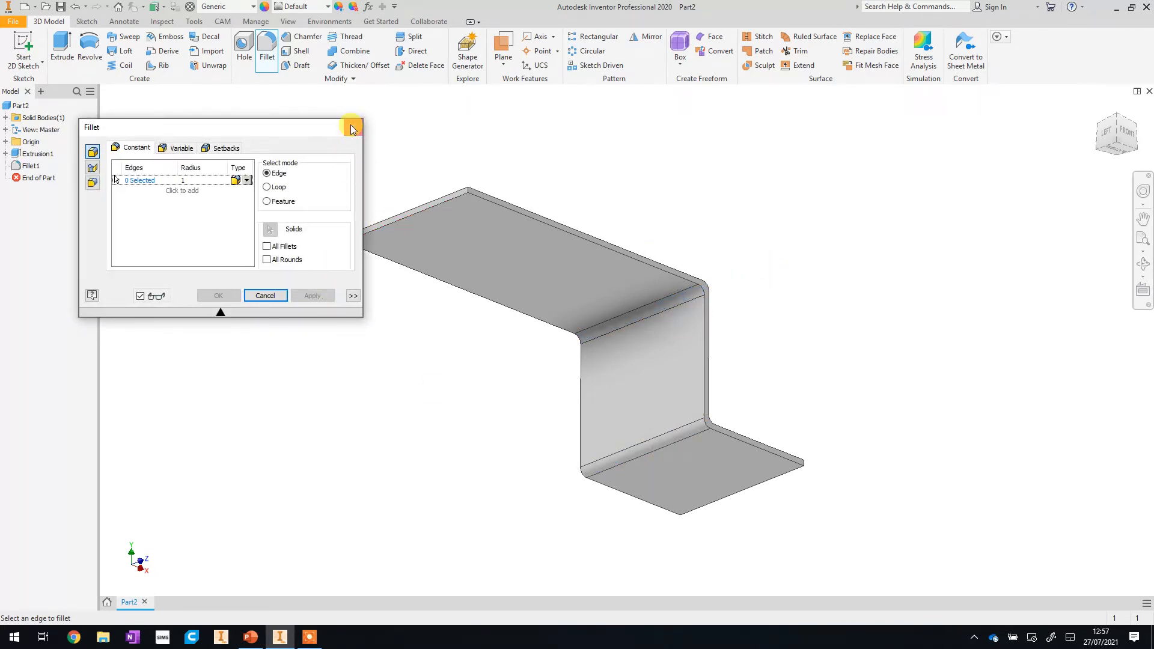
left_click(353, 127)
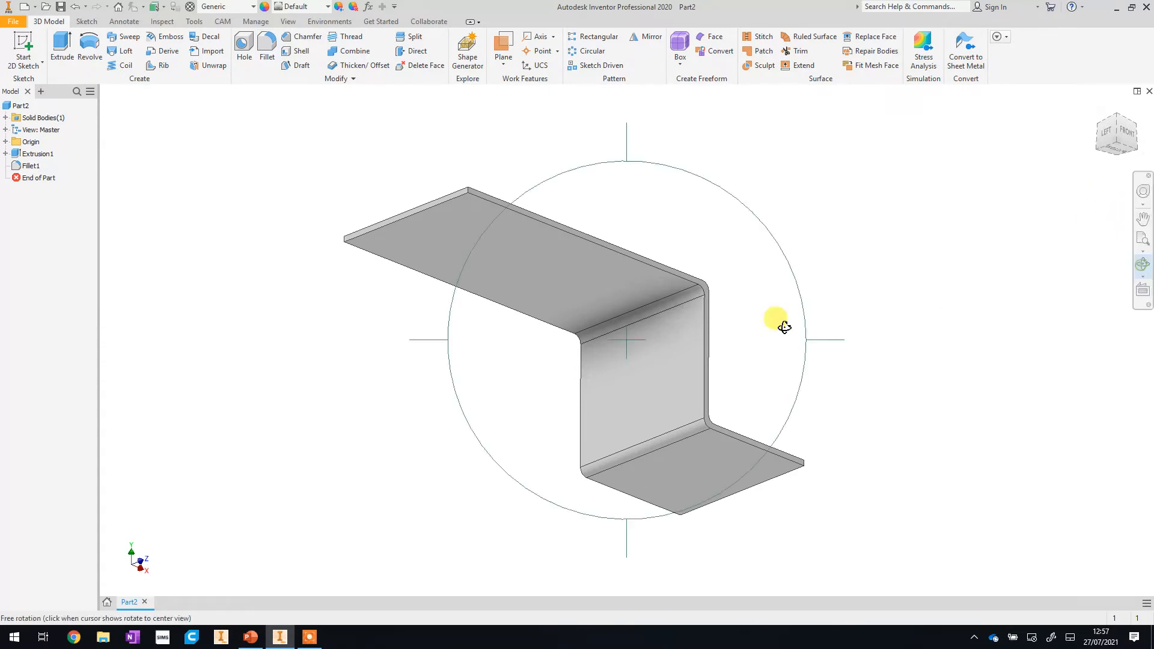
left_click_drag(783, 328, 610, 332)
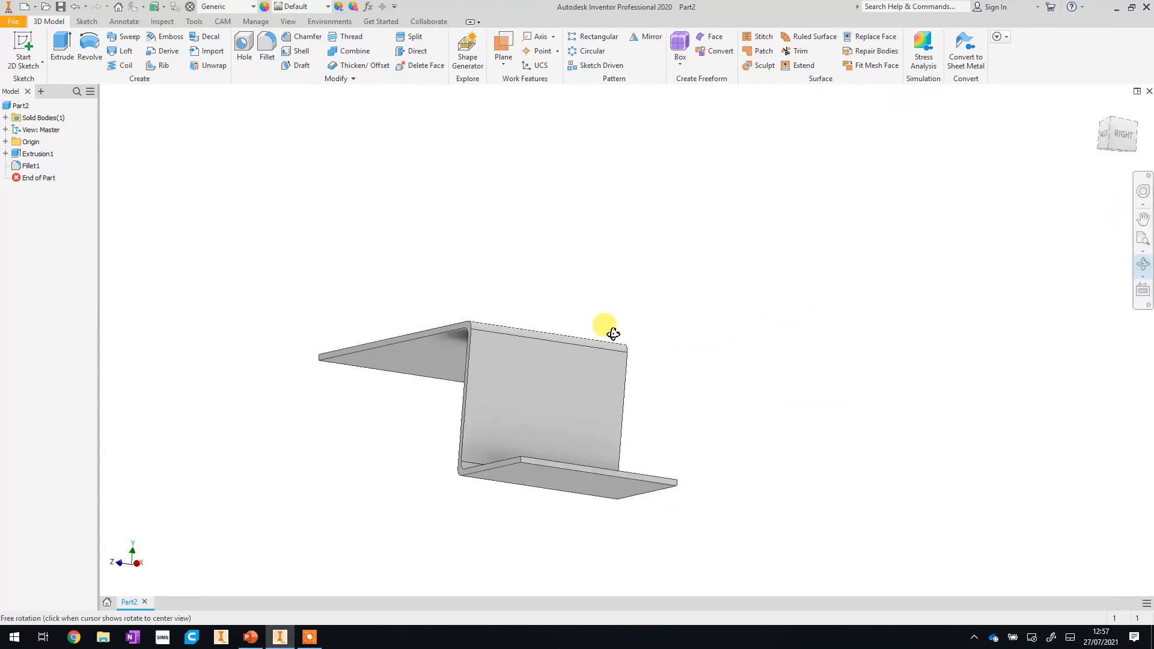
left_click_drag(603, 325, 609, 370)
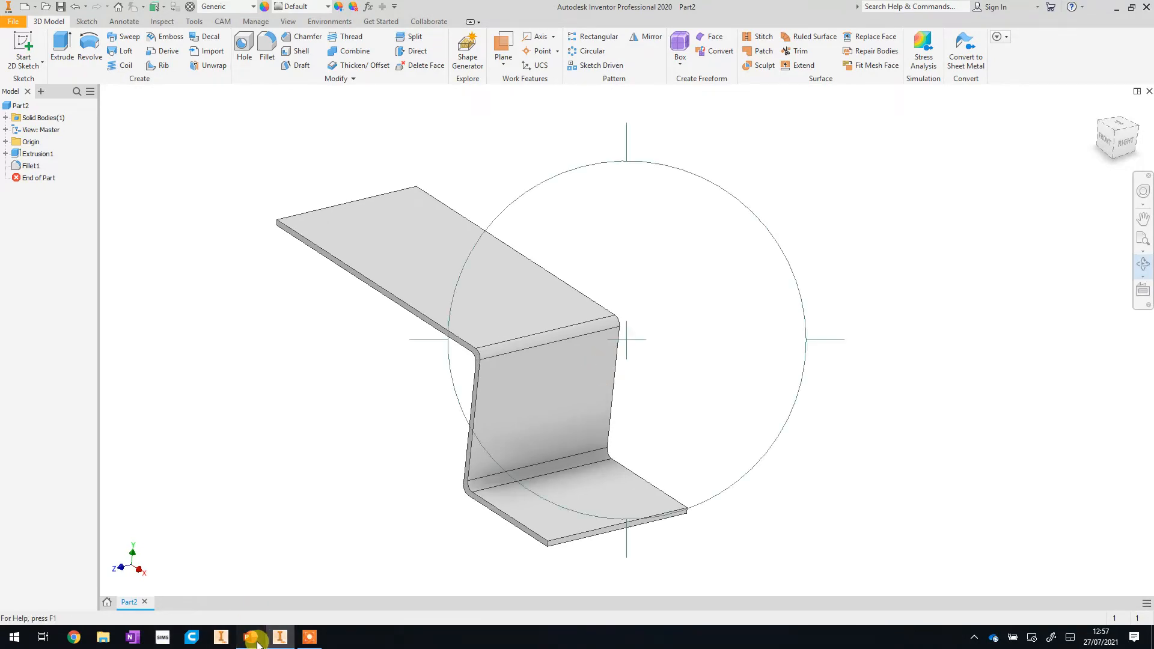
Switch to PowerPoint to view the Wall Mounting Bracket drawing on slide 5
left_click(250, 637)
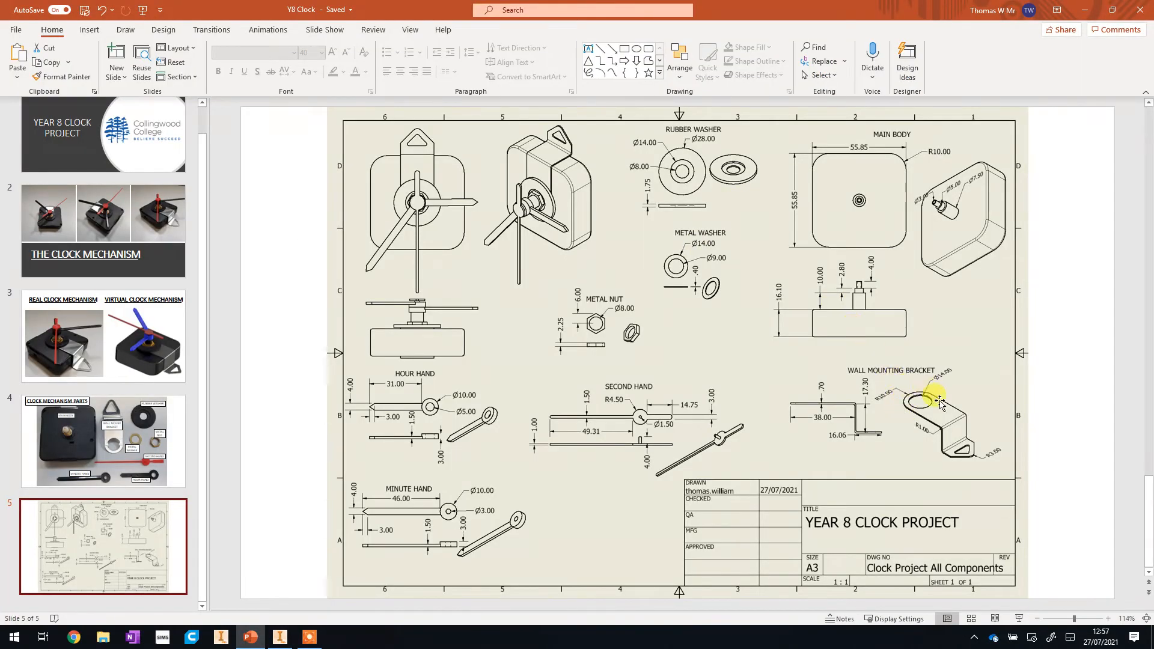
mouse_move(799, 403)
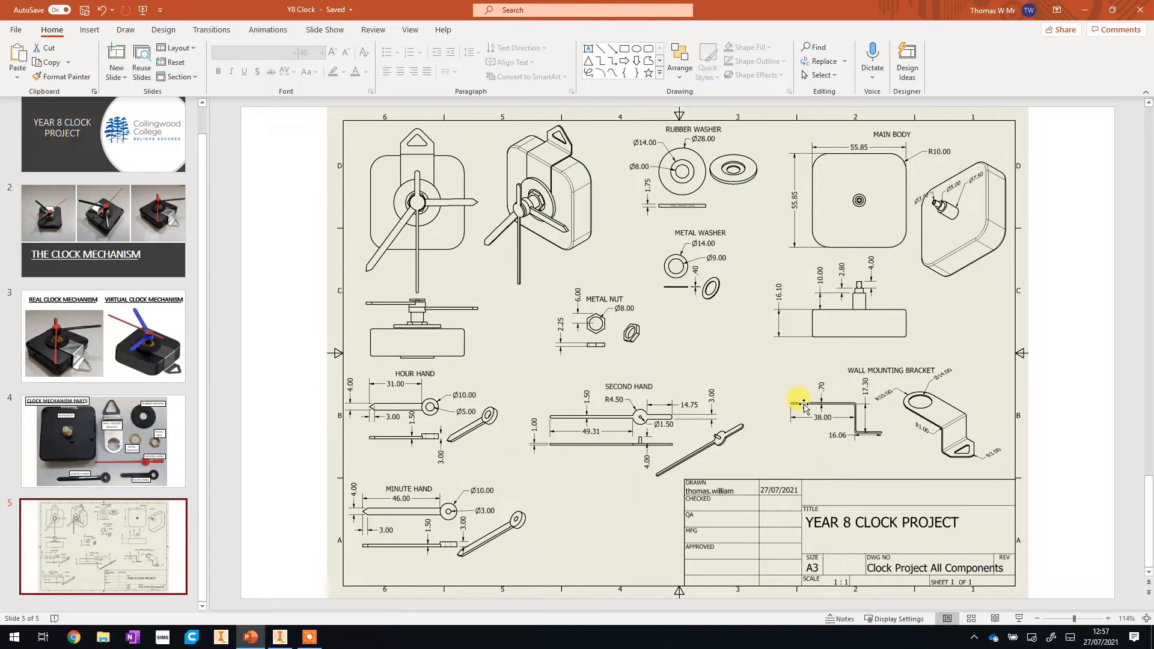
mouse_move(909, 393)
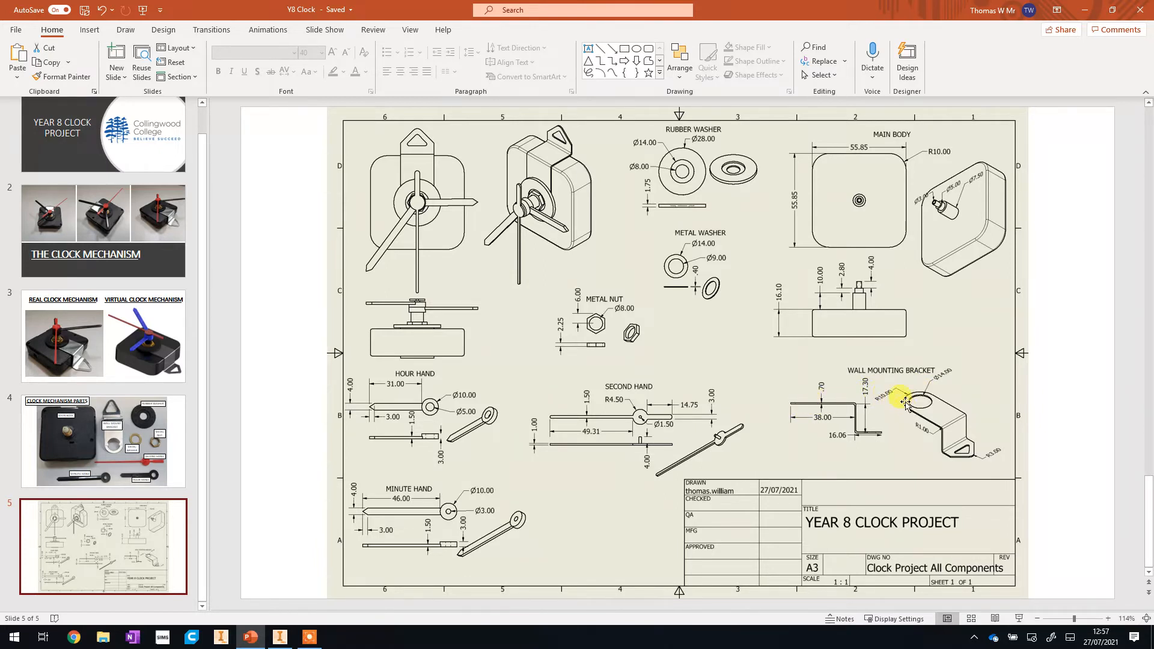
Back in Inventor, fillet both top flange end corners with radius 10
left_click(278, 637)
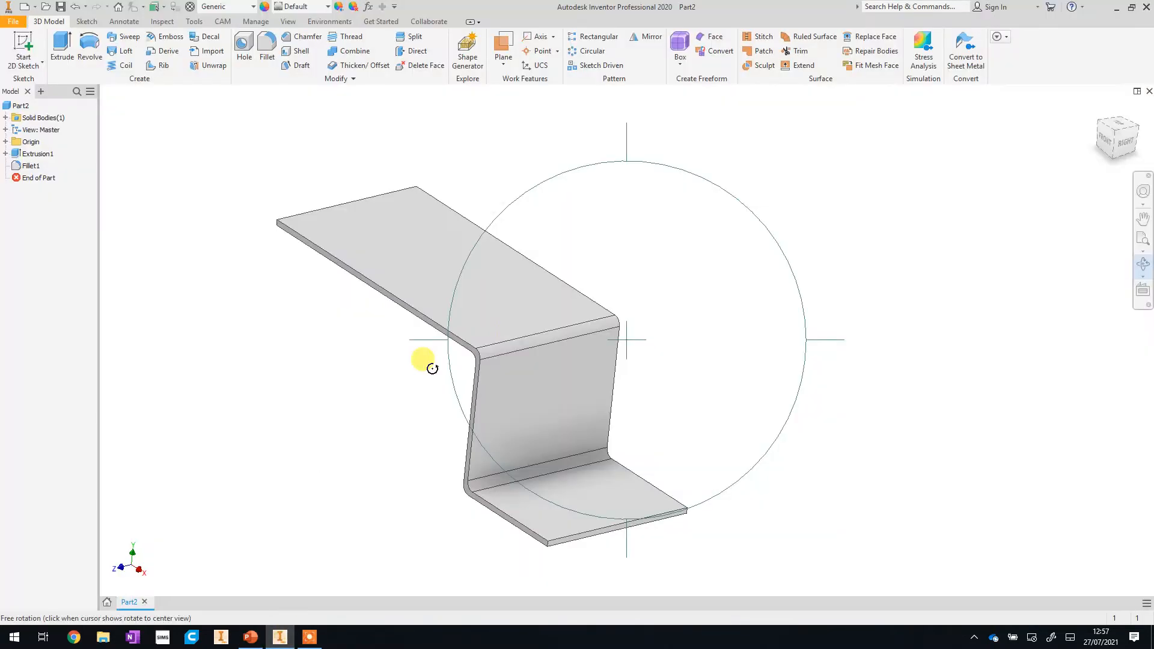
left_click_drag(432, 368, 643, 397)
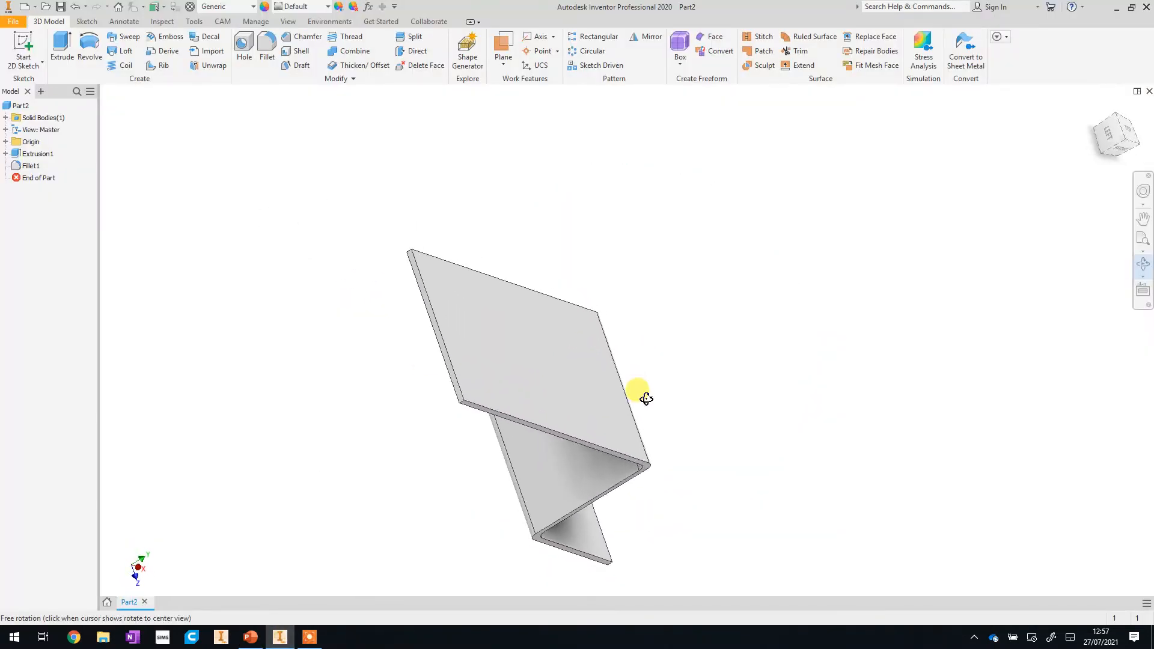
left_click(243, 50)
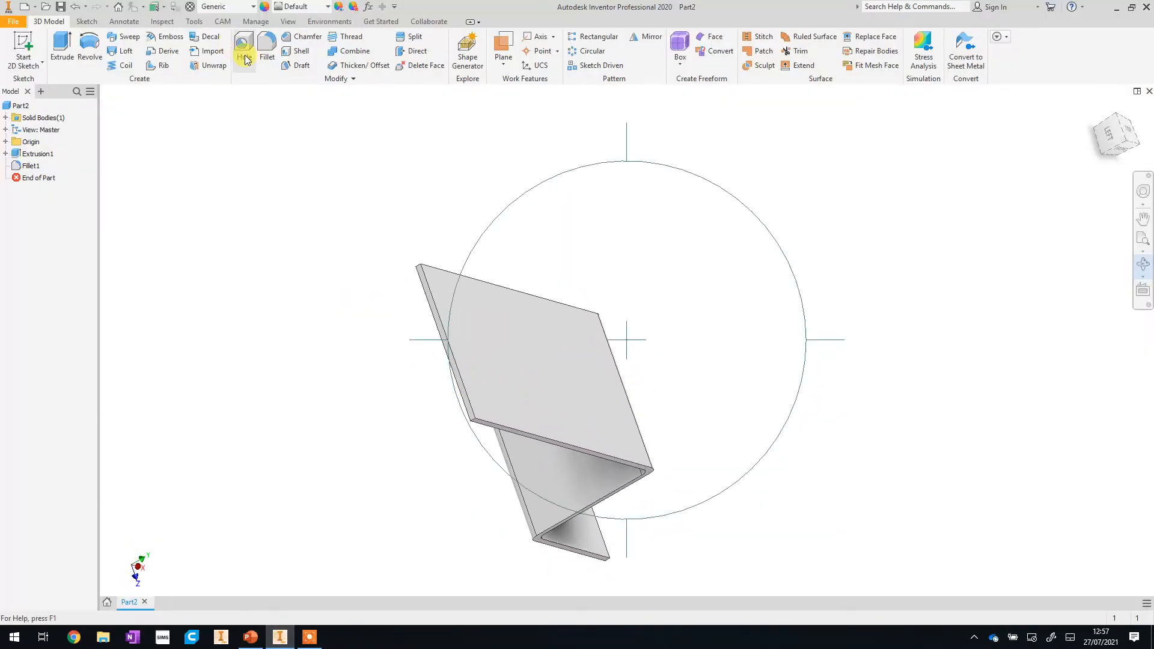
left_click(266, 44)
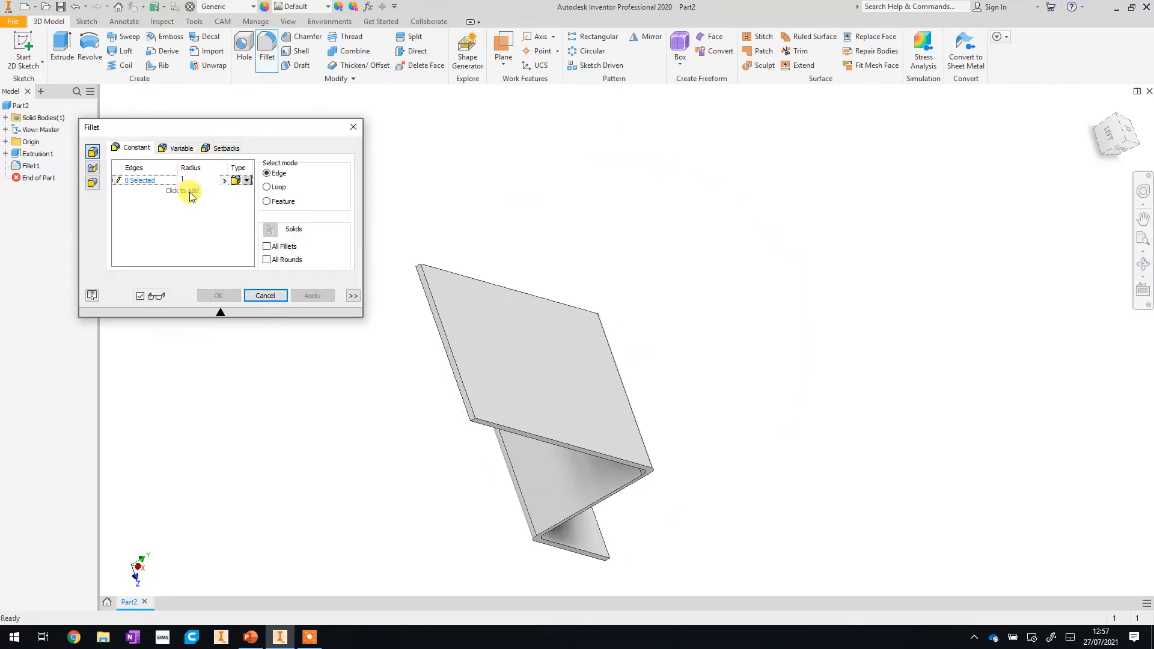
type("10")
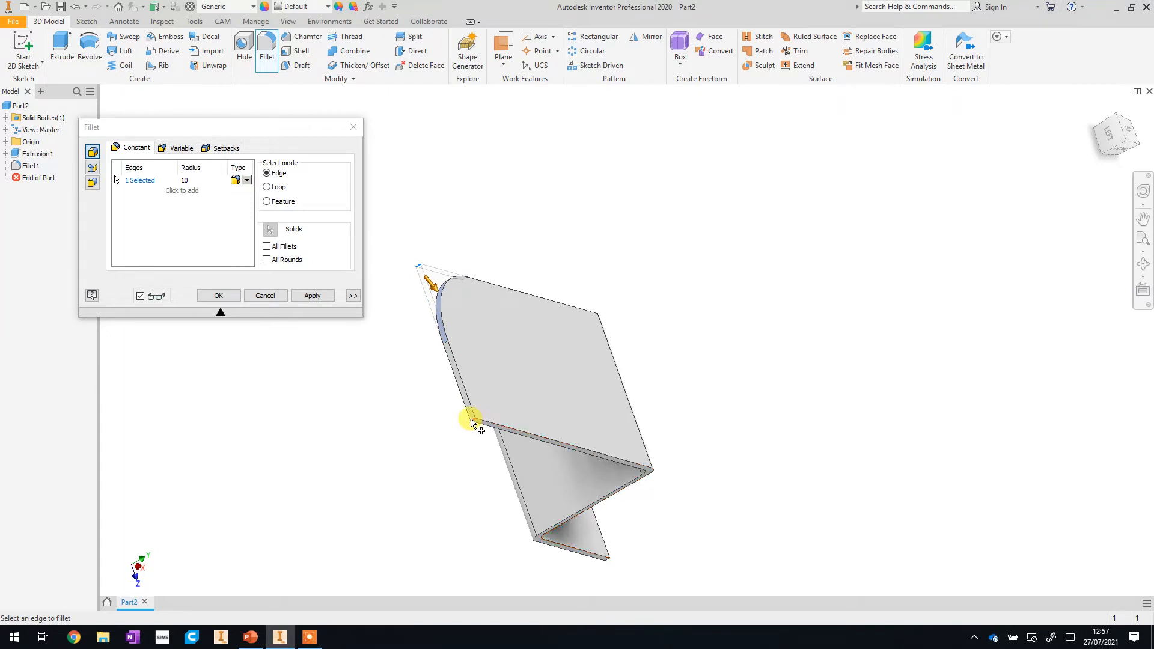
left_click(474, 419)
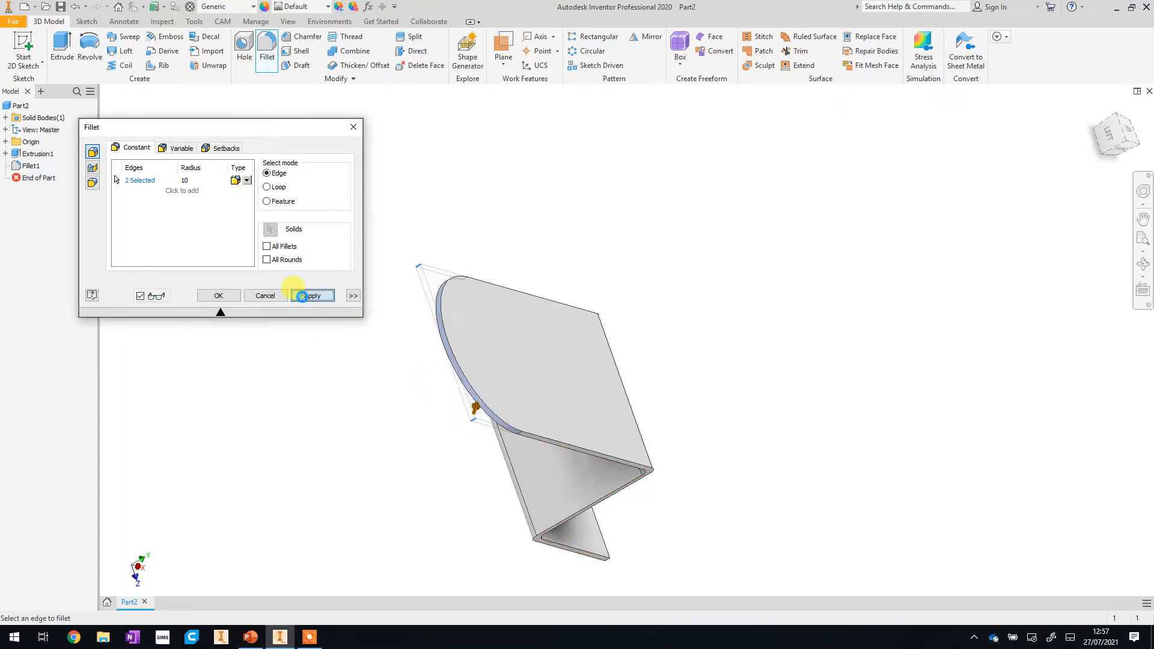
left_click(311, 295)
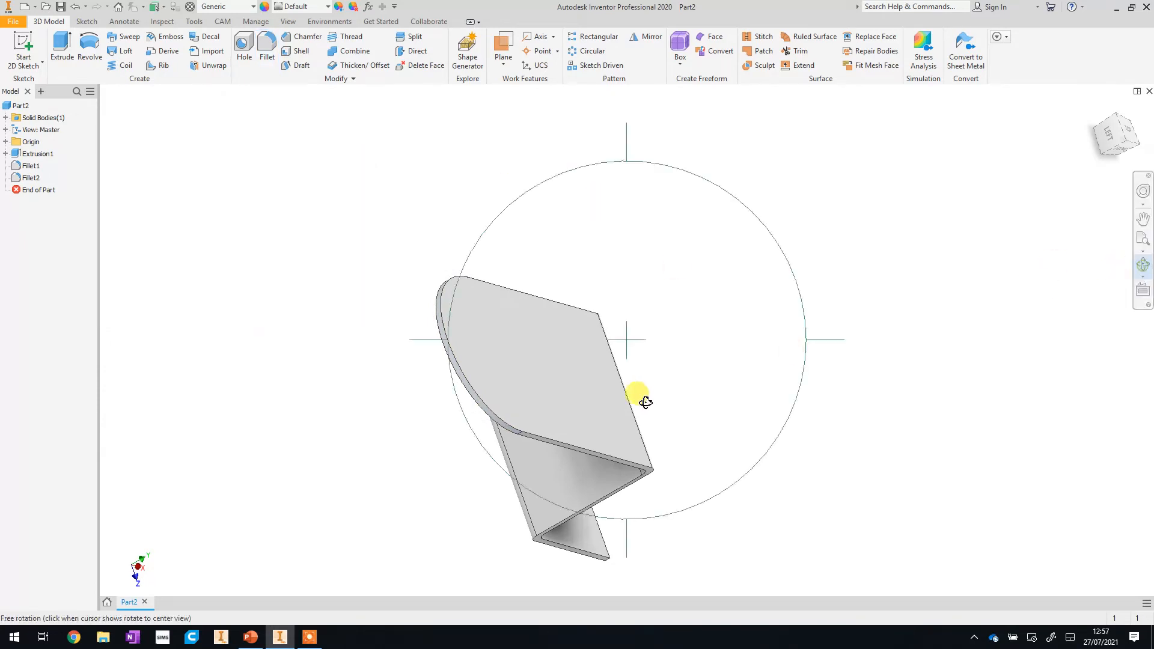
left_click_drag(645, 401, 538, 338)
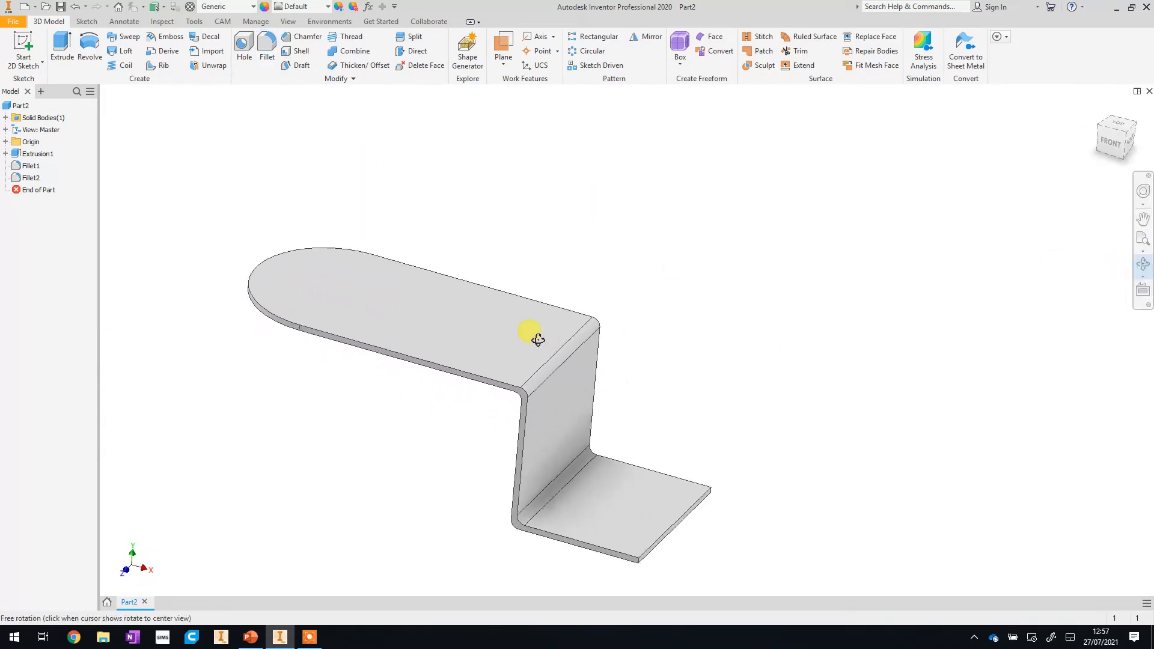
left_click_drag(537, 338, 625, 528)
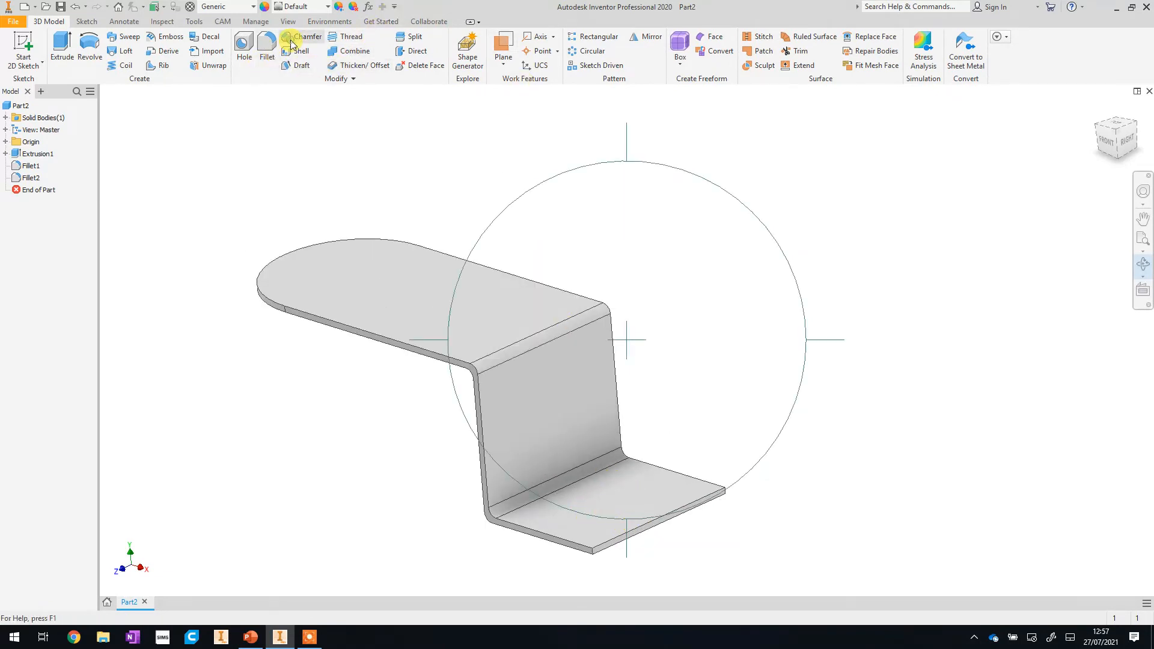
Chamfer both outer corner edges of the bottom flange at distance 10
left_click(305, 37)
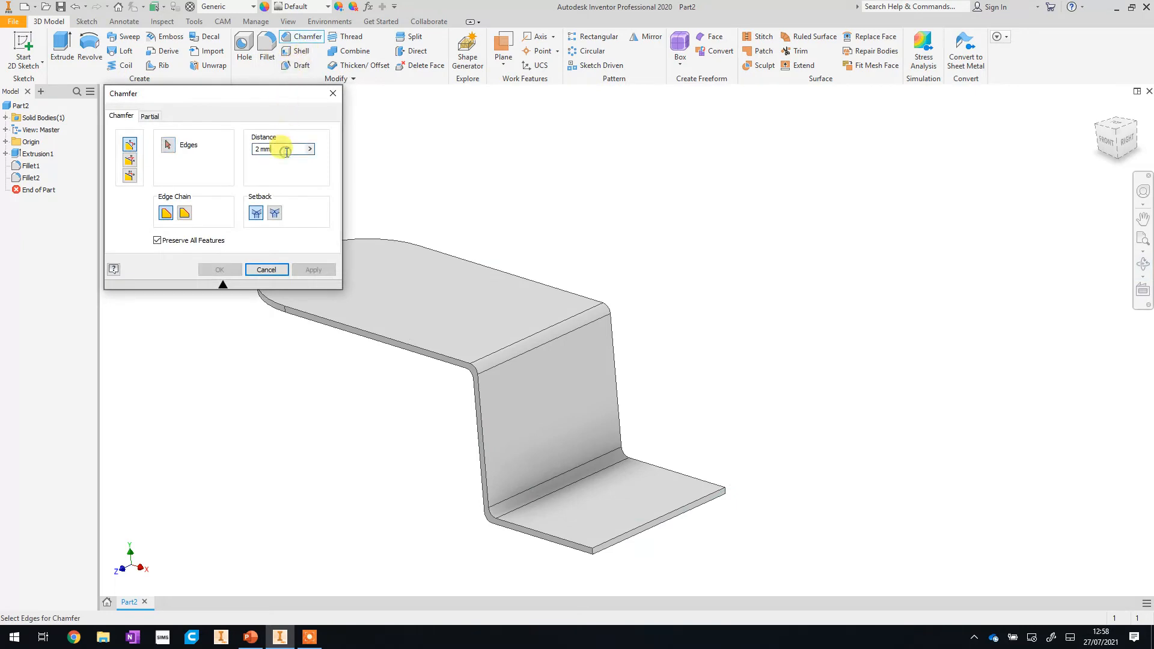
type("1")
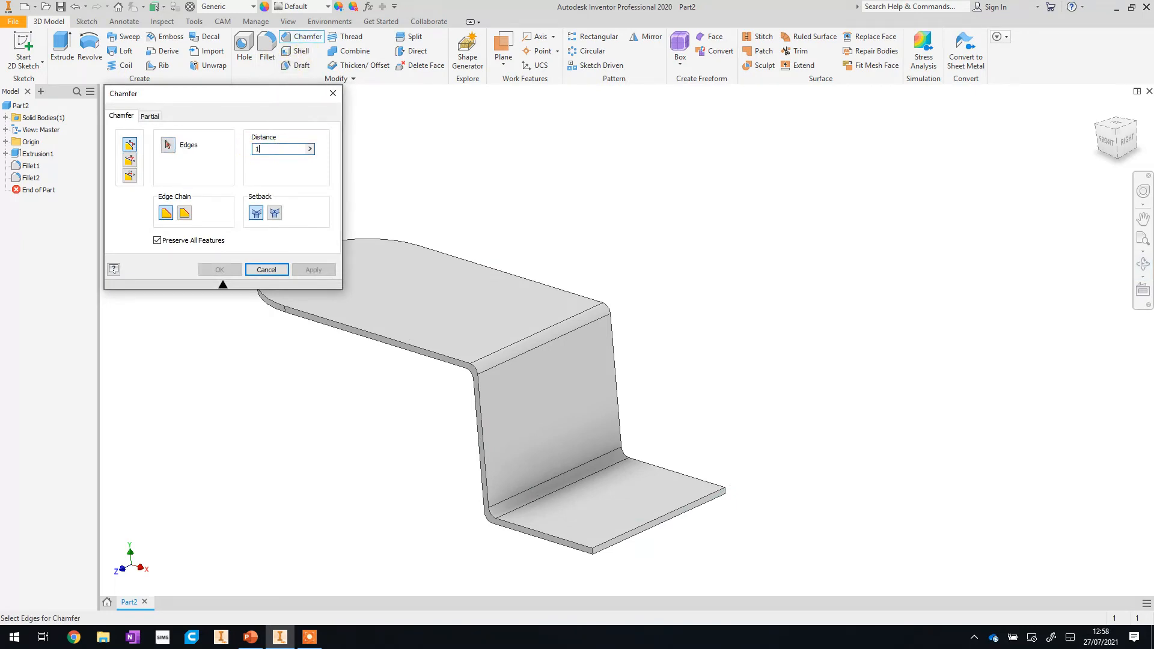
type("0")
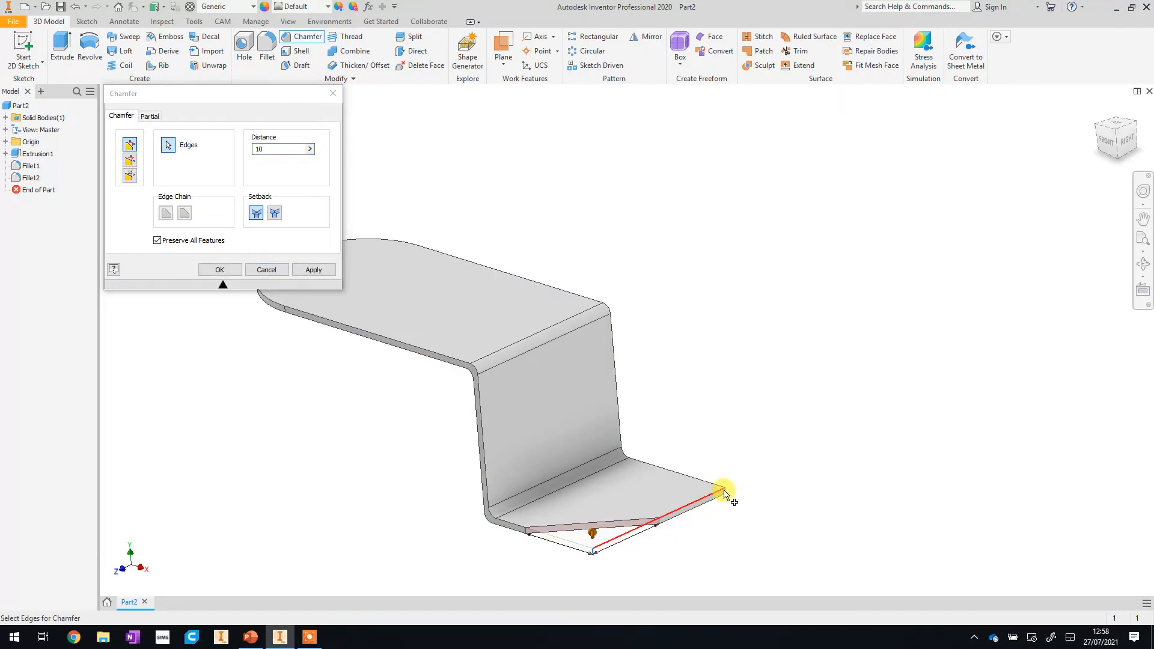
left_click(721, 491)
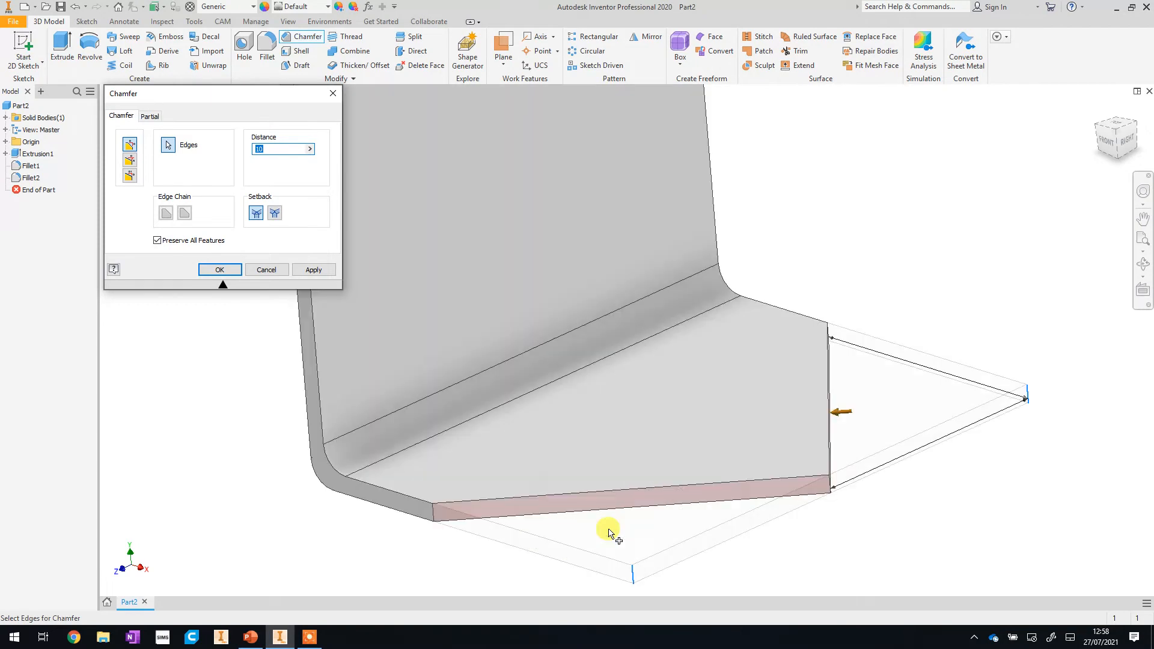
mouse_move(289, 219)
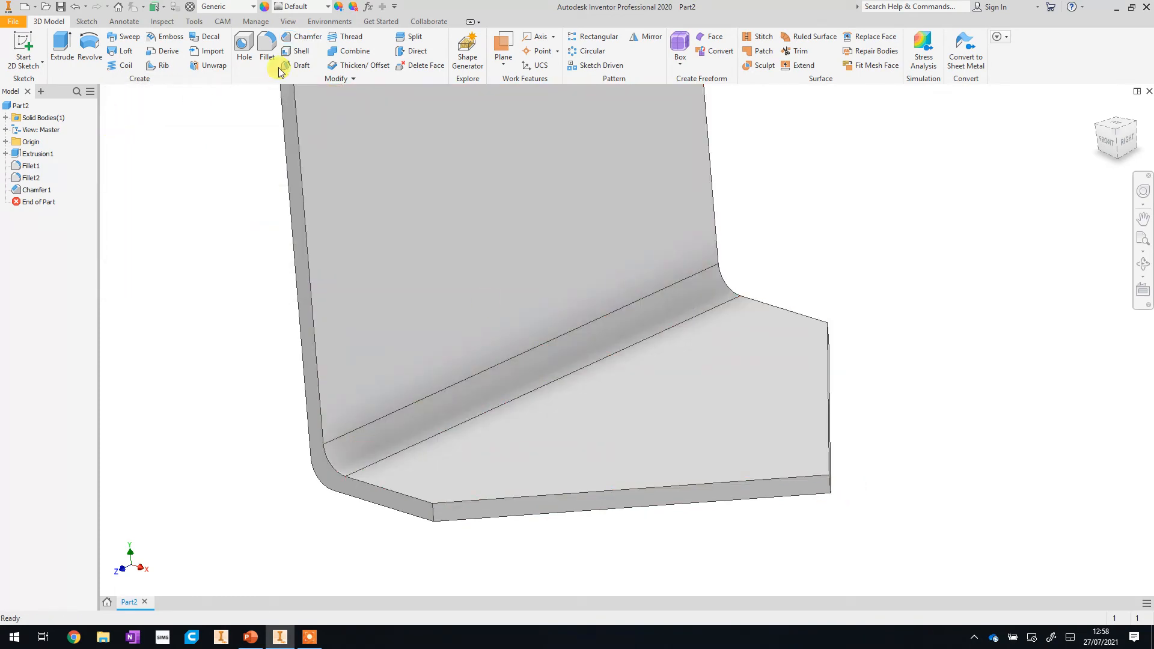
Fillet the tip edge where the two chamfers meet, then orbit to inspect
left_click(266, 44)
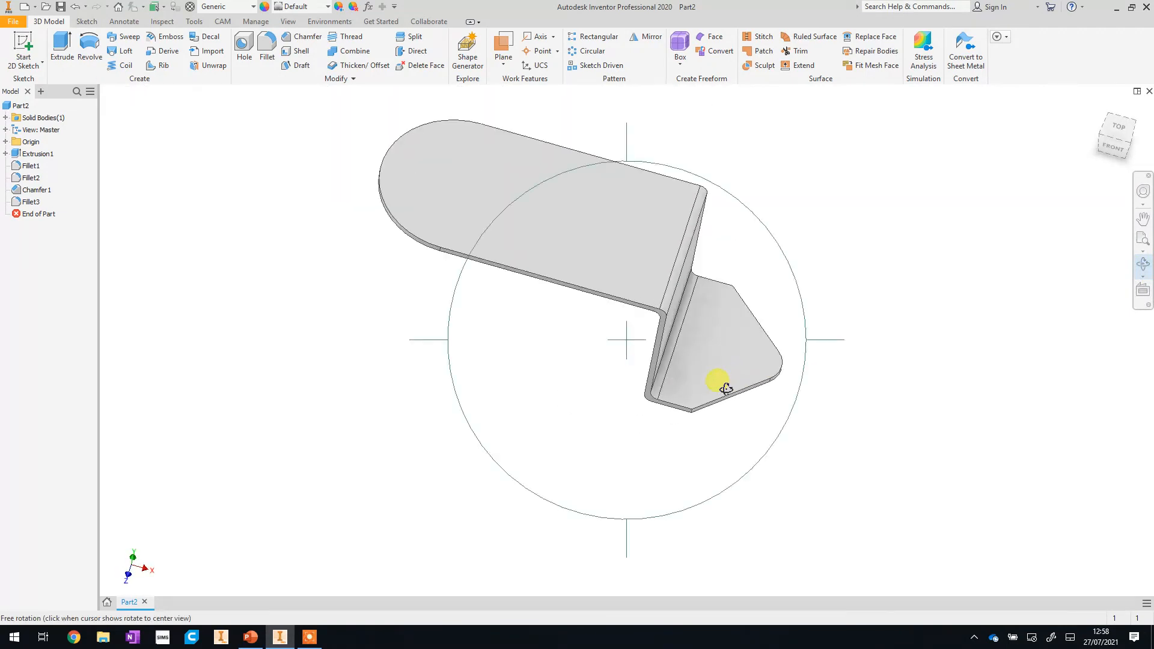
left_click_drag(724, 387, 475, 193)
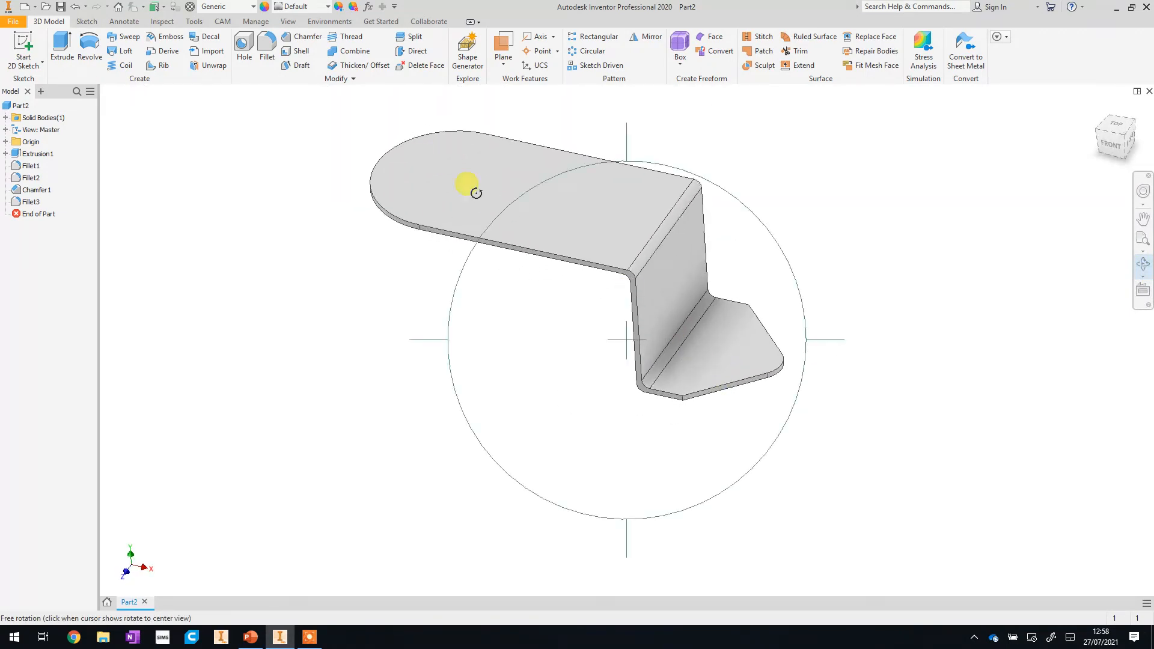
mouse_move(712, 339)
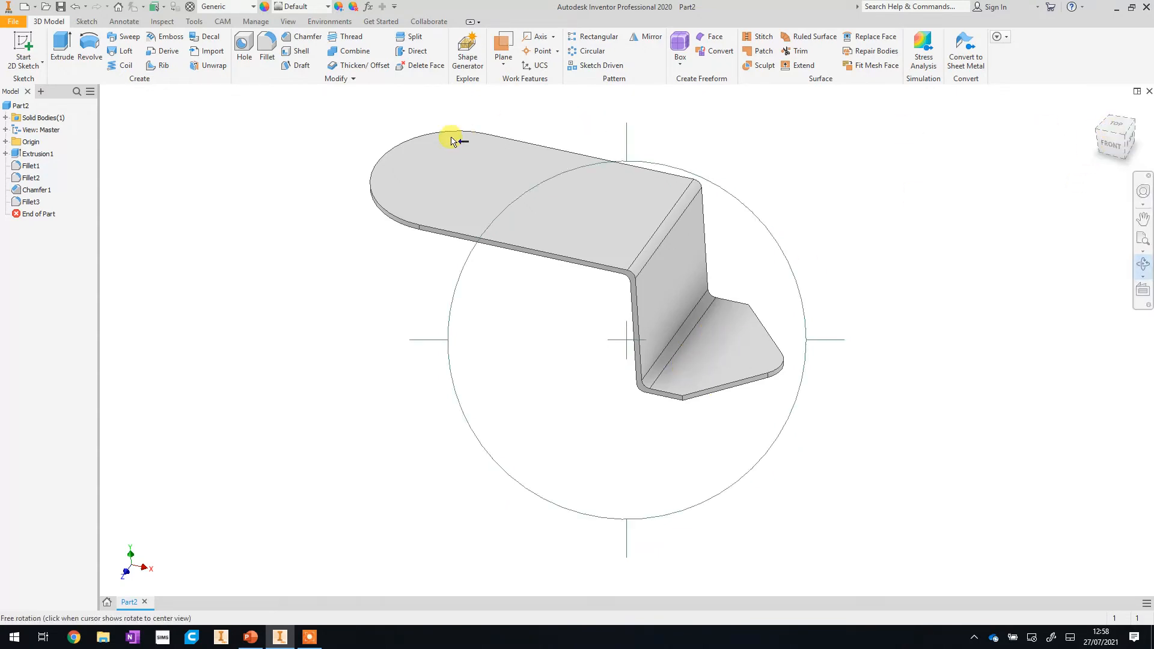
From Top view, sketch on the top flange face with a circle at the arc centre
left_click(1113, 131)
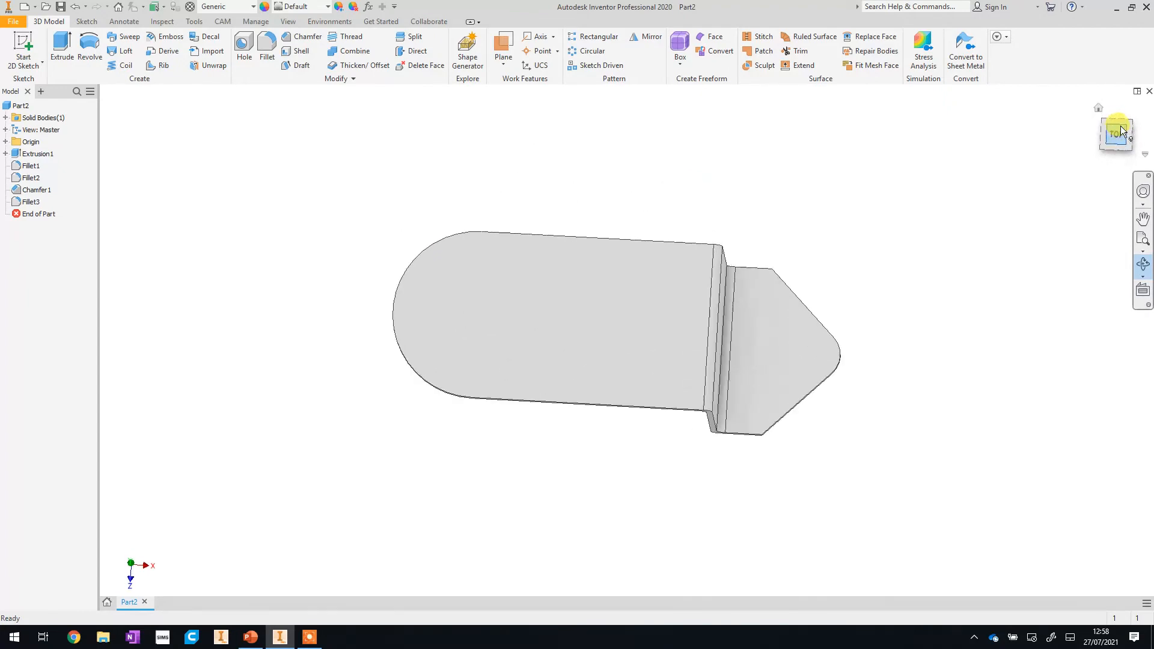
left_click(1115, 131)
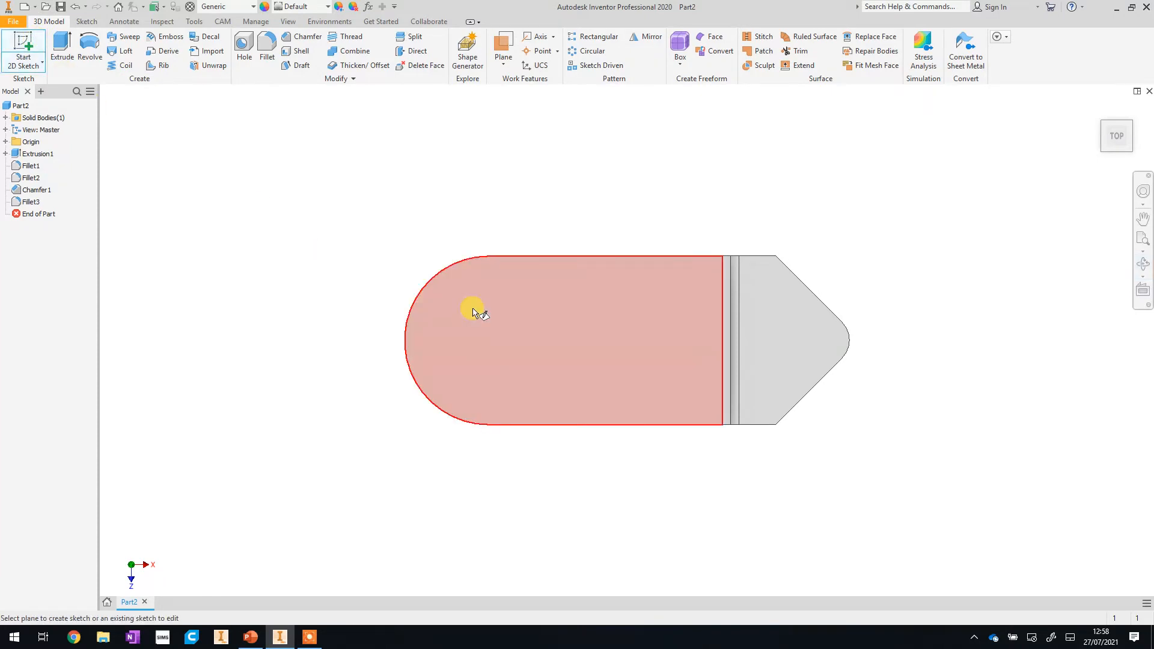
left_click(471, 308)
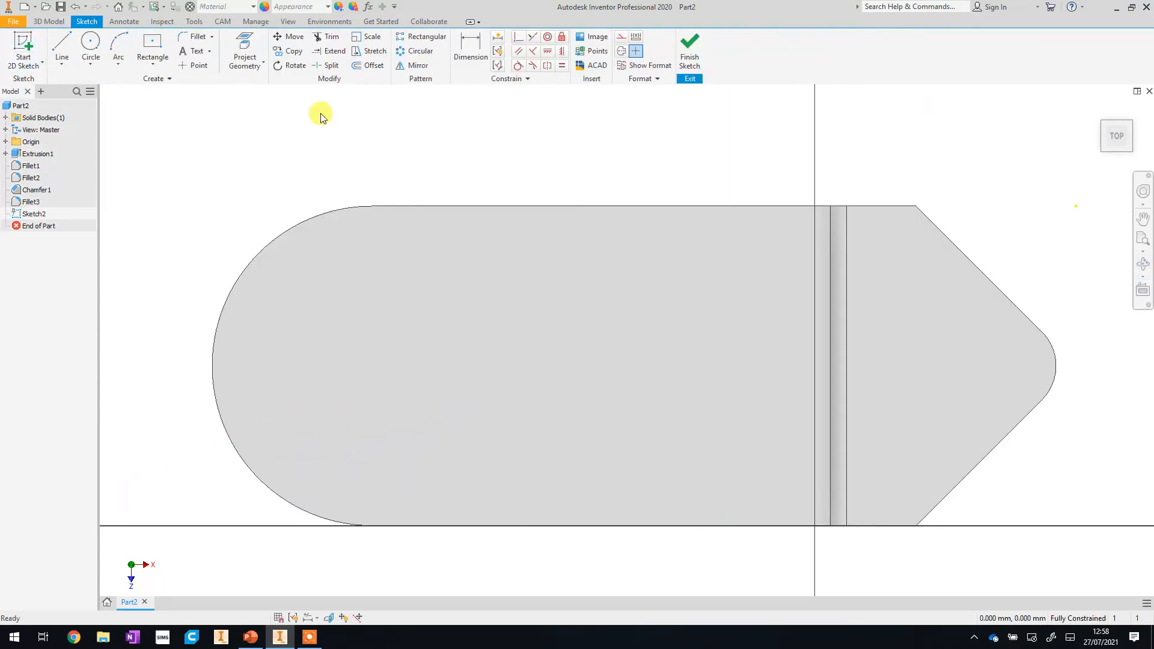
left_click(90, 50)
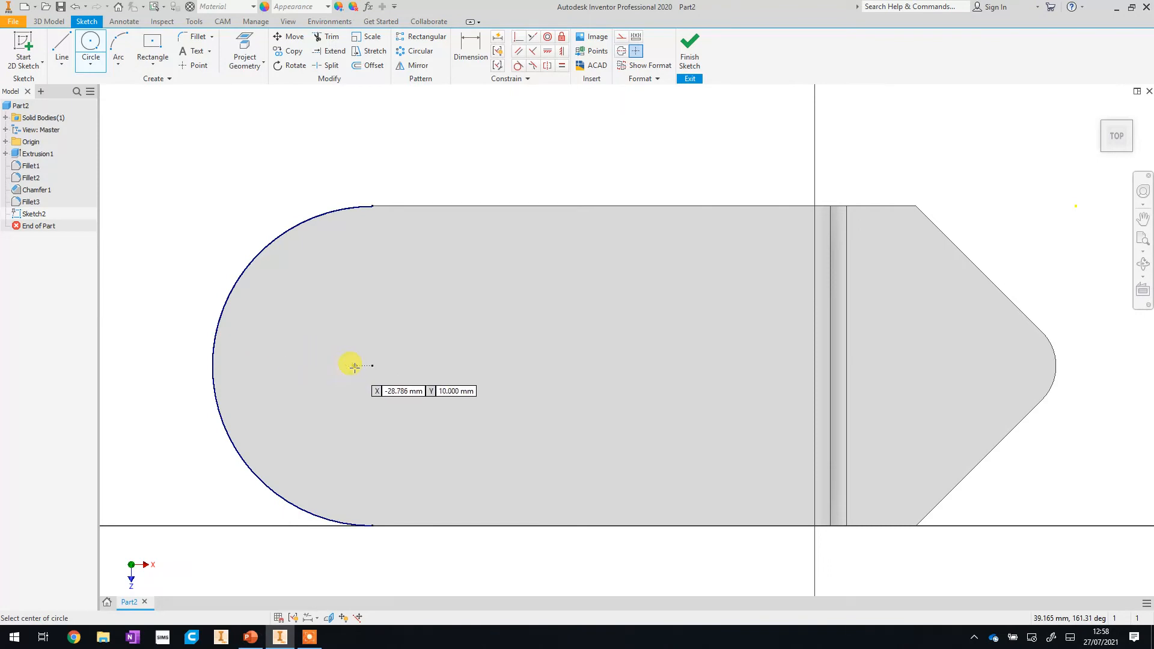
mouse_move(371, 365)
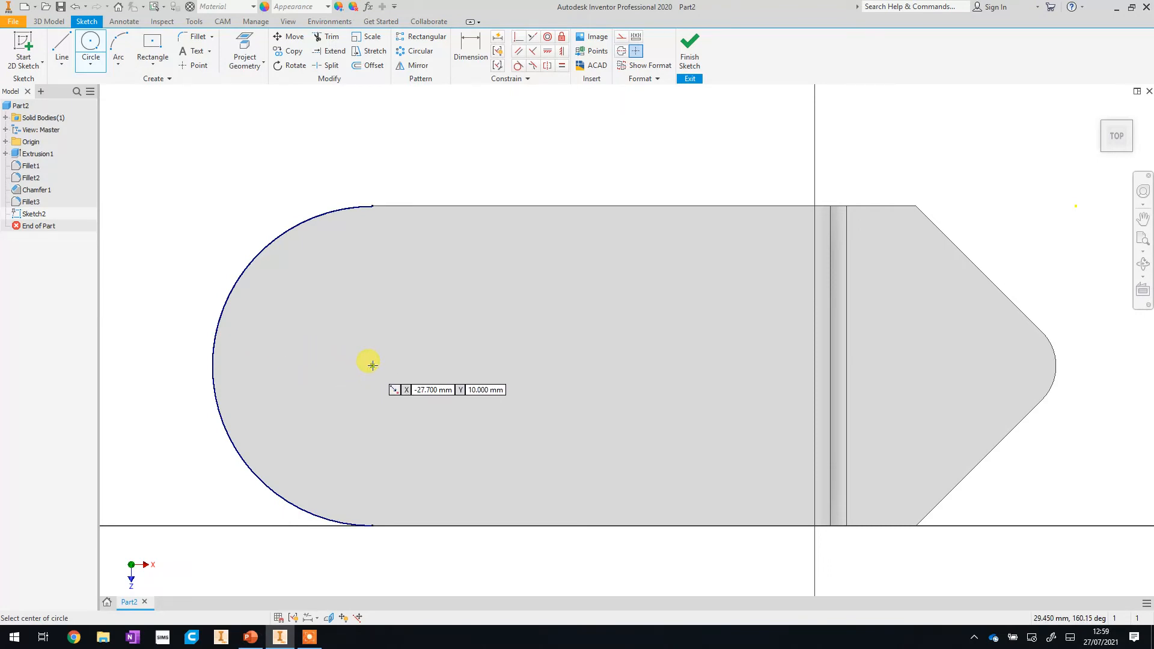
left_click(371, 364)
type("14")
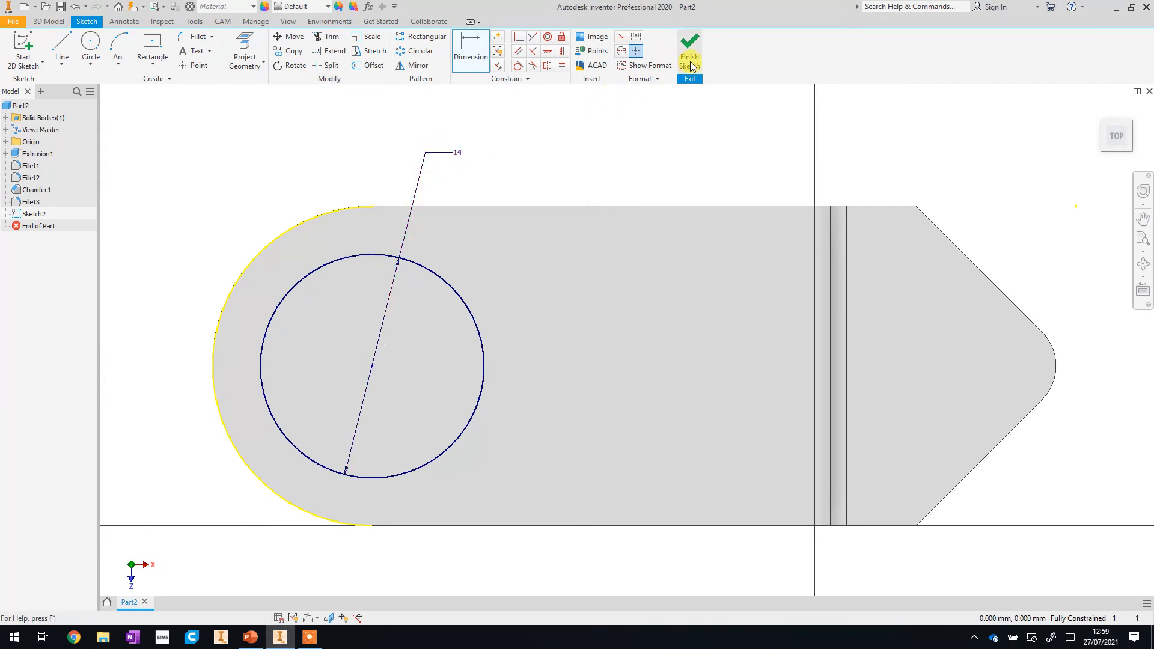
Extrude-cut the 14 mm circle through the top flange as Extrusion2 and orbit to view
left_click(688, 40)
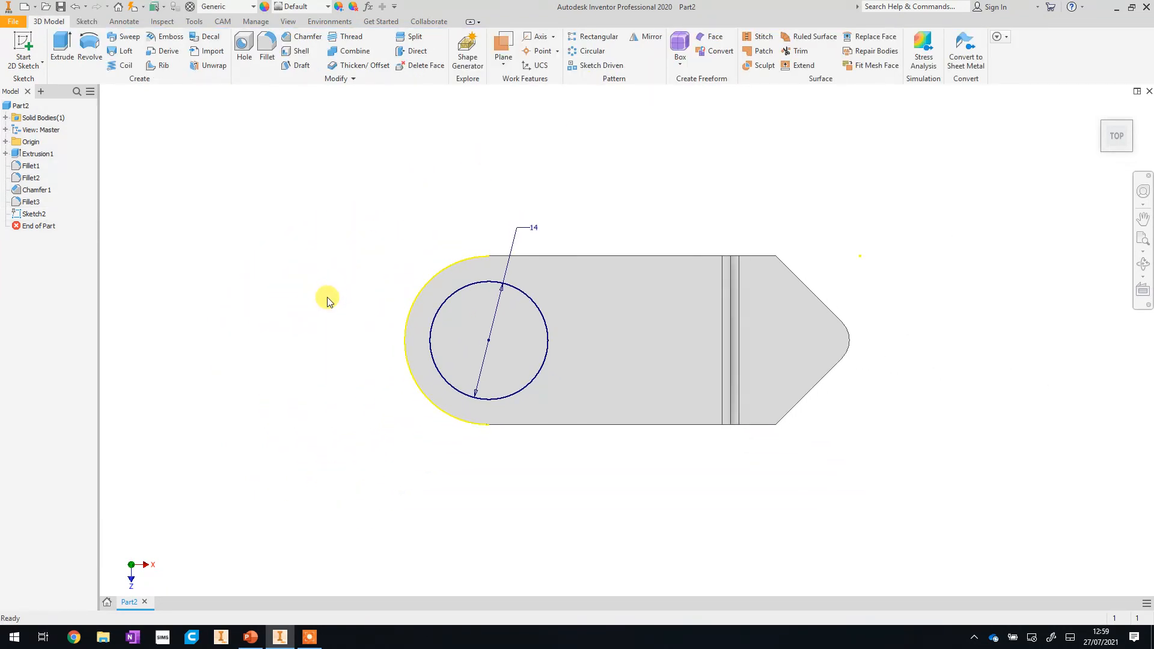
mouse_move(322, 310)
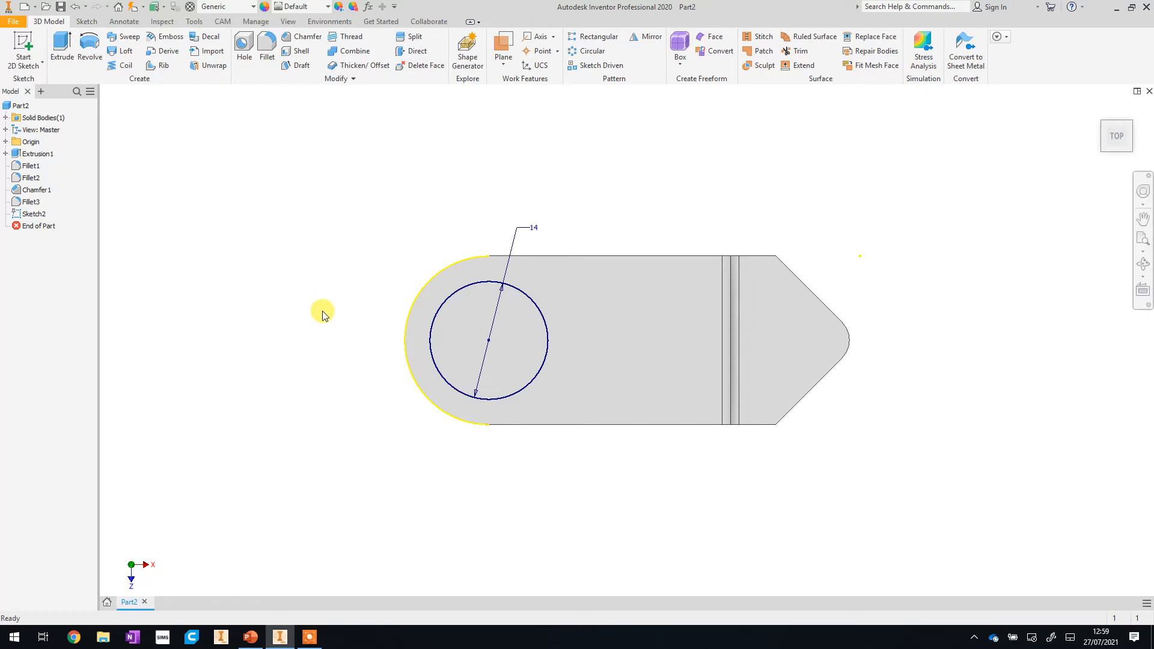
mouse_move(375, 346)
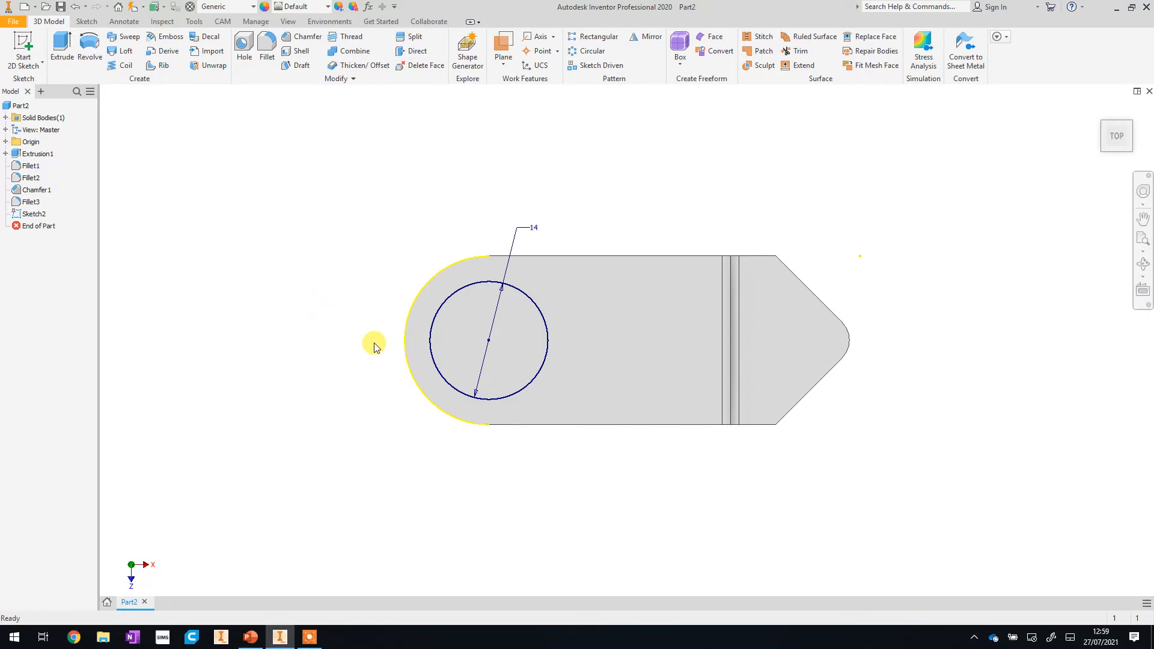
mouse_move(322, 406)
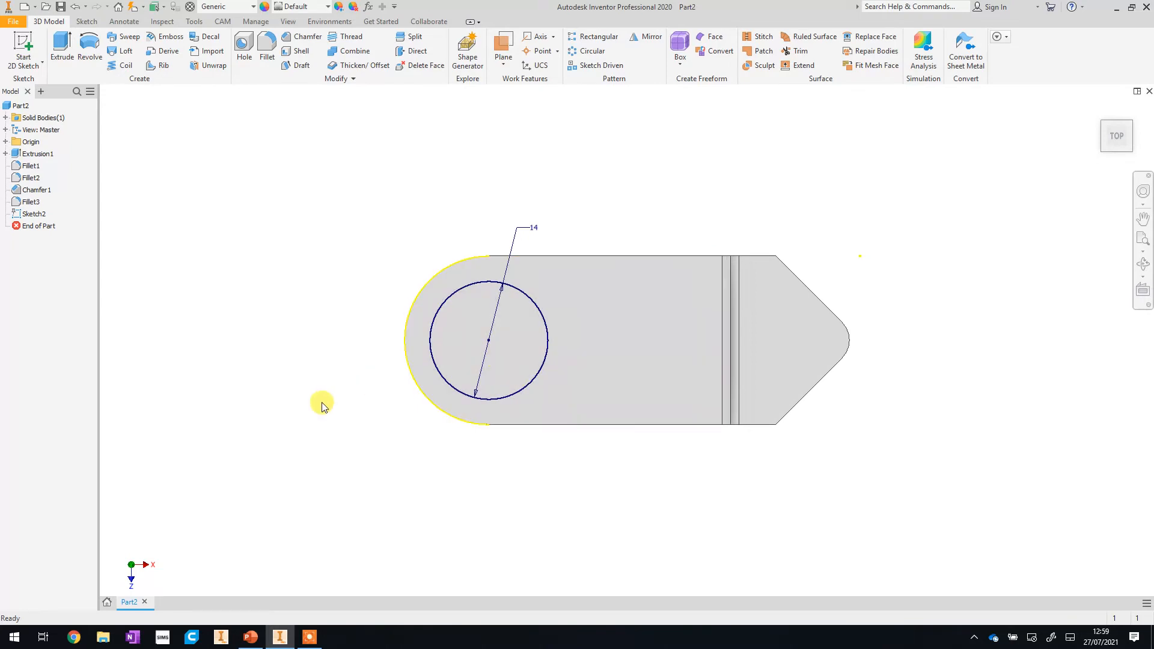
mouse_move(53, 72)
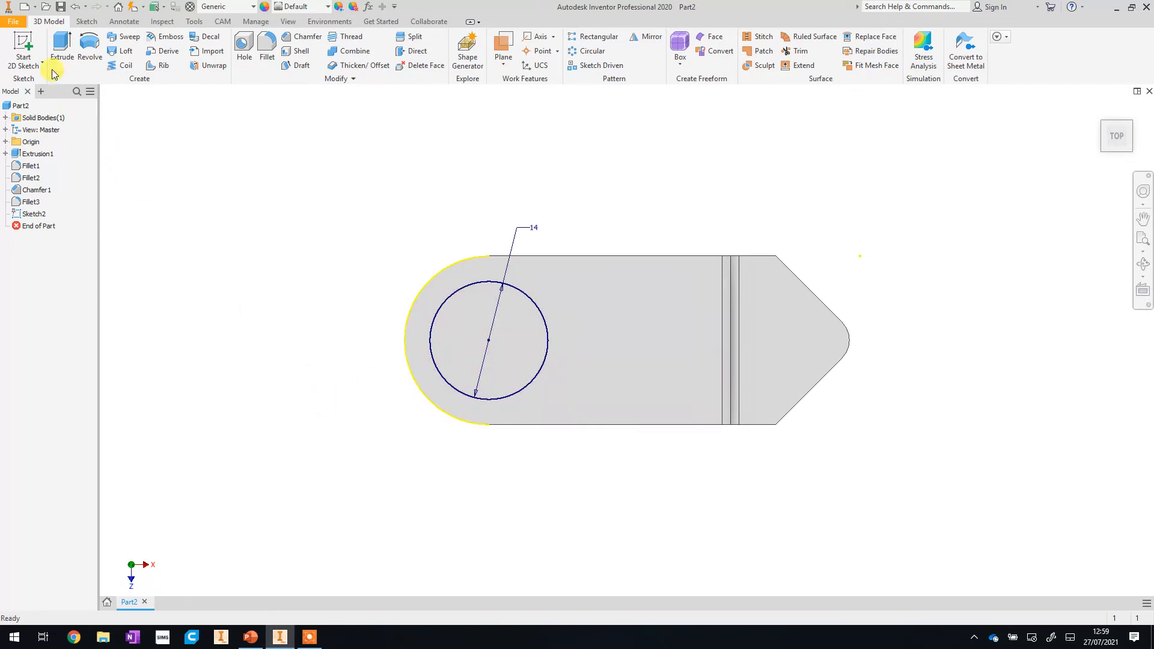
mouse_move(61, 48)
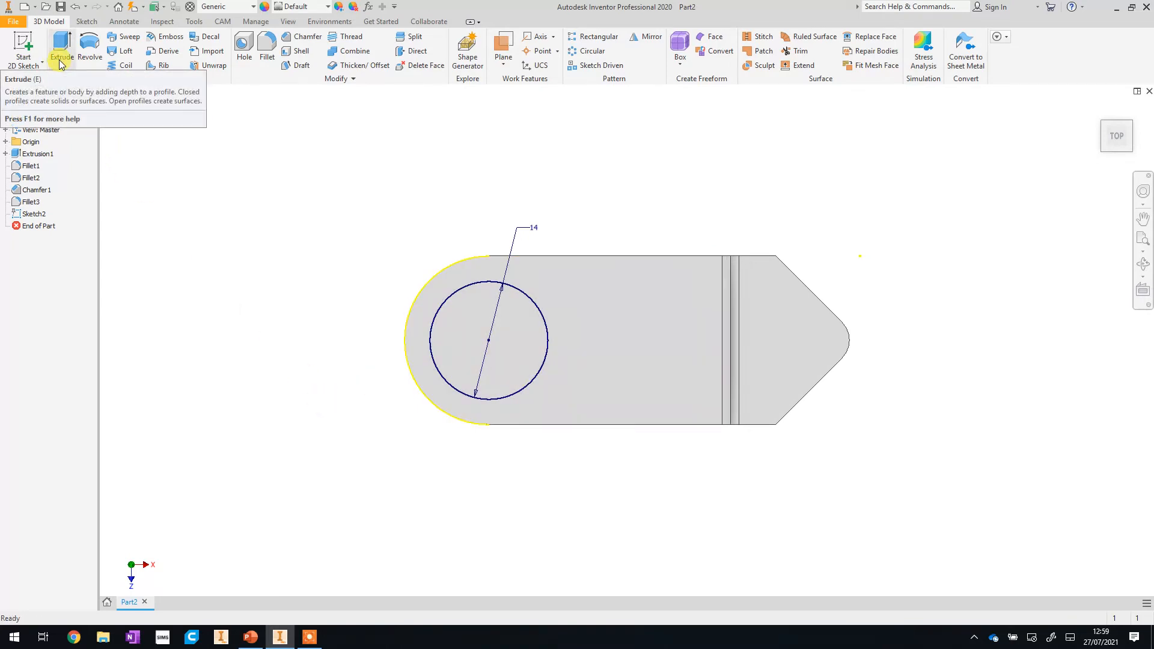
left_click(61, 43)
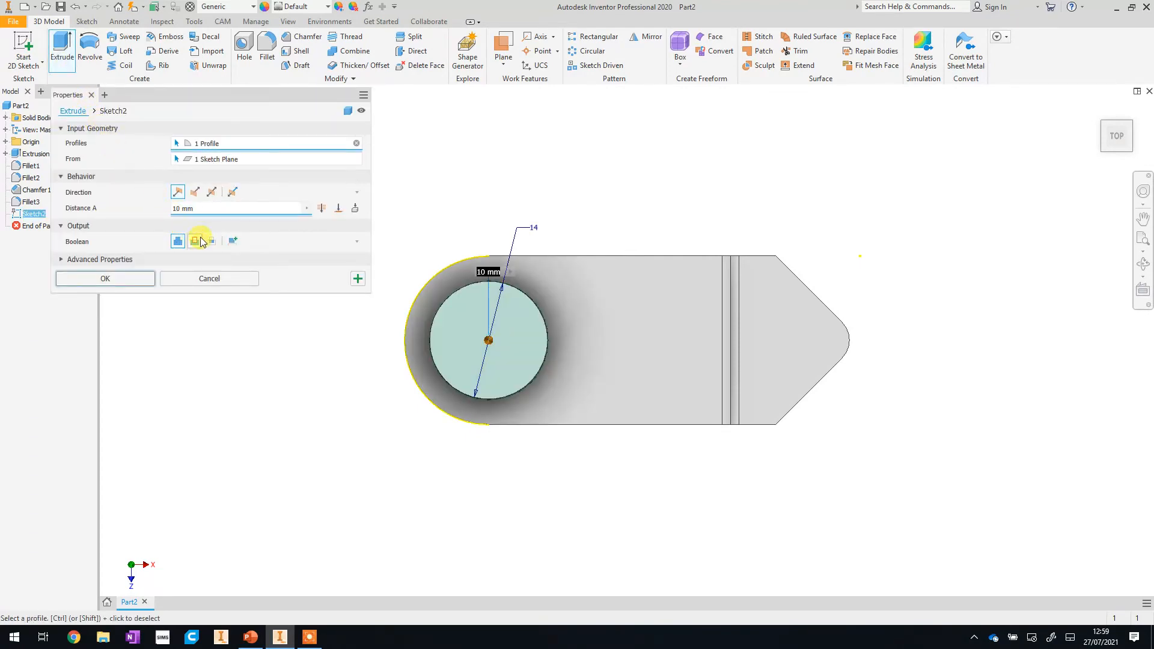
mouse_move(195, 241)
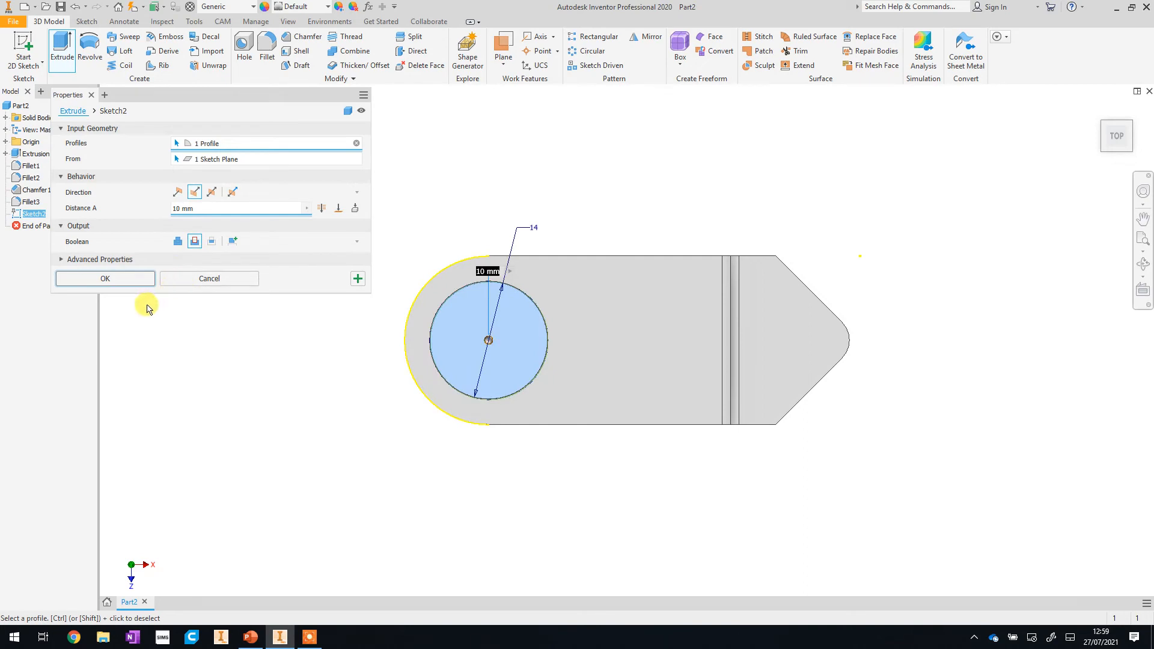
left_click(105, 278)
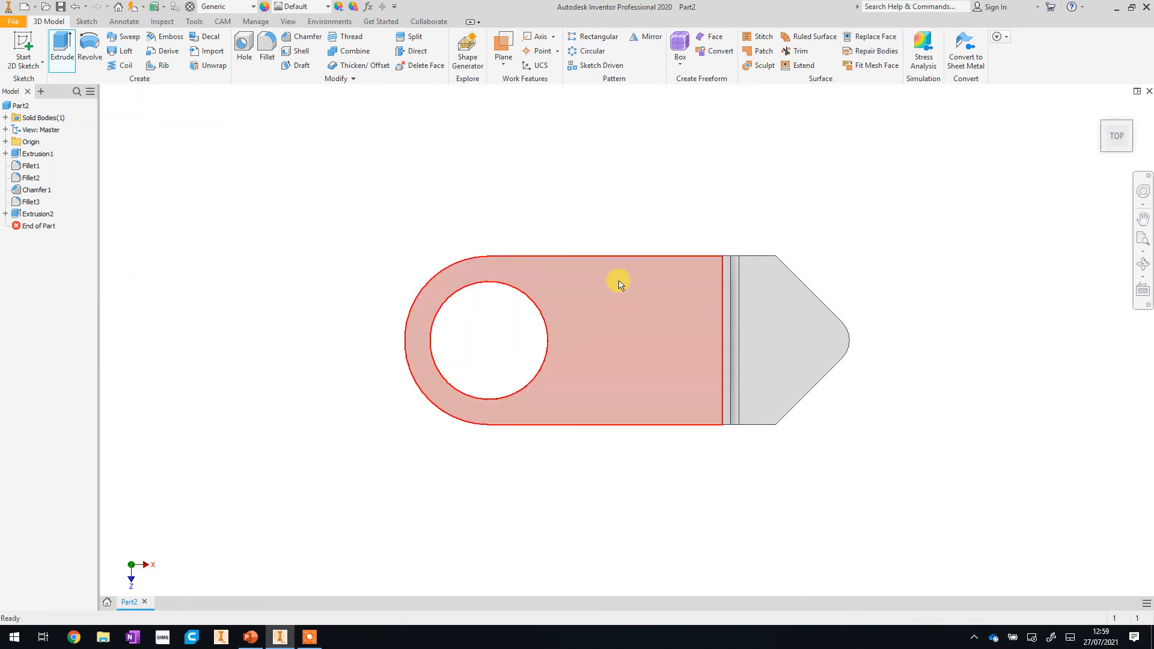
left_click_drag(618, 286, 659, 366)
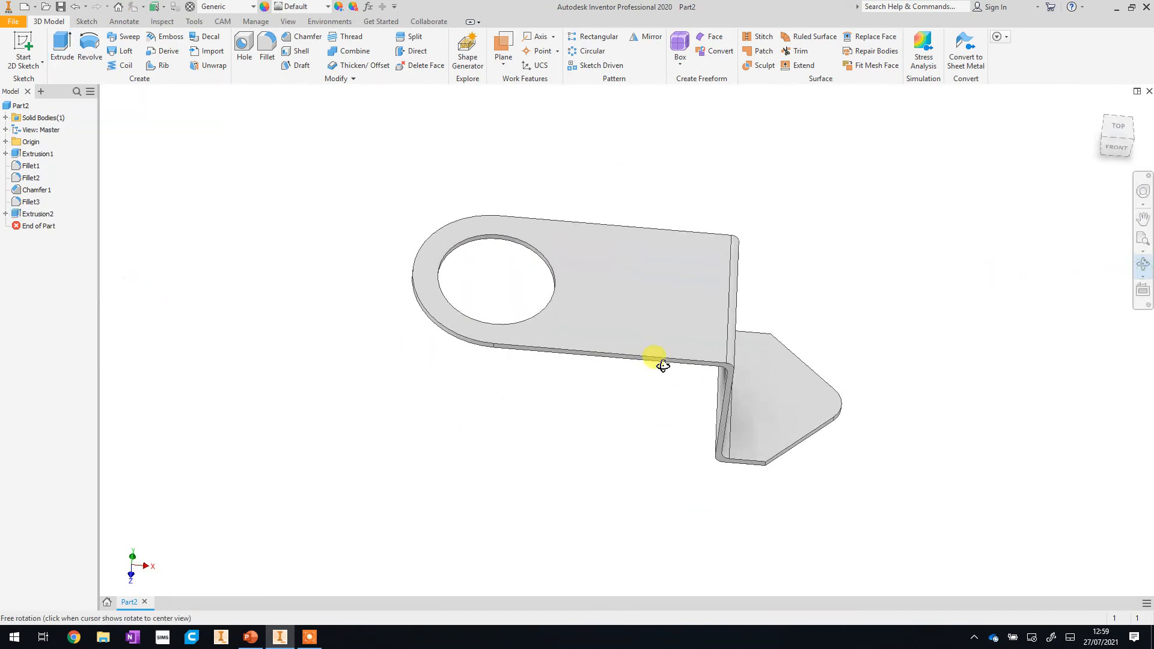
left_click_drag(655, 360, 602, 374)
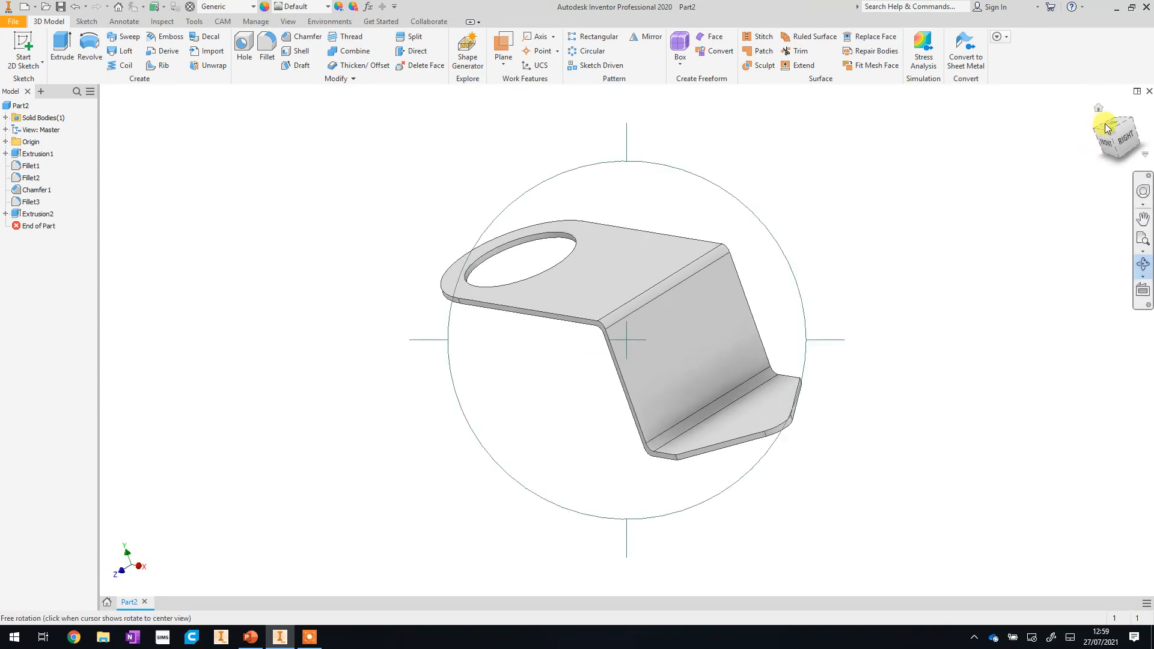
left_click(1111, 128)
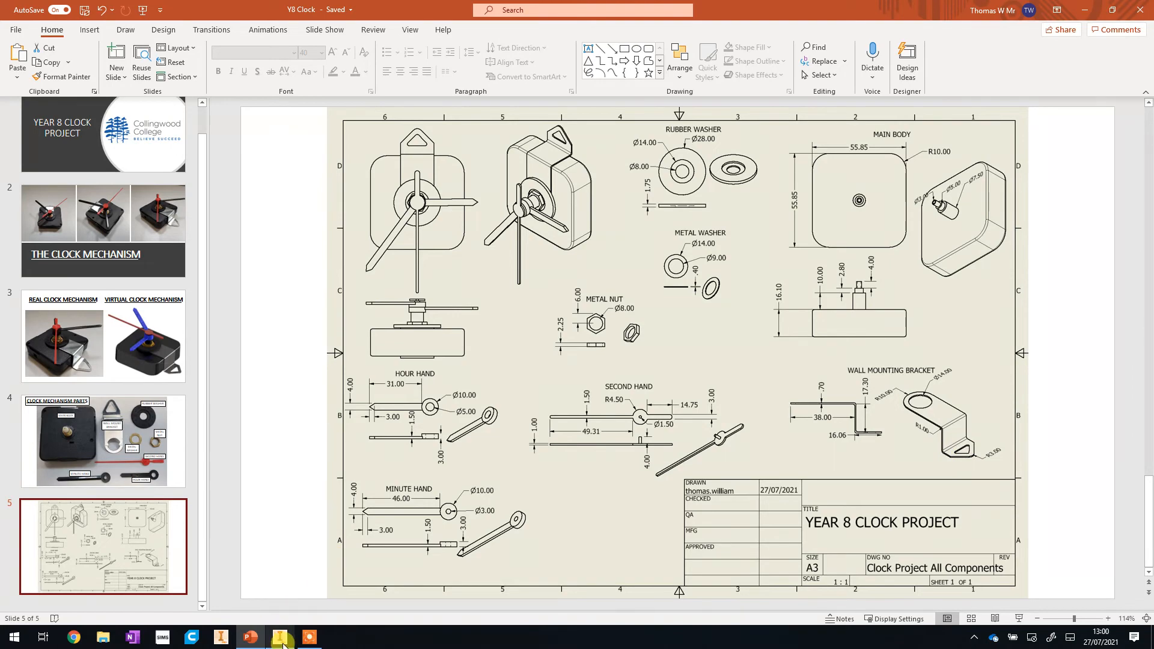
left_click(279, 637)
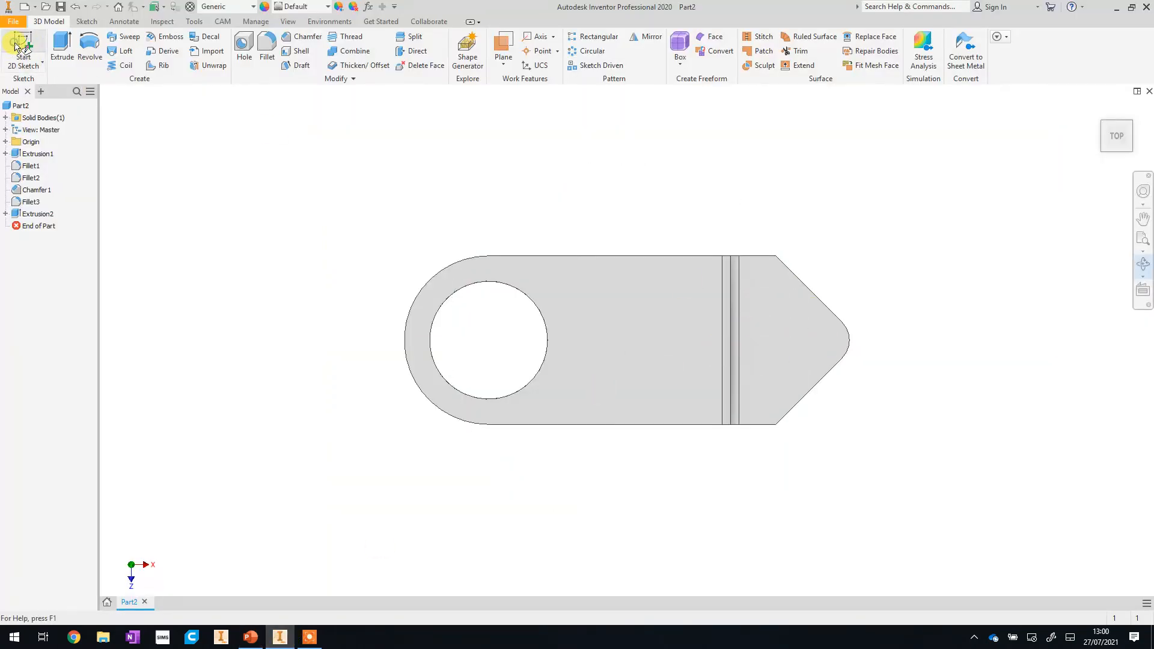
Start a new sketch on the chamfered bottom flange face and pick the Line tool
left_click(772, 351)
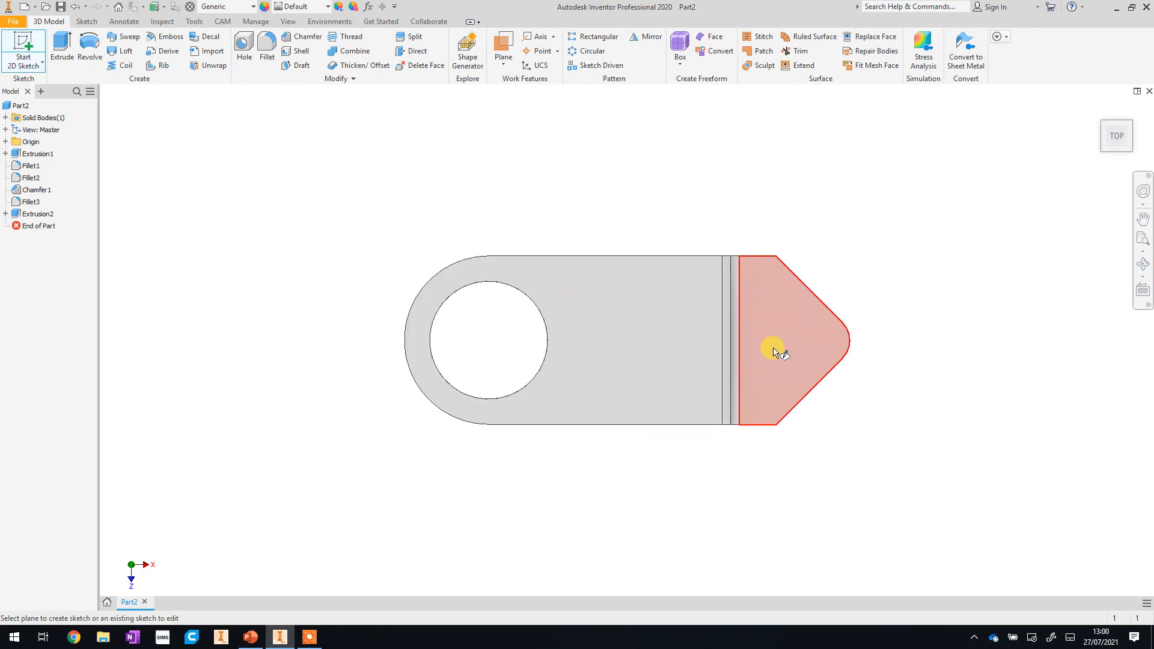
left_click(776, 353)
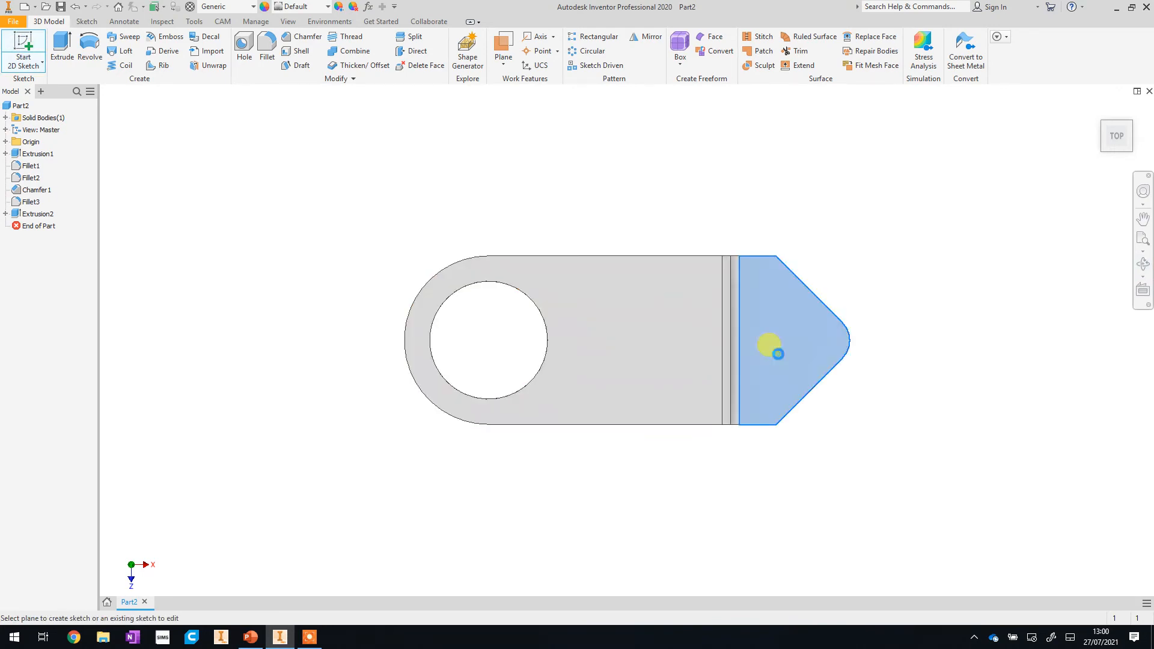
left_click(787, 346)
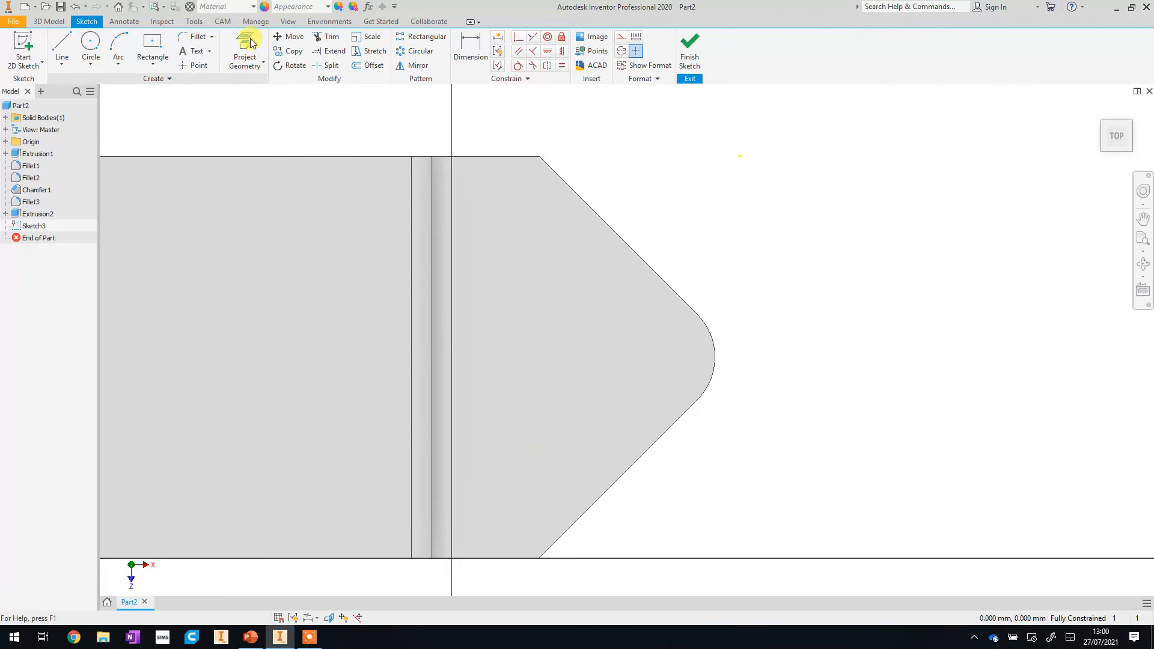
left_click(61, 48)
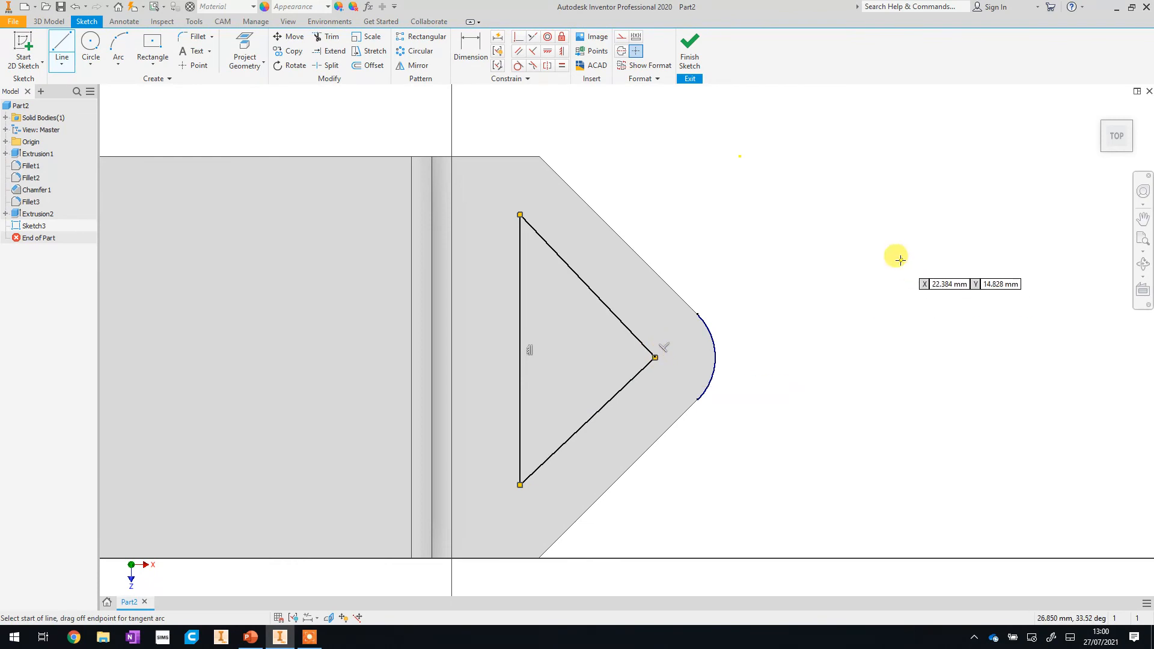
mouse_move(829, 269)
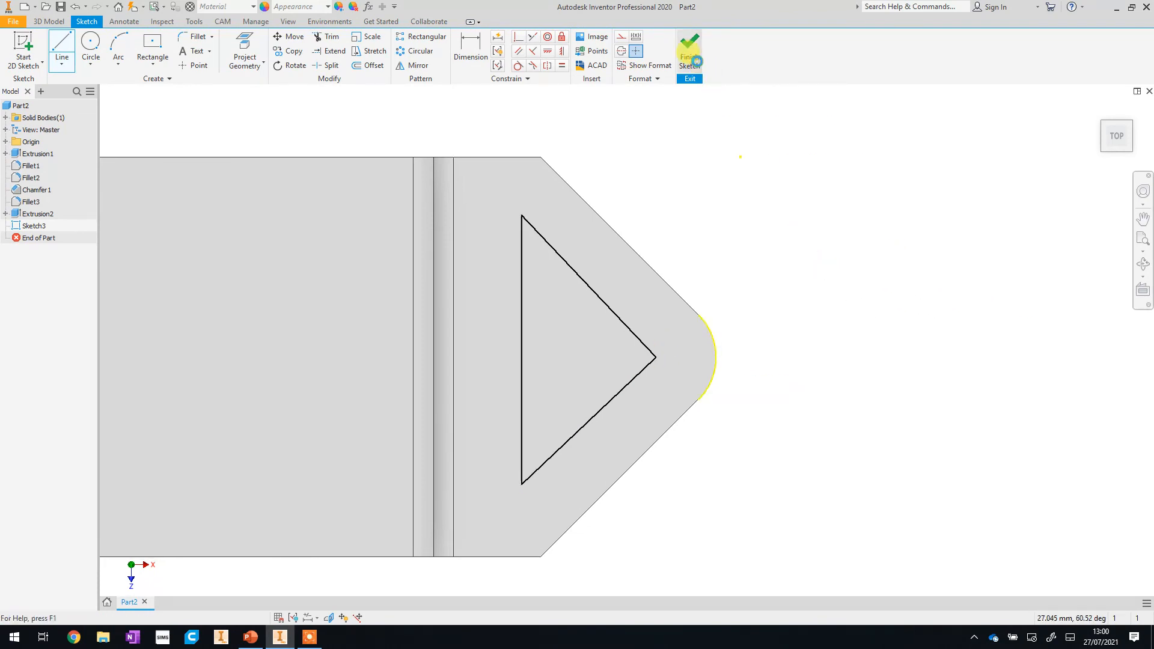
Extrude-cut the triangle through the bottom flange as Extrusion3, then orbit the view
left_click(688, 48)
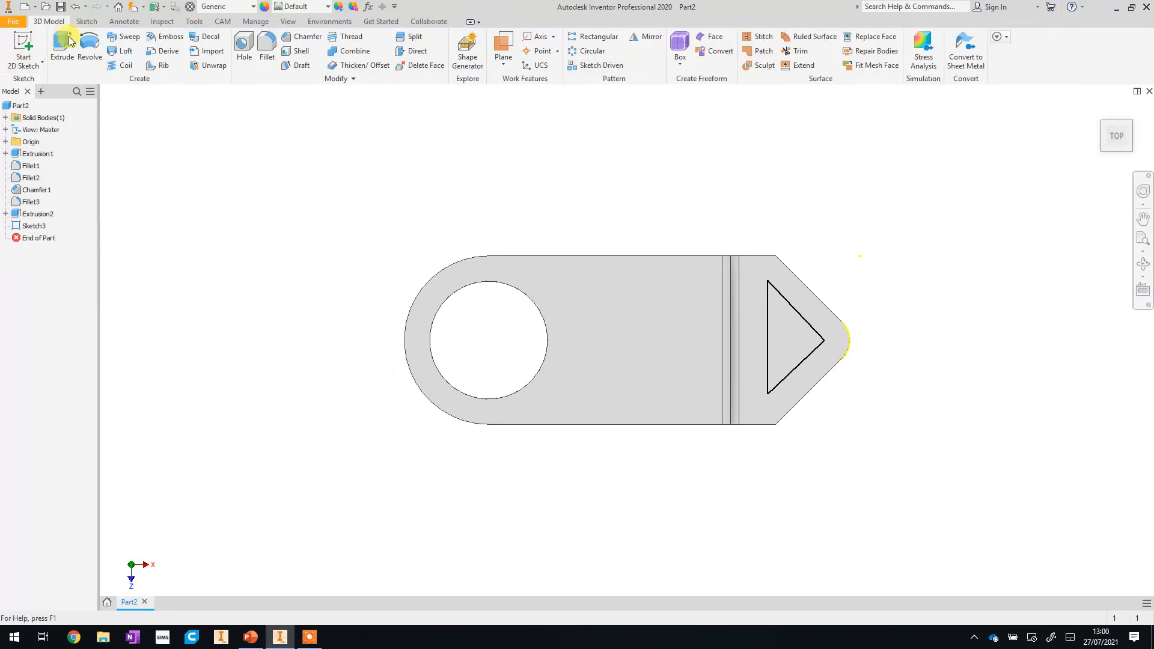
left_click(61, 48)
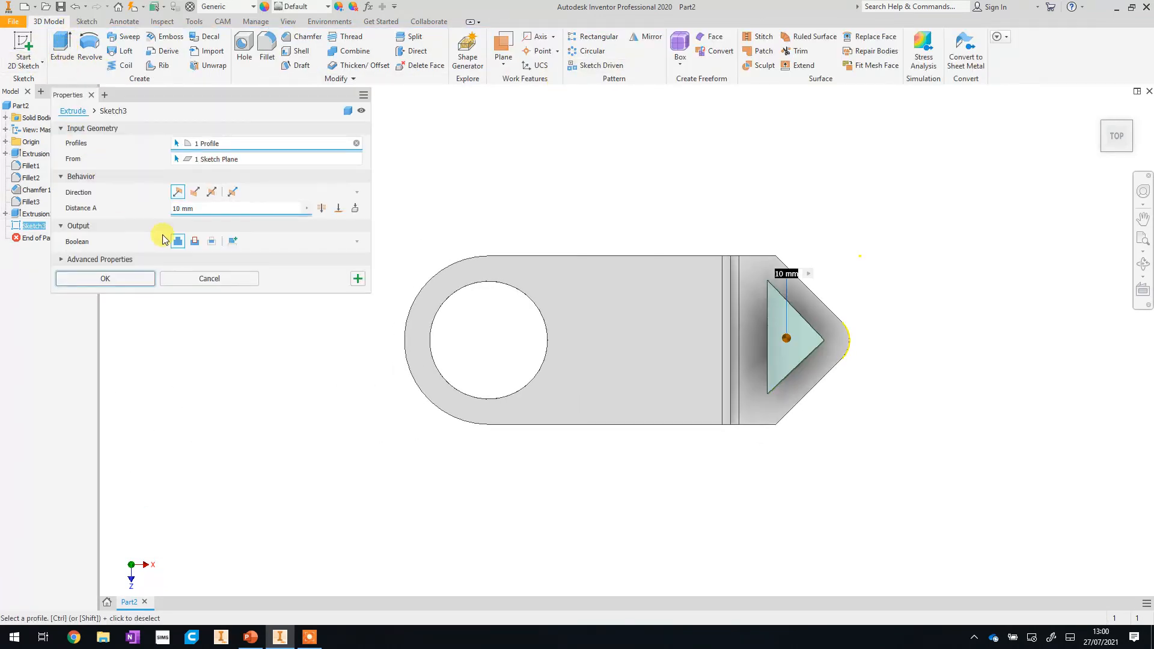
left_click(194, 241)
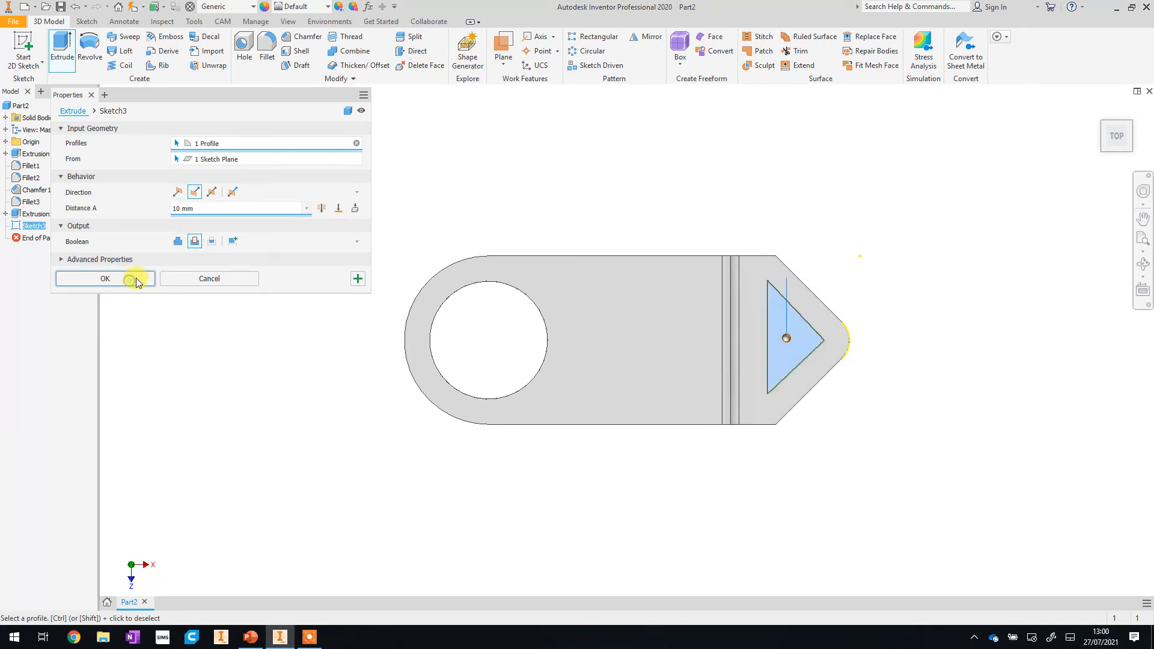
left_click(104, 279)
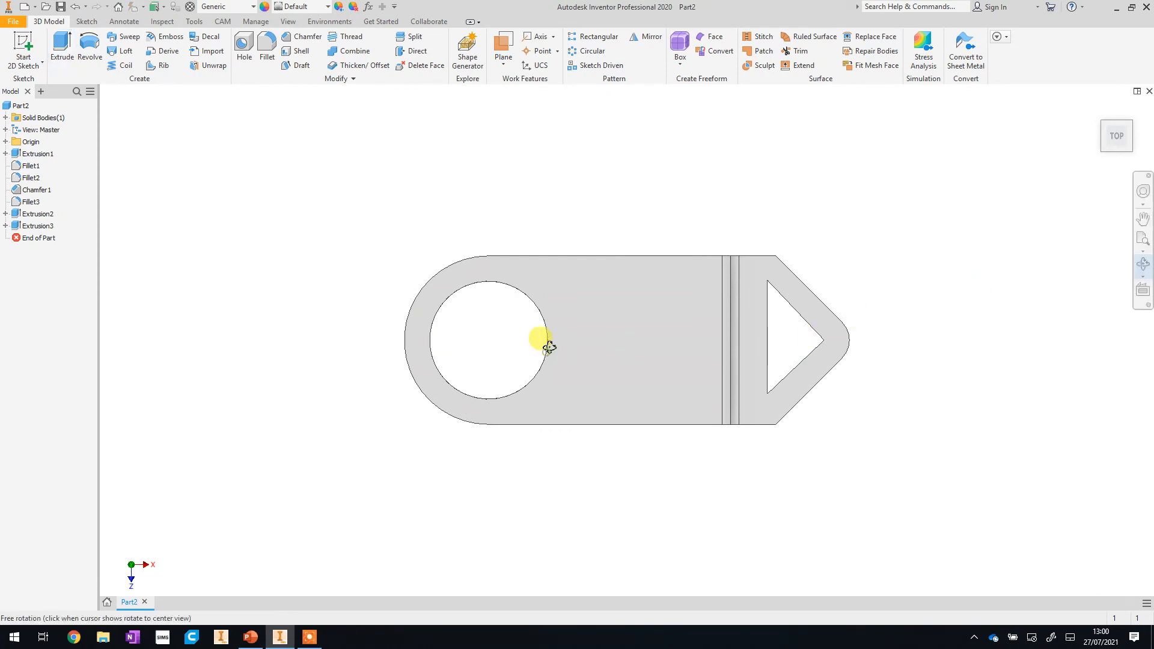
left_click_drag(540, 338, 494, 318)
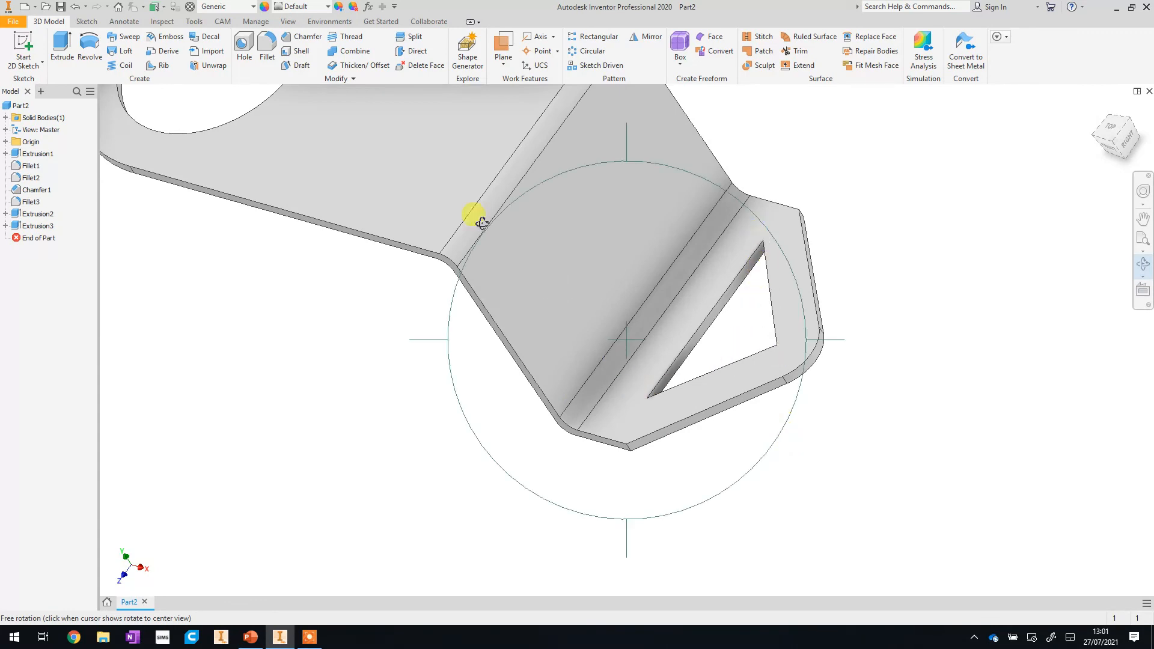
Fillet the three corner edges of the triangular hole at radius 1
left_click(266, 43)
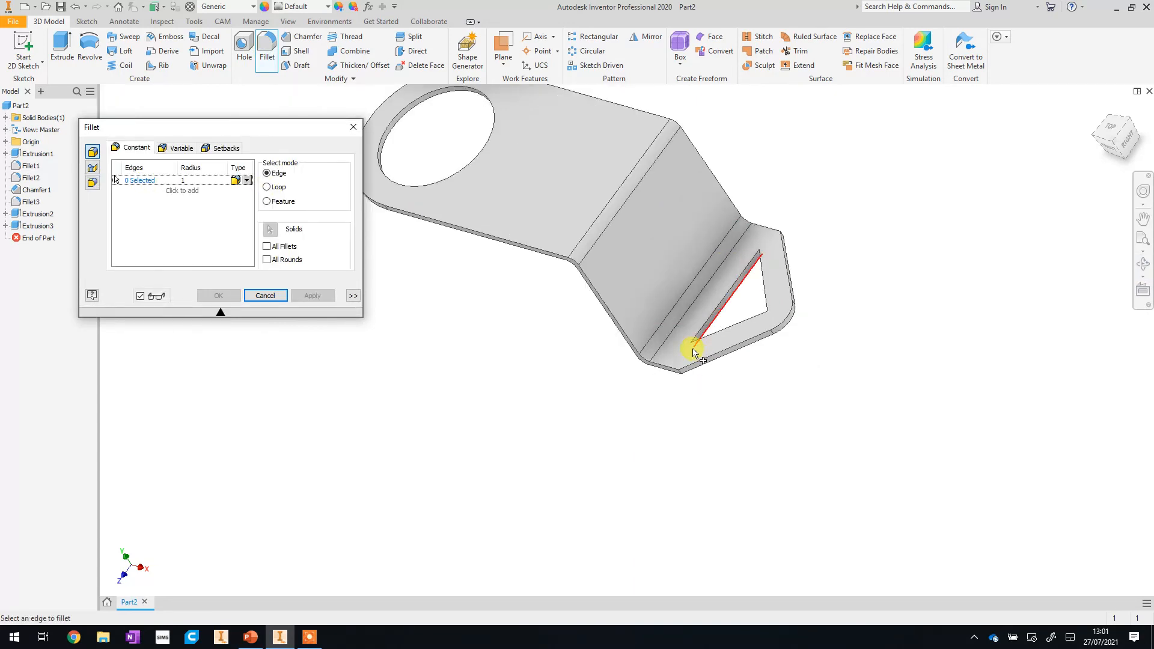
left_click(692, 348)
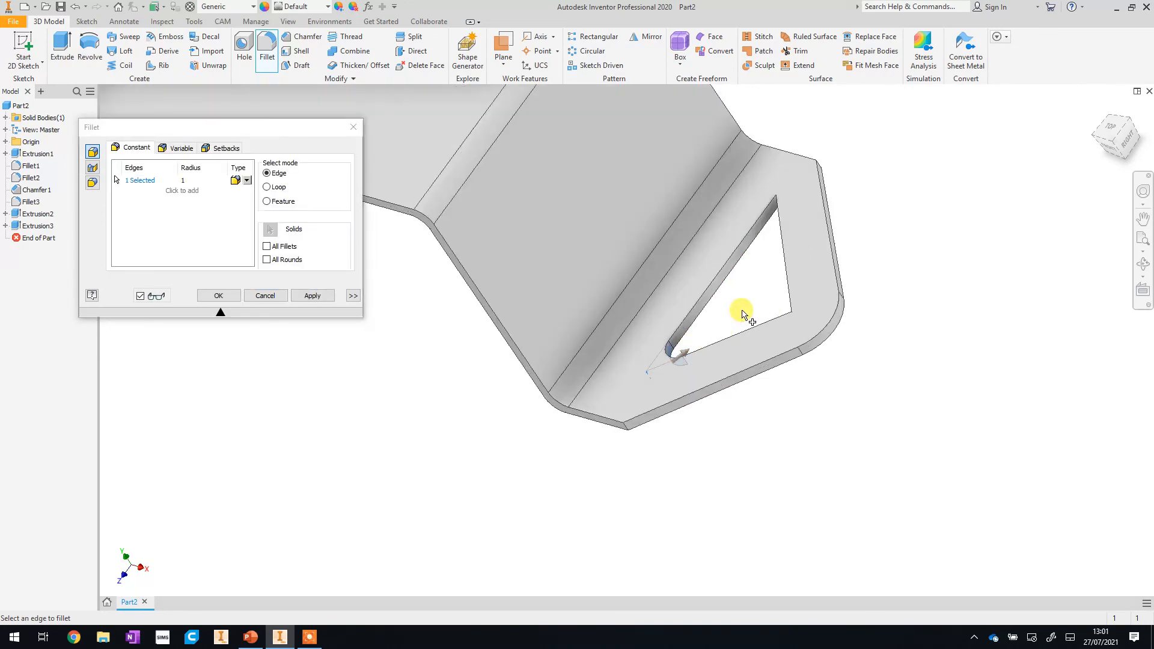
left_click(810, 114)
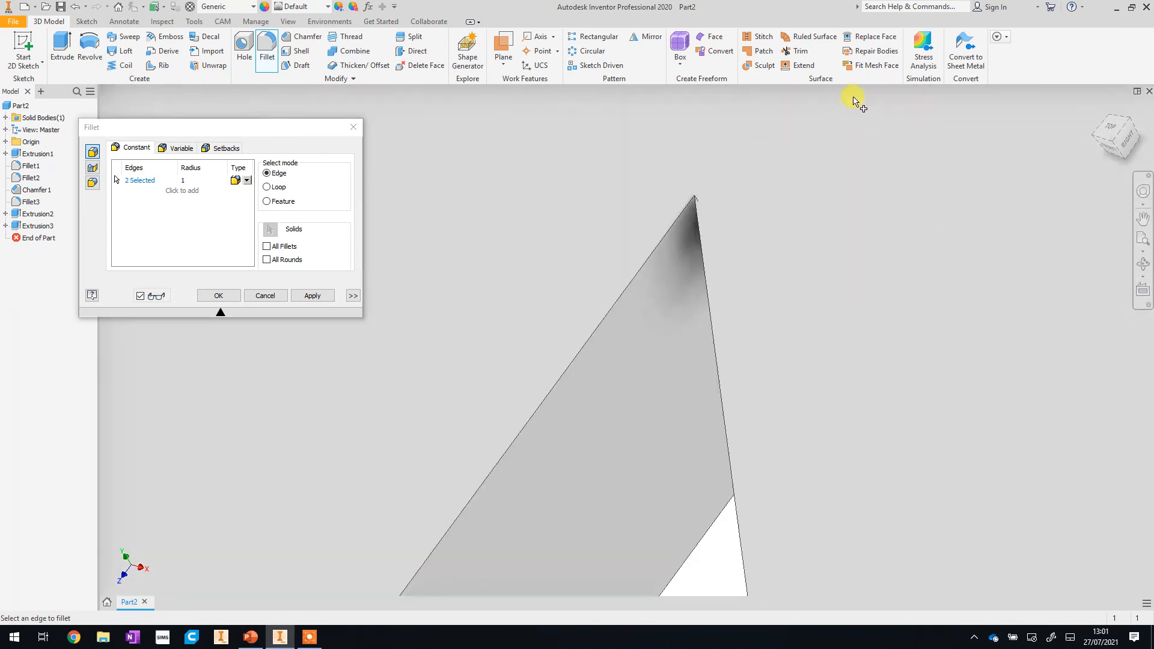
left_click(727, 243)
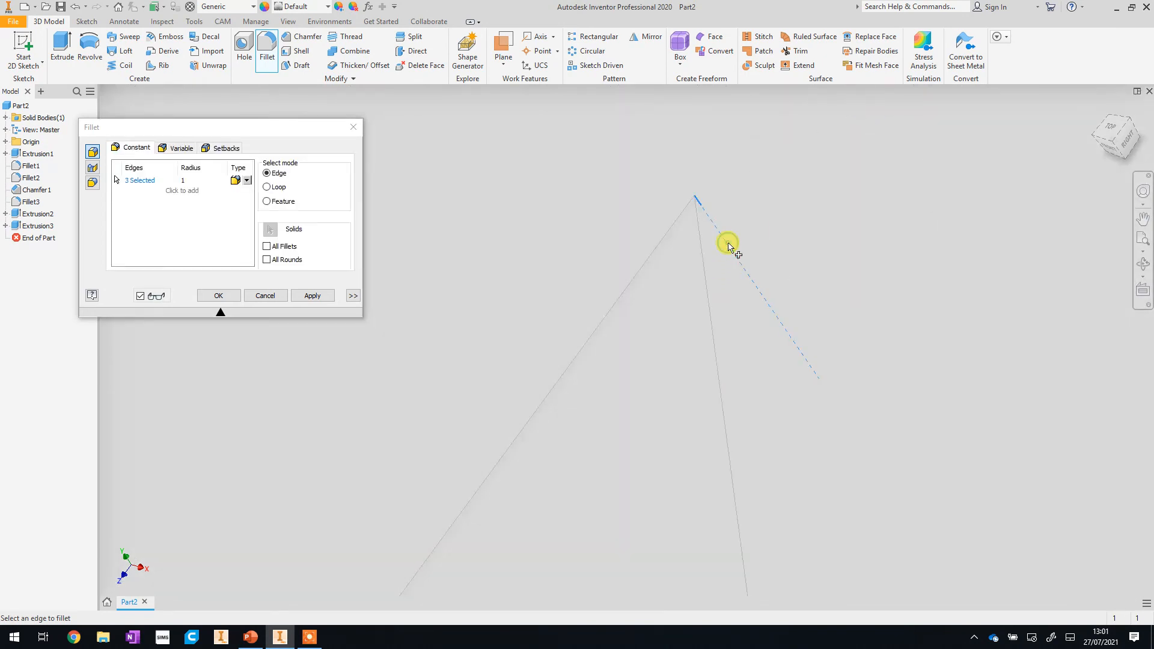
left_click(312, 294)
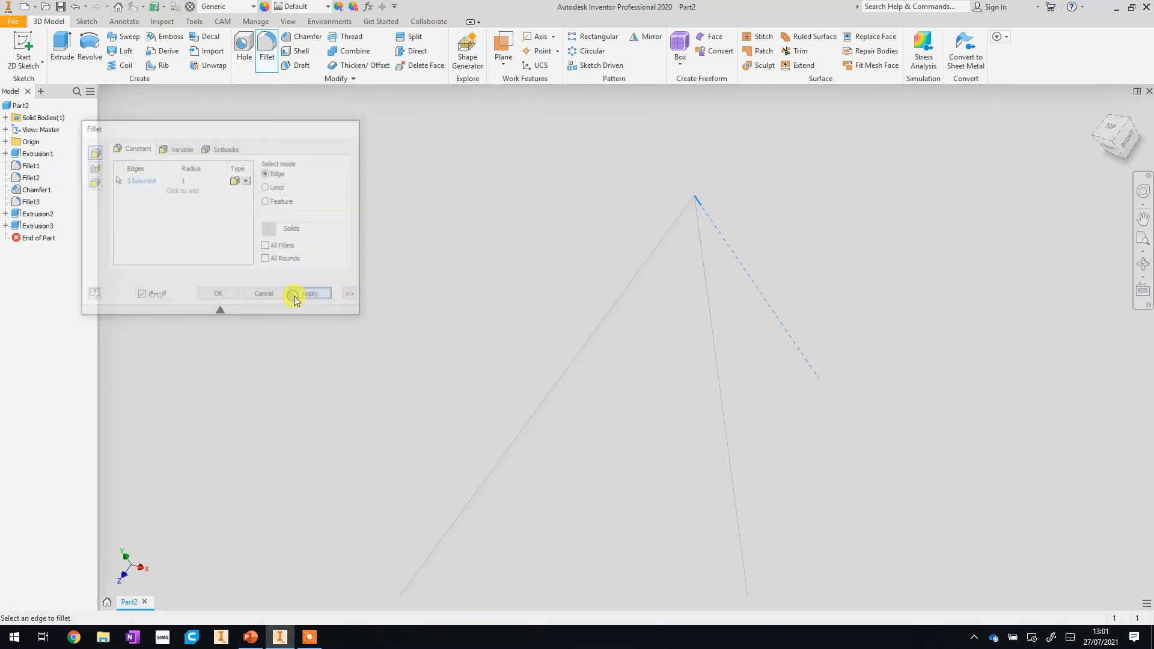
left_click(308, 294)
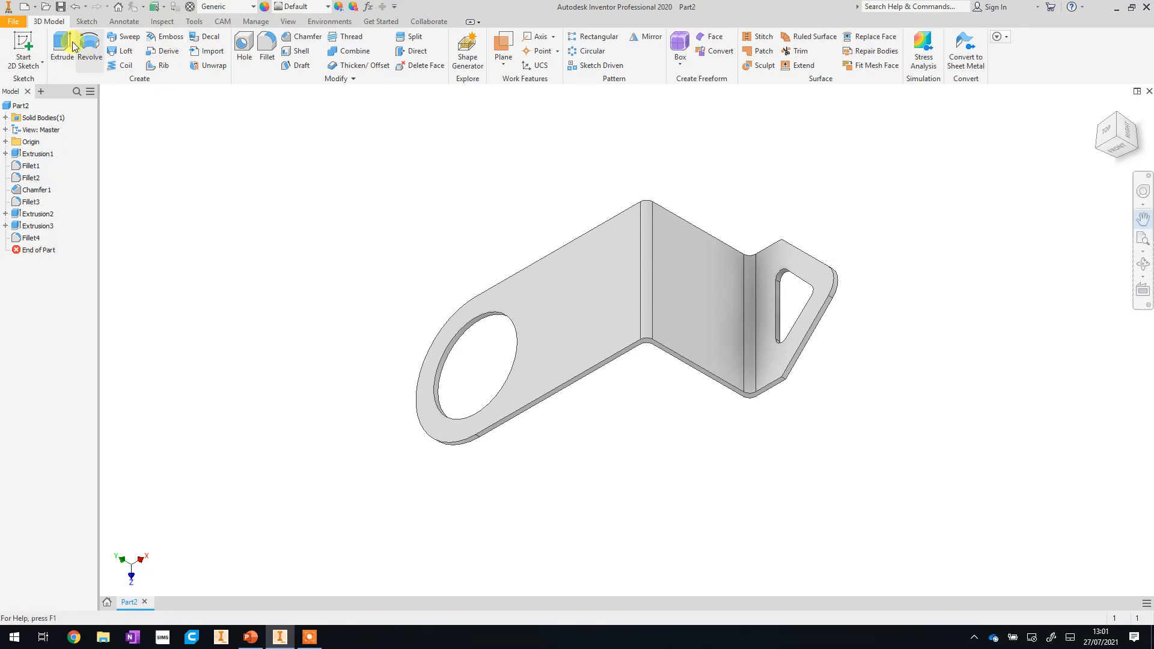
Open Save As and browse to Documents > Technology > Year 8 Clock
left_click(12, 21)
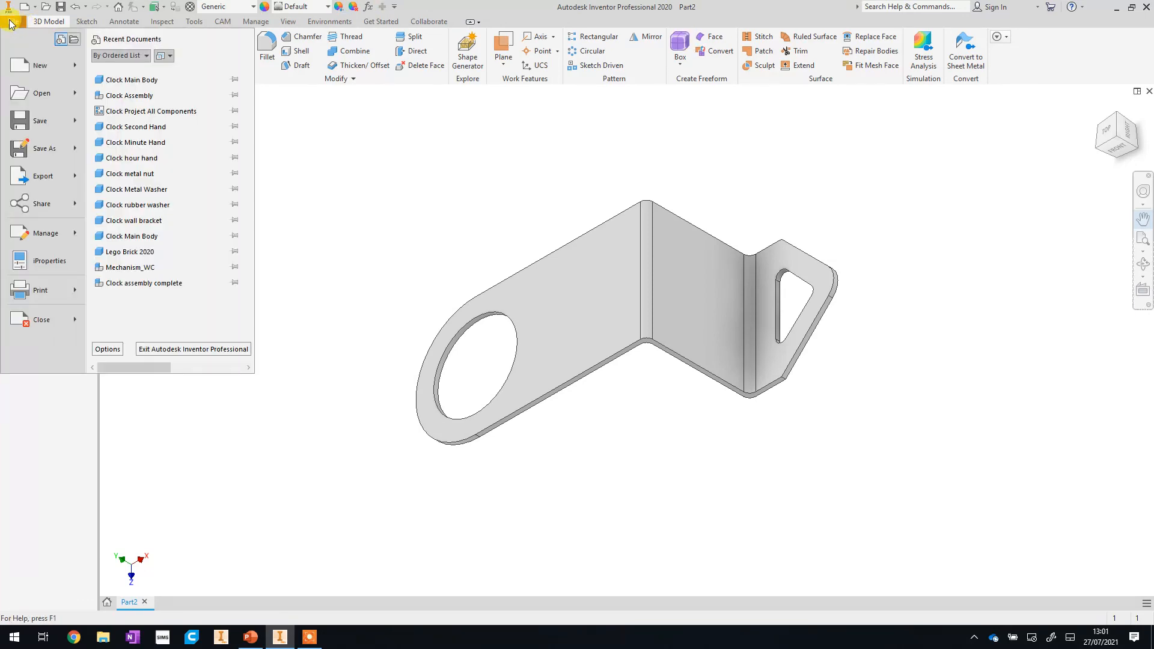
left_click(13, 20)
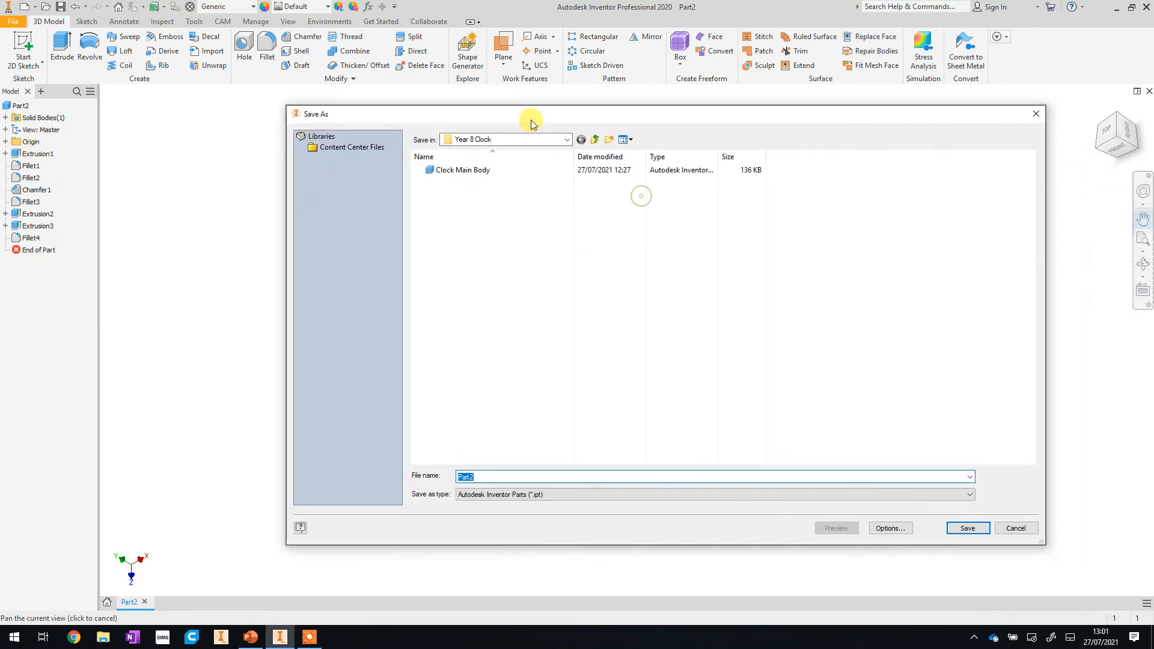
mouse_move(566, 139)
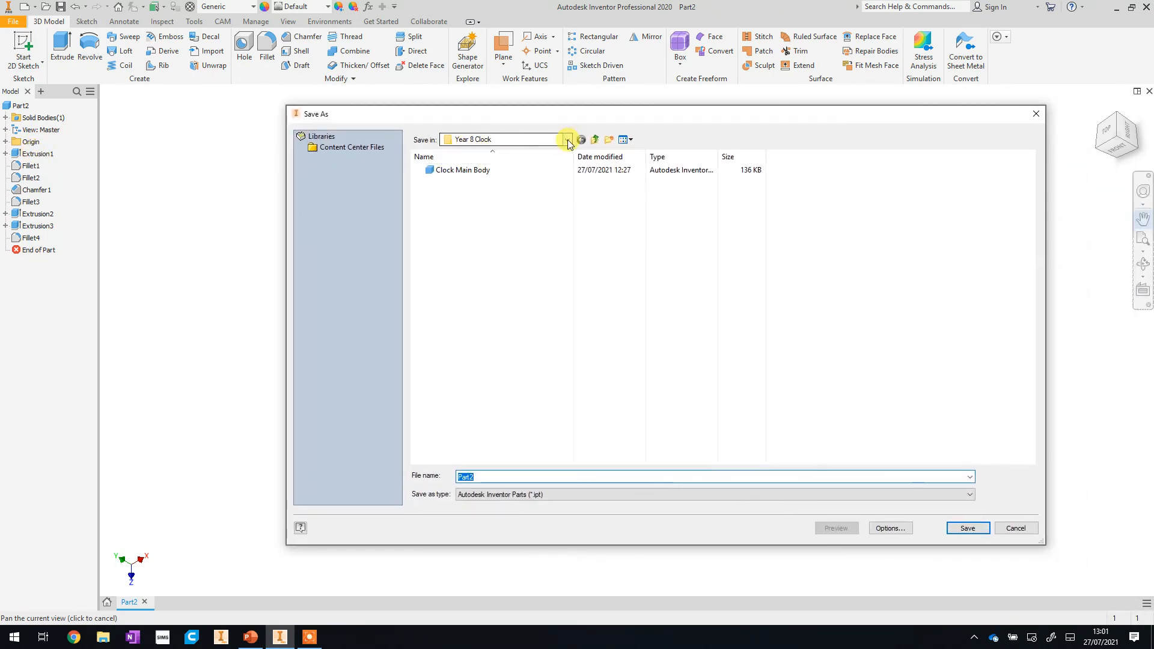
left_click(567, 138)
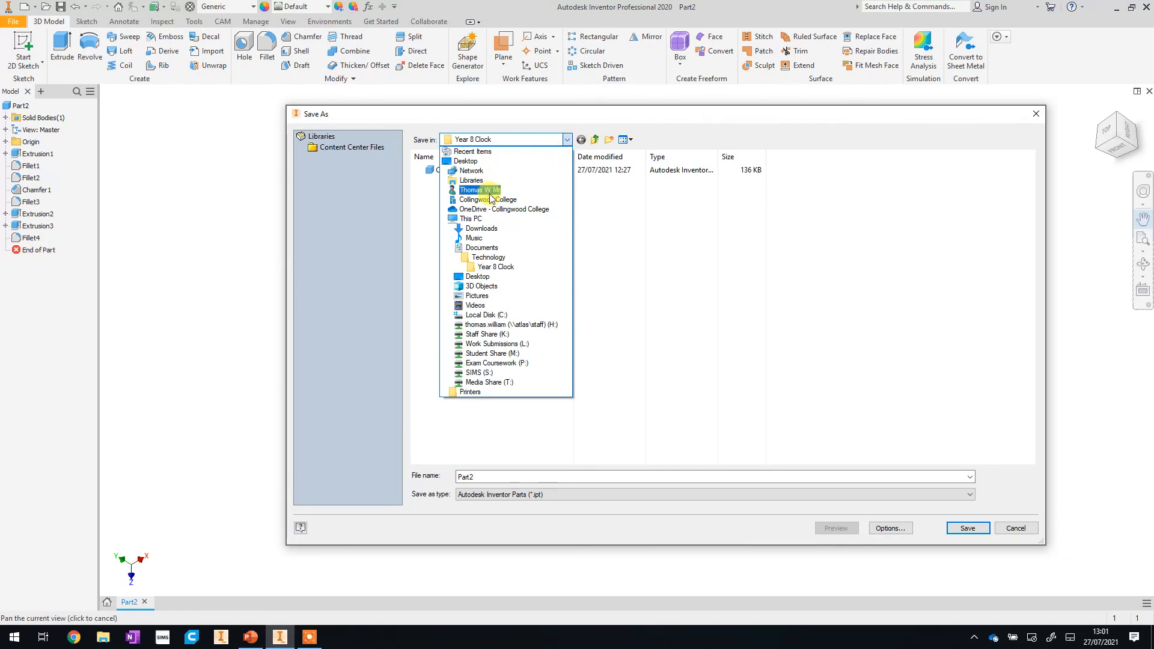
left_click(478, 189)
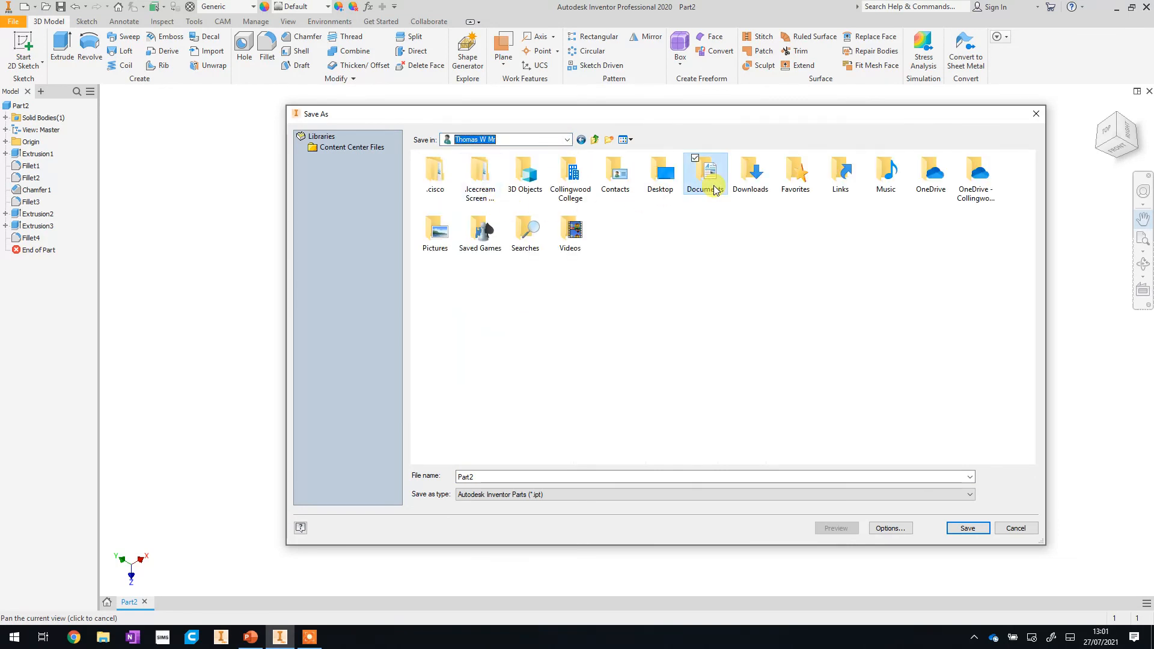
double_click(704, 174)
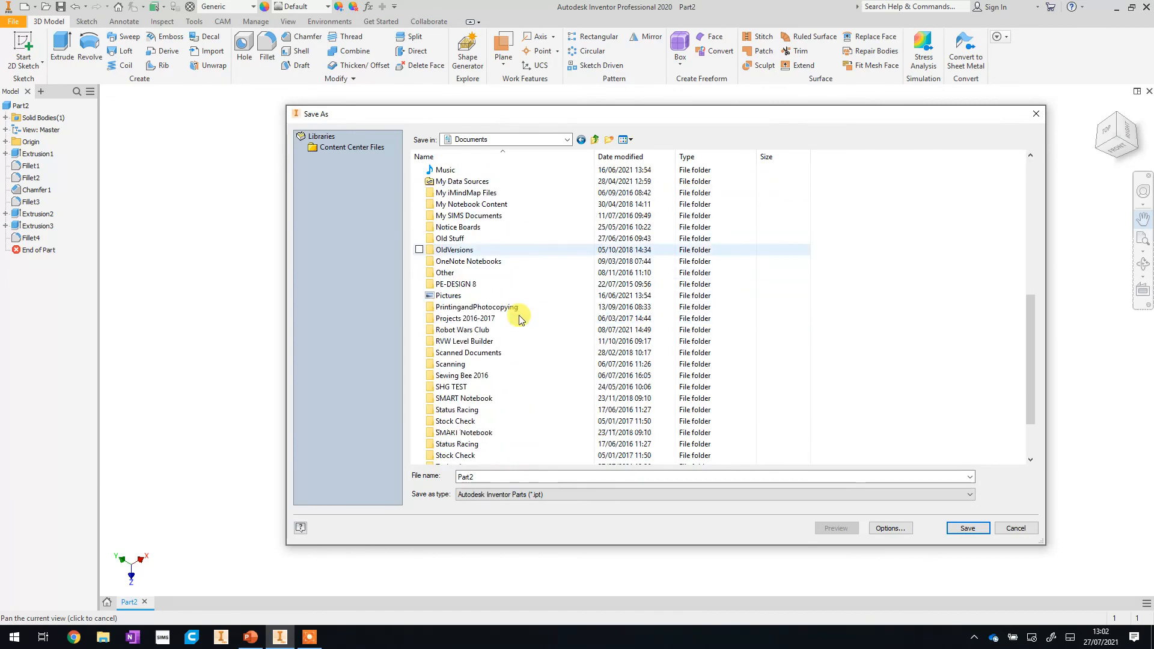
scroll("down", 3)
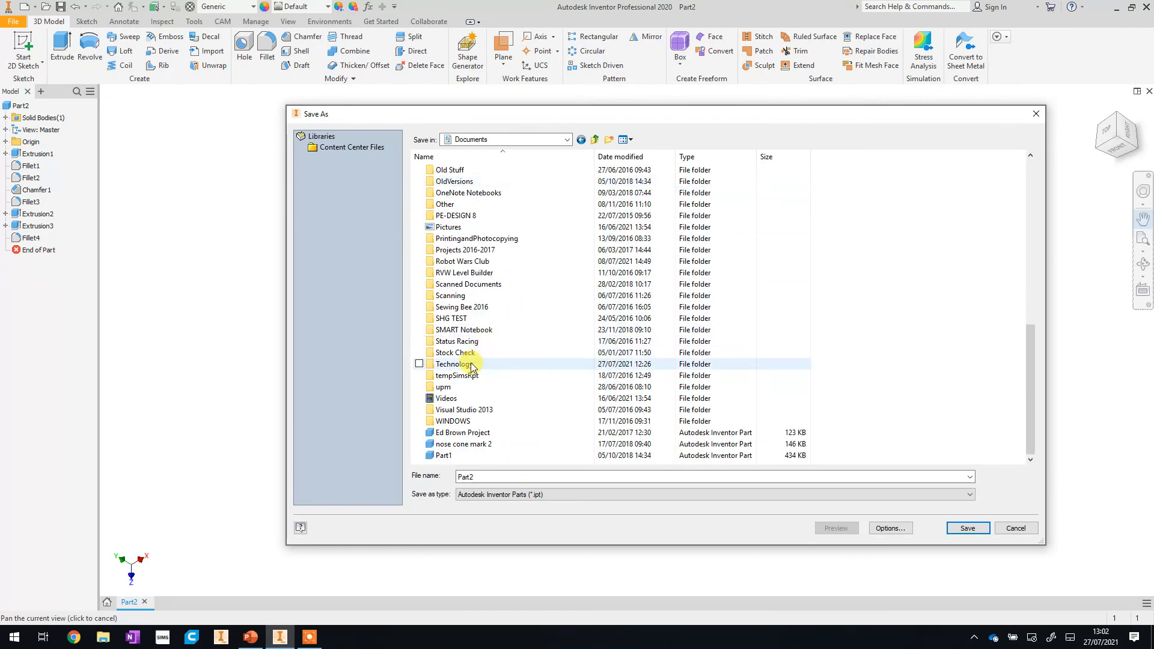
double_click(452, 364)
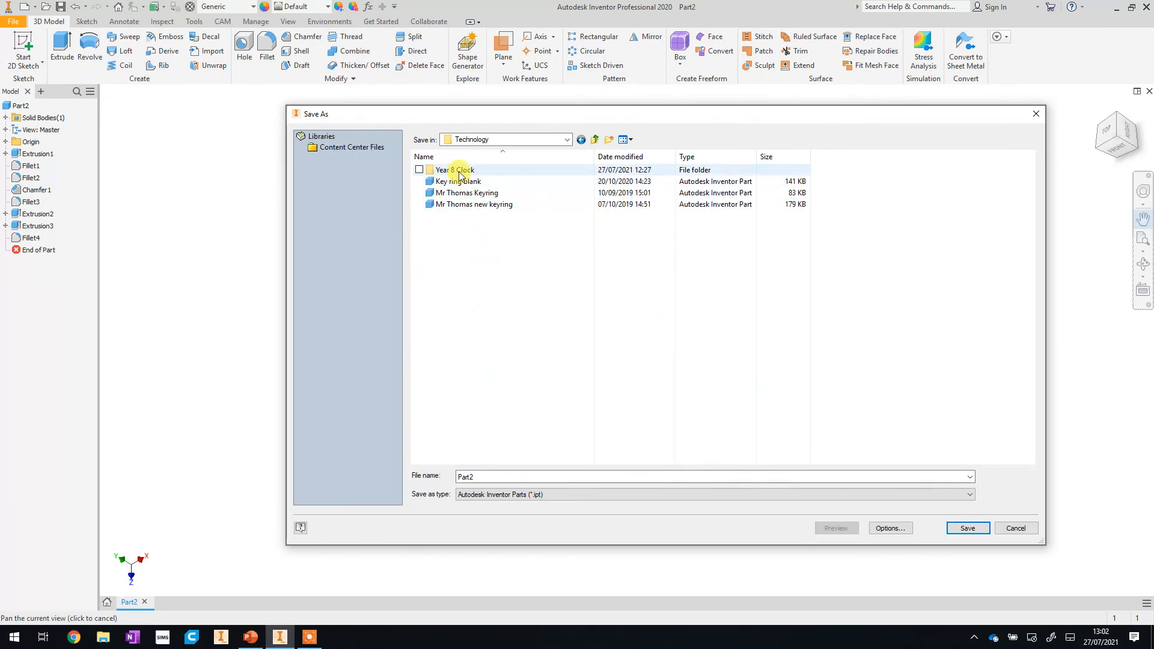
double_click(454, 170)
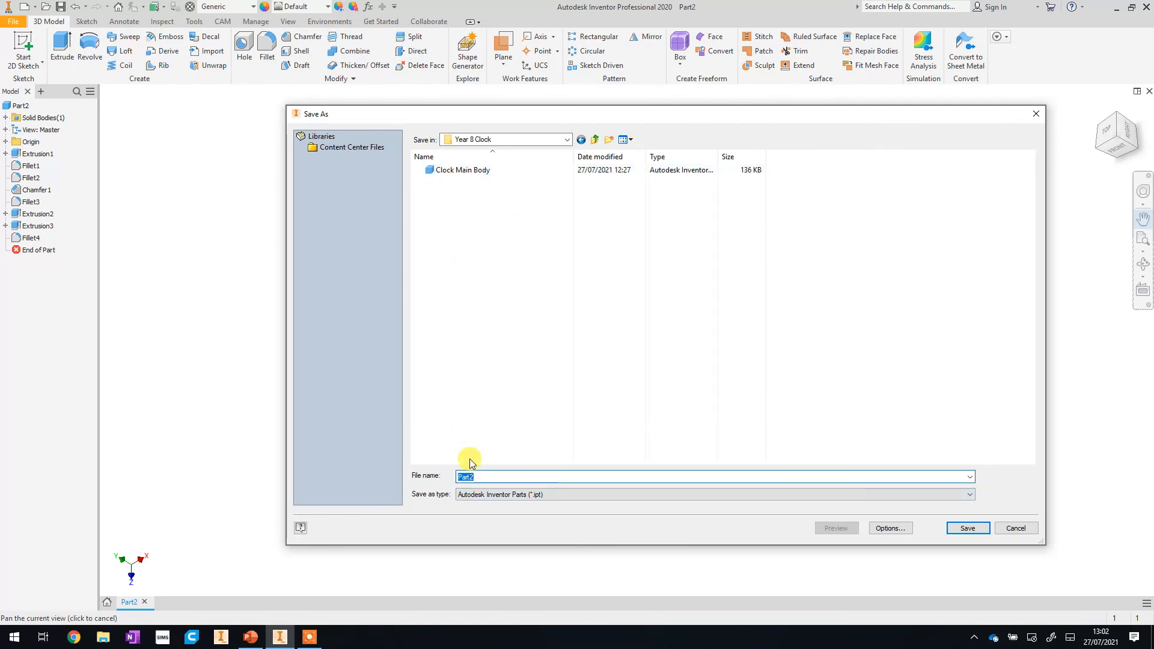
Save the part under the name 'Clock Mounting Bracket'
type("ClockMounting B")
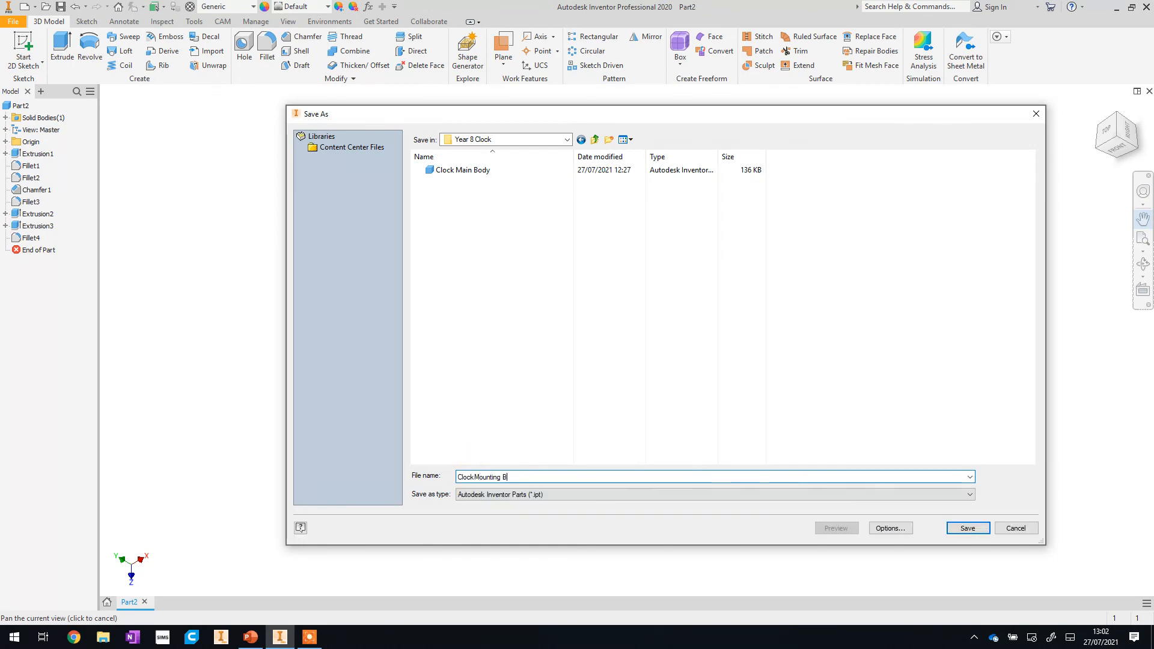
type("racket")
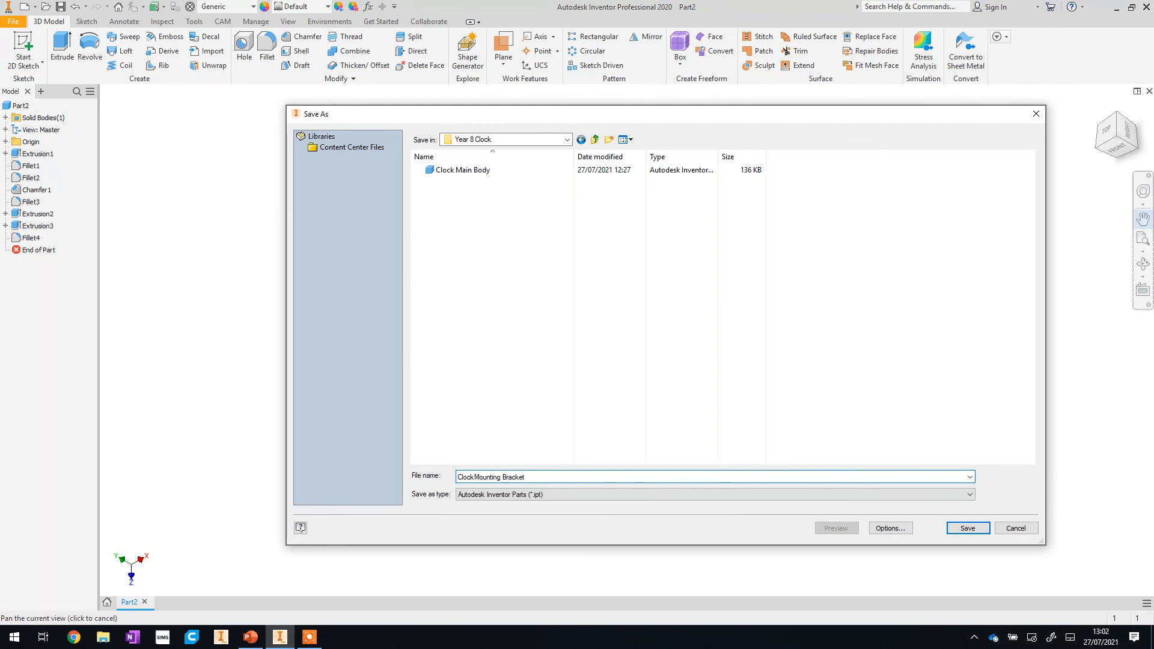
left_click(966, 527)
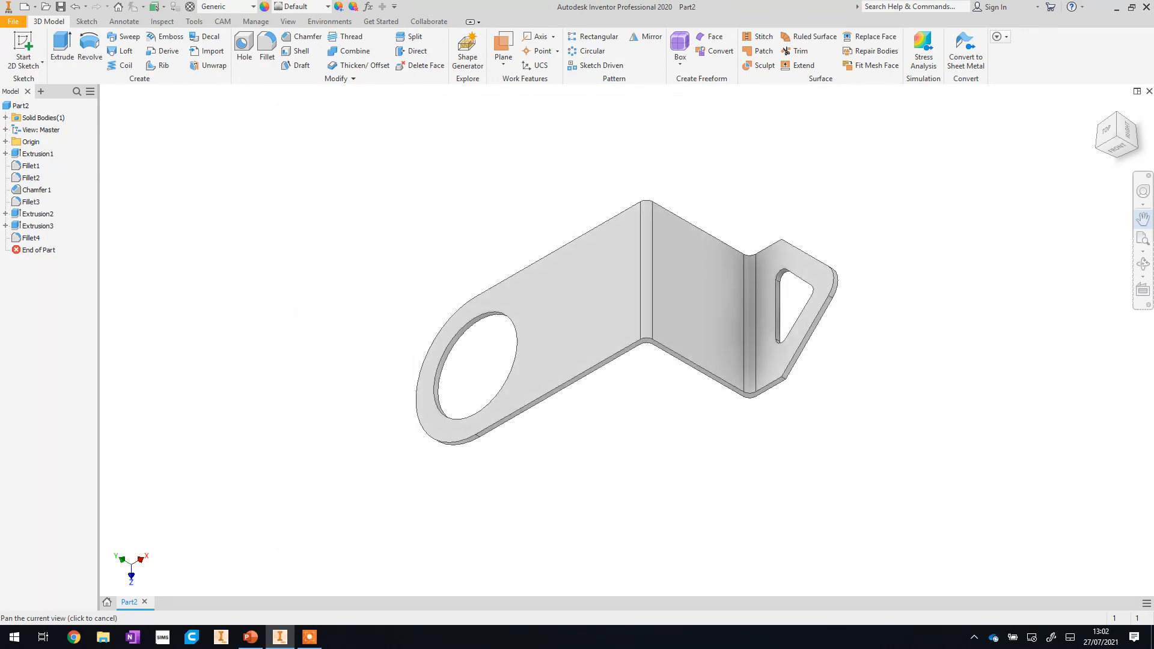